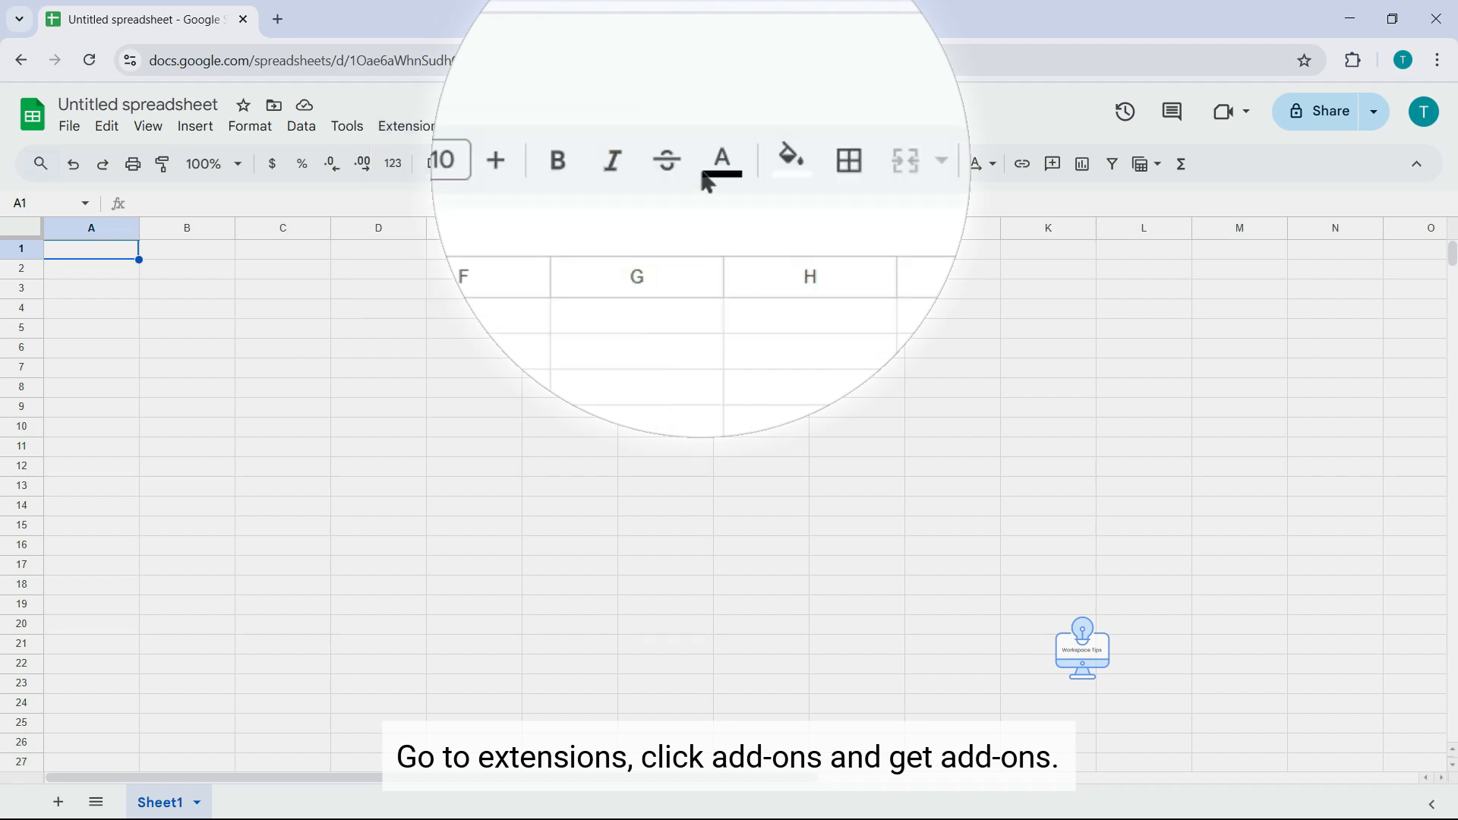
# Search the Workspace Marketplace for 'Drive Explorer' to find Drive Explorer Pro.
pyautogui.click(407, 126)
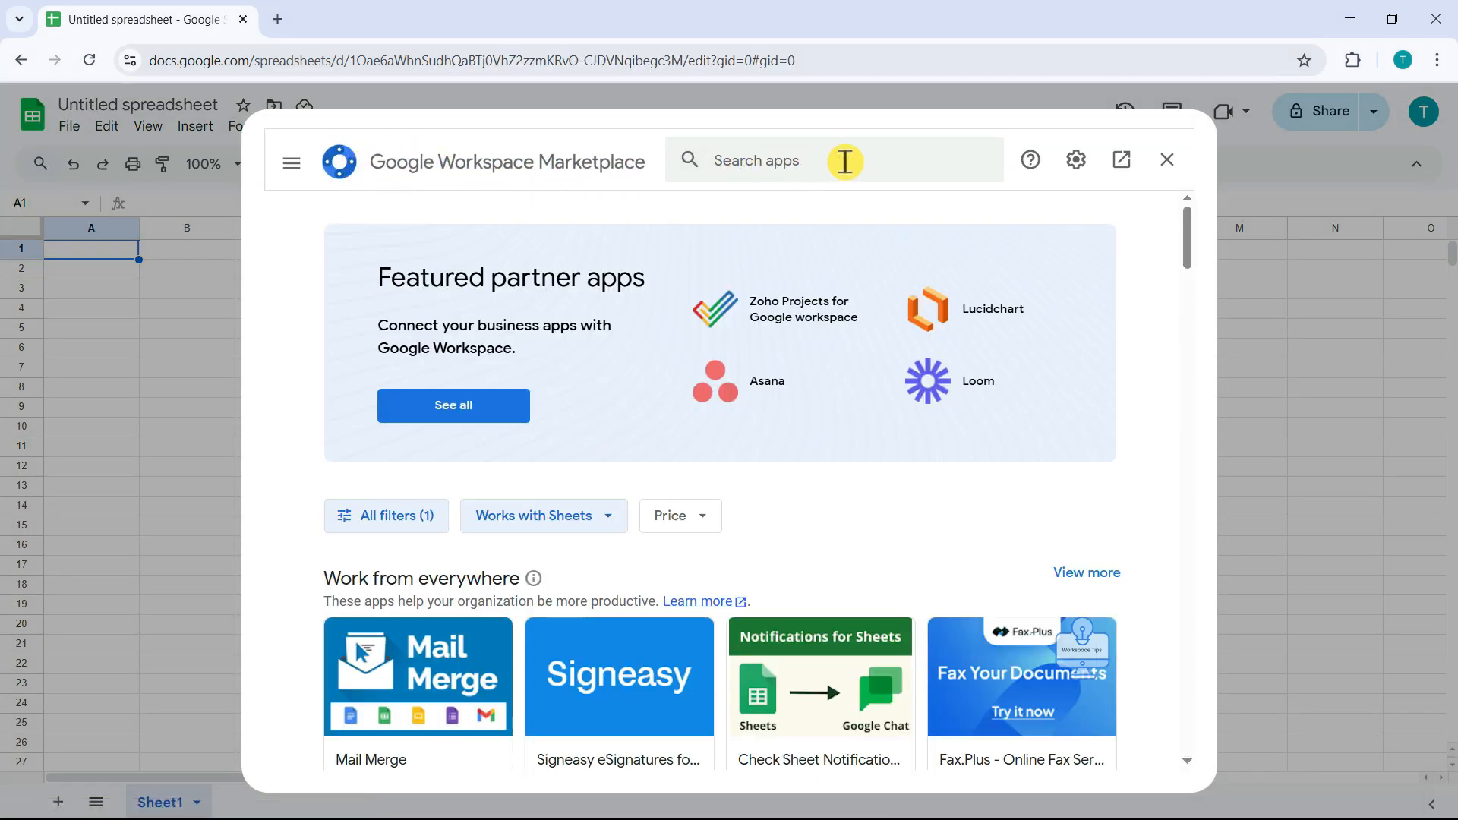
pyautogui.write('Drive Explorer')
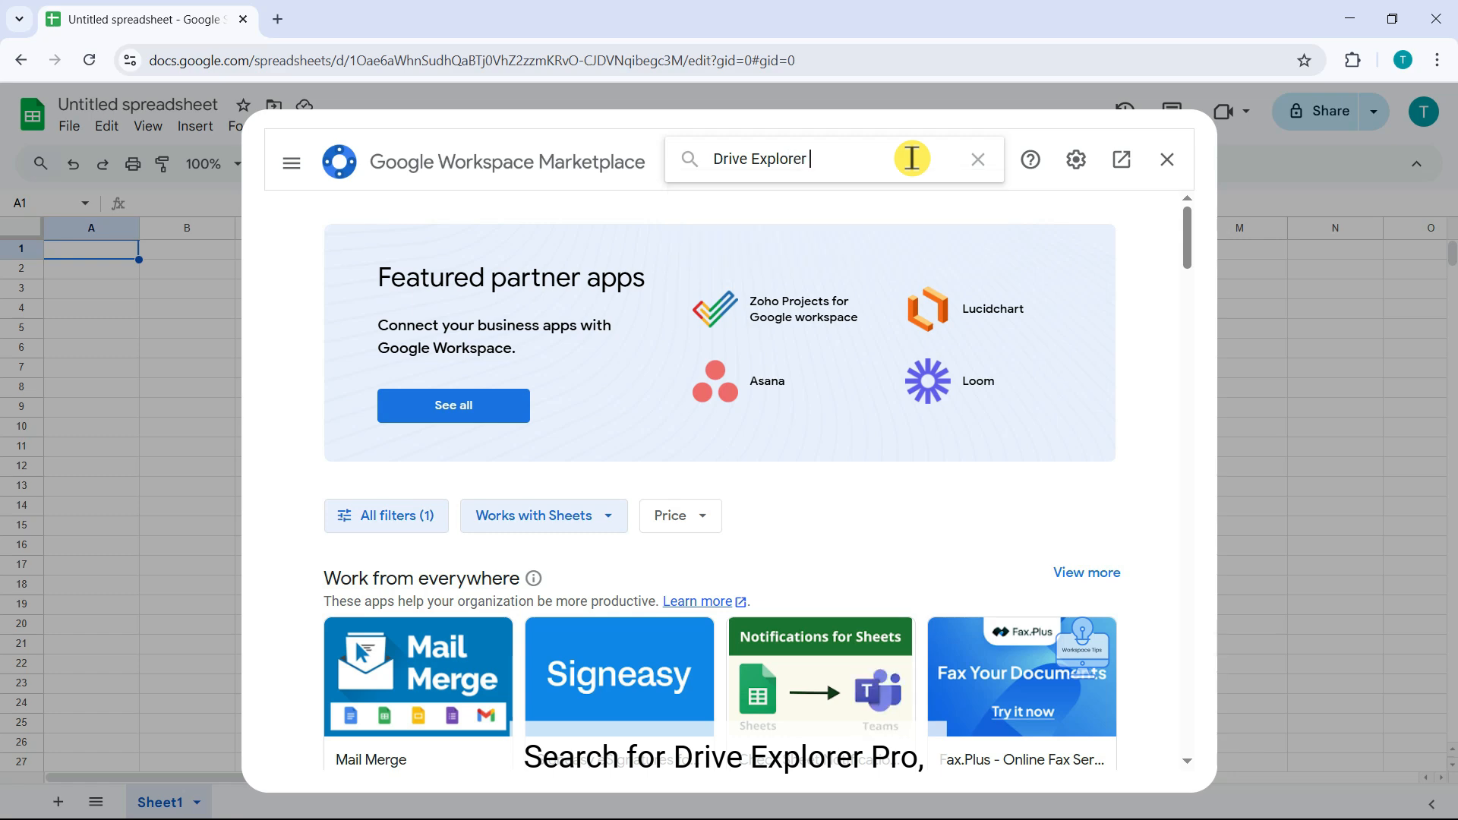
pyautogui.press('Return')
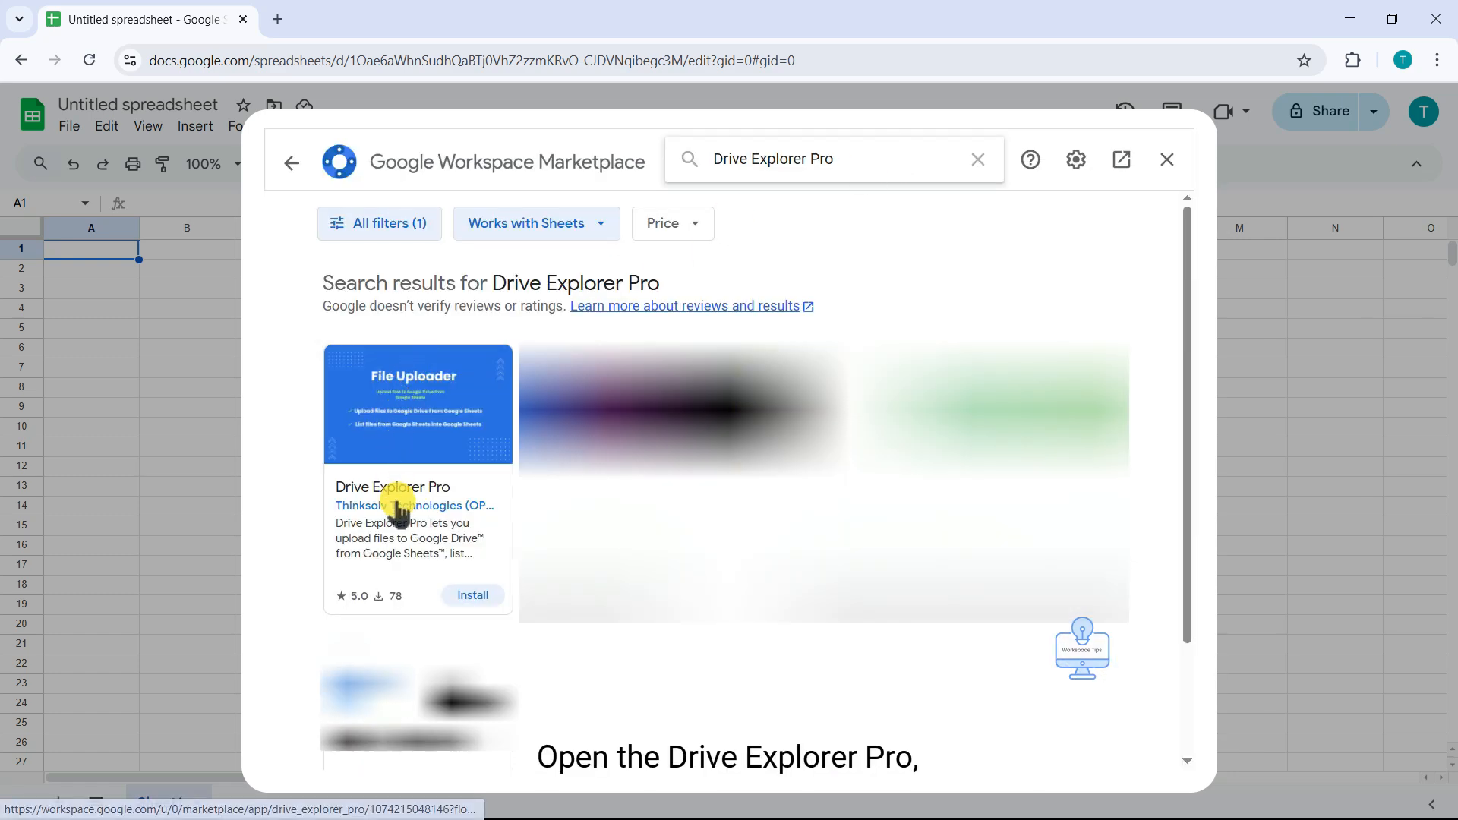
# Start installing Drive Explorer Pro from its Marketplace listing.
pyautogui.click(416, 486)
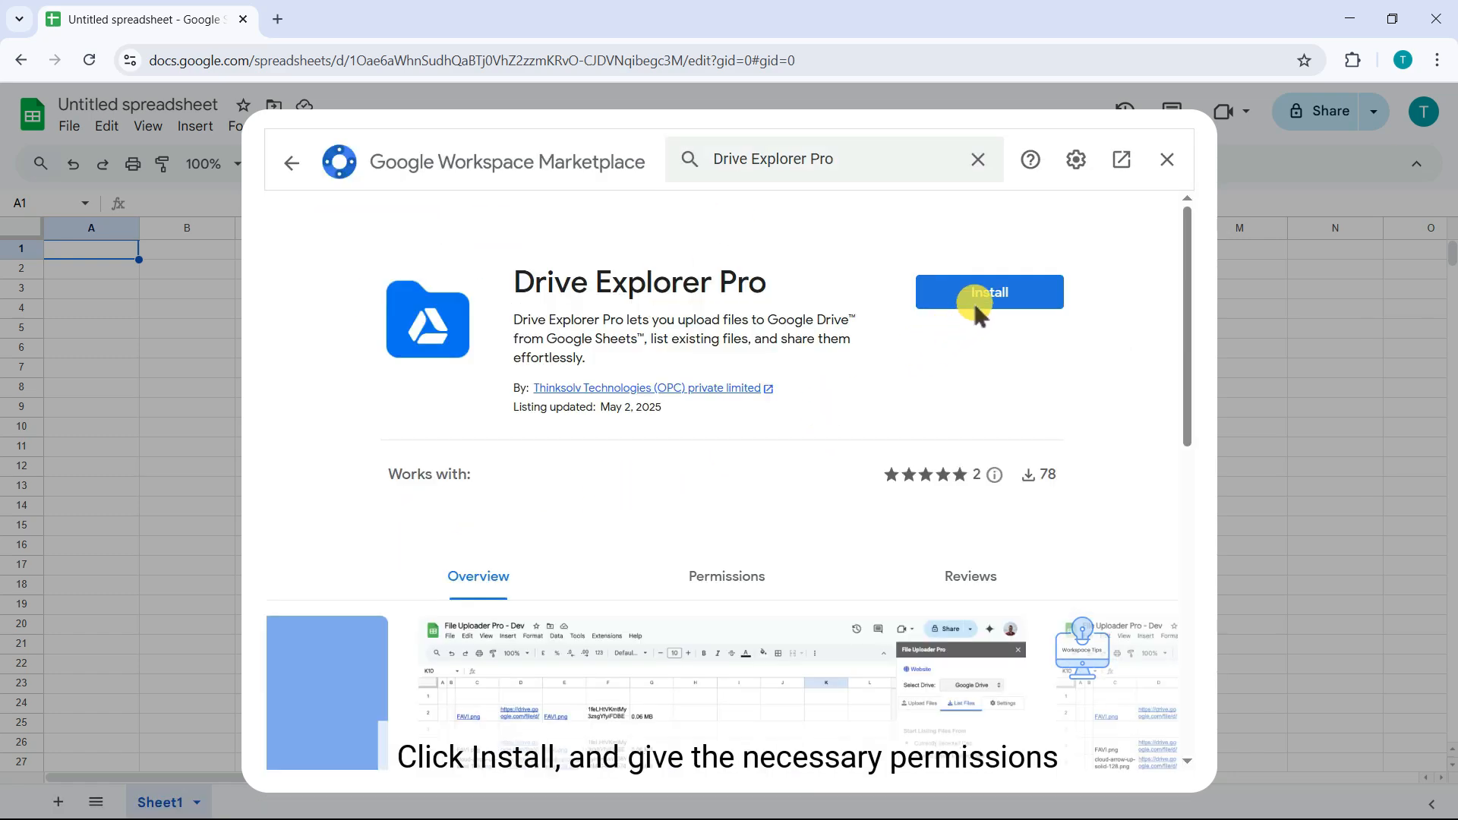
pyautogui.click(989, 292)
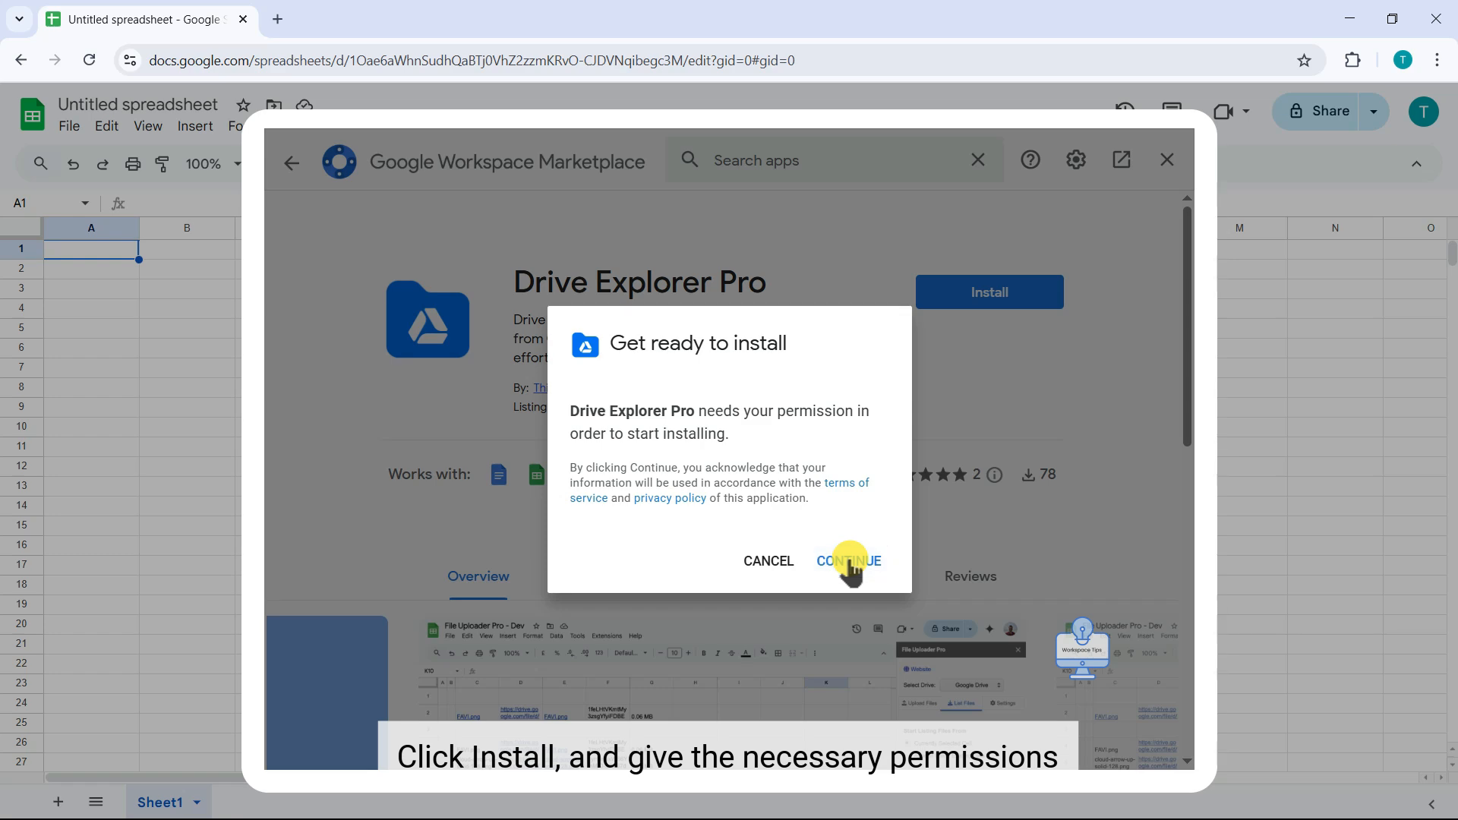
pyautogui.click(848, 561)
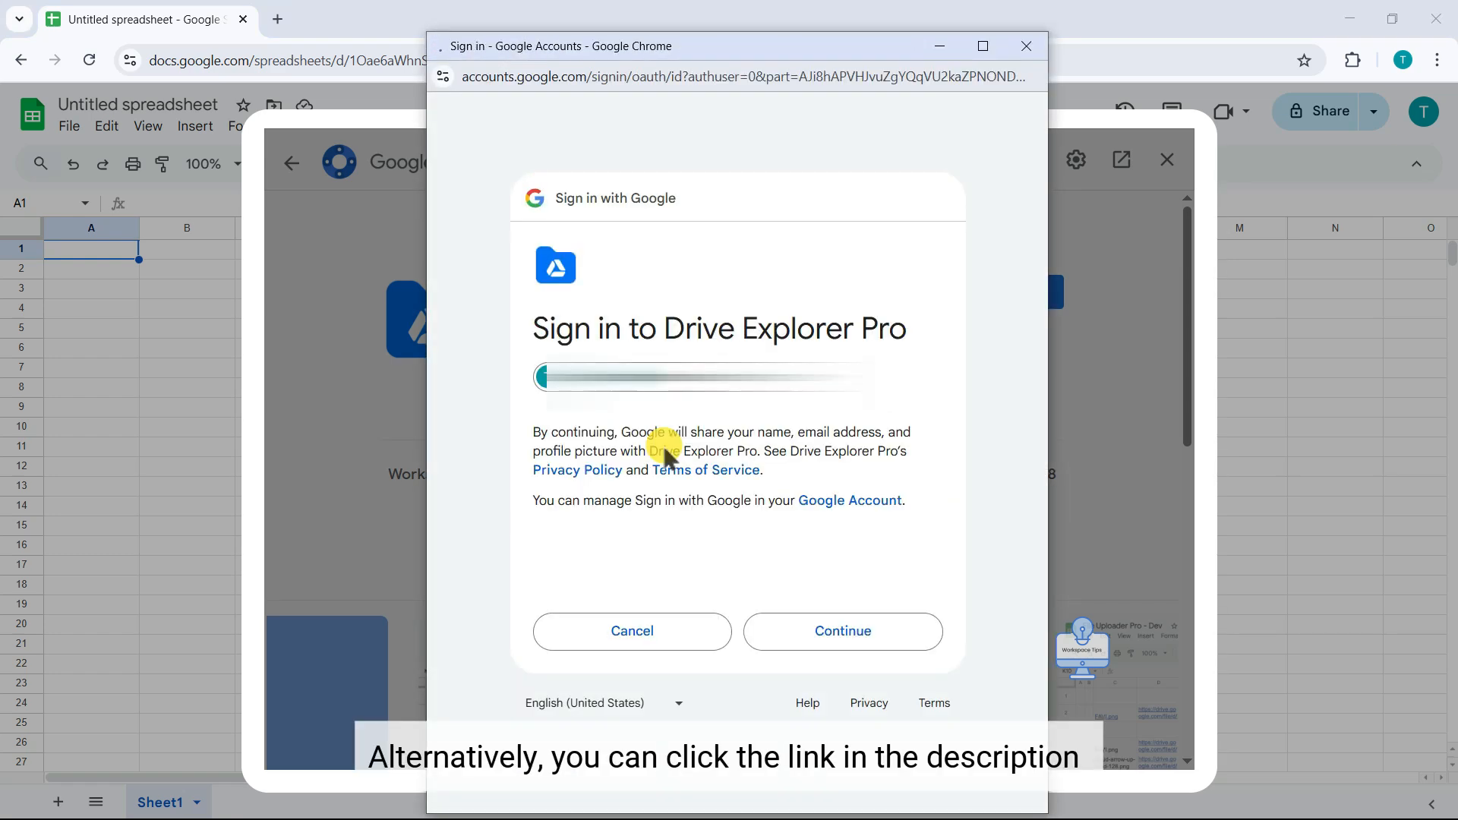
# Sign in, allow the requested Drive access and finish the installation.
pyautogui.click(840, 630)
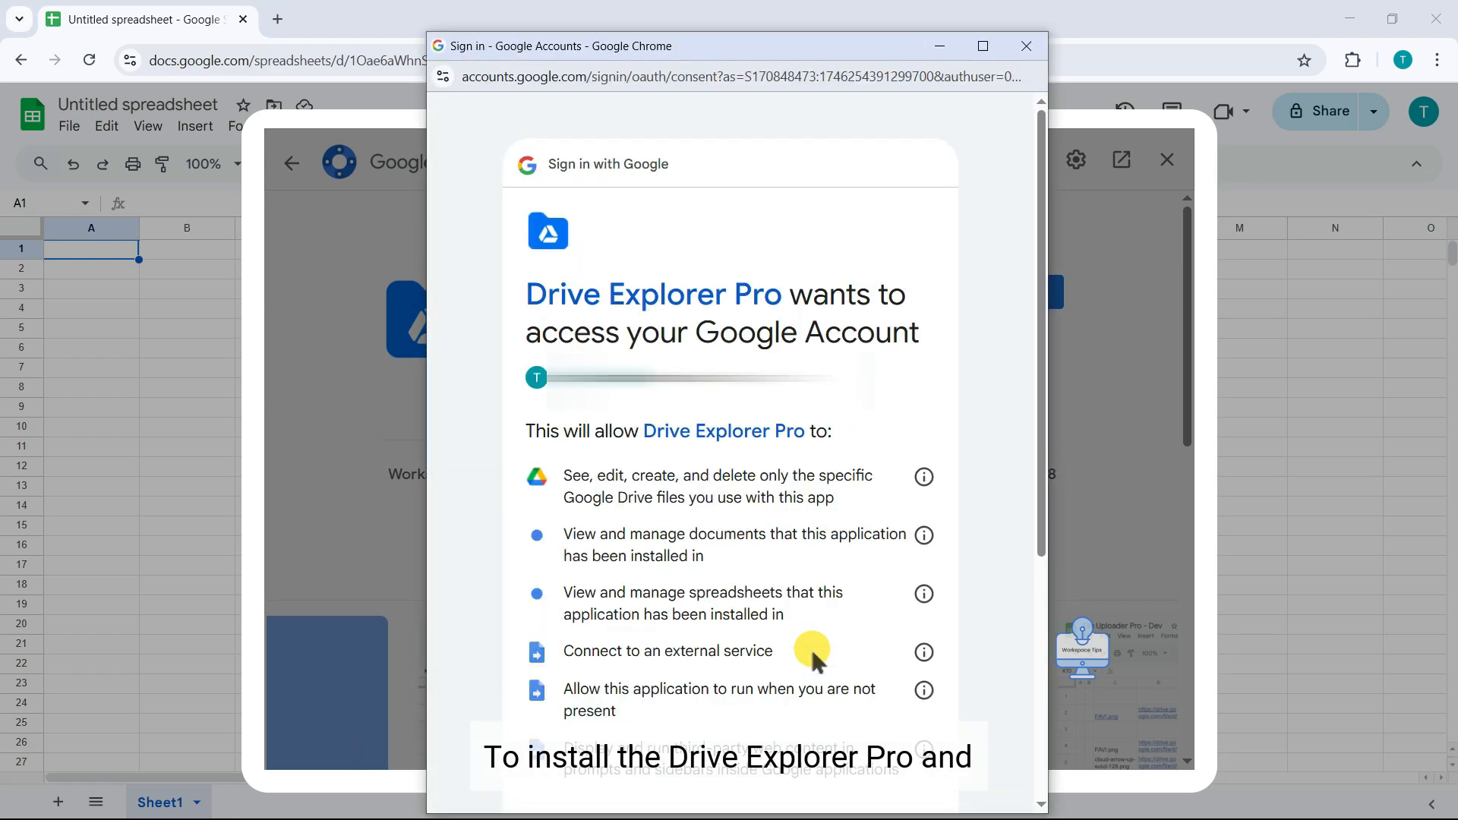
pyautogui.scroll(-3)
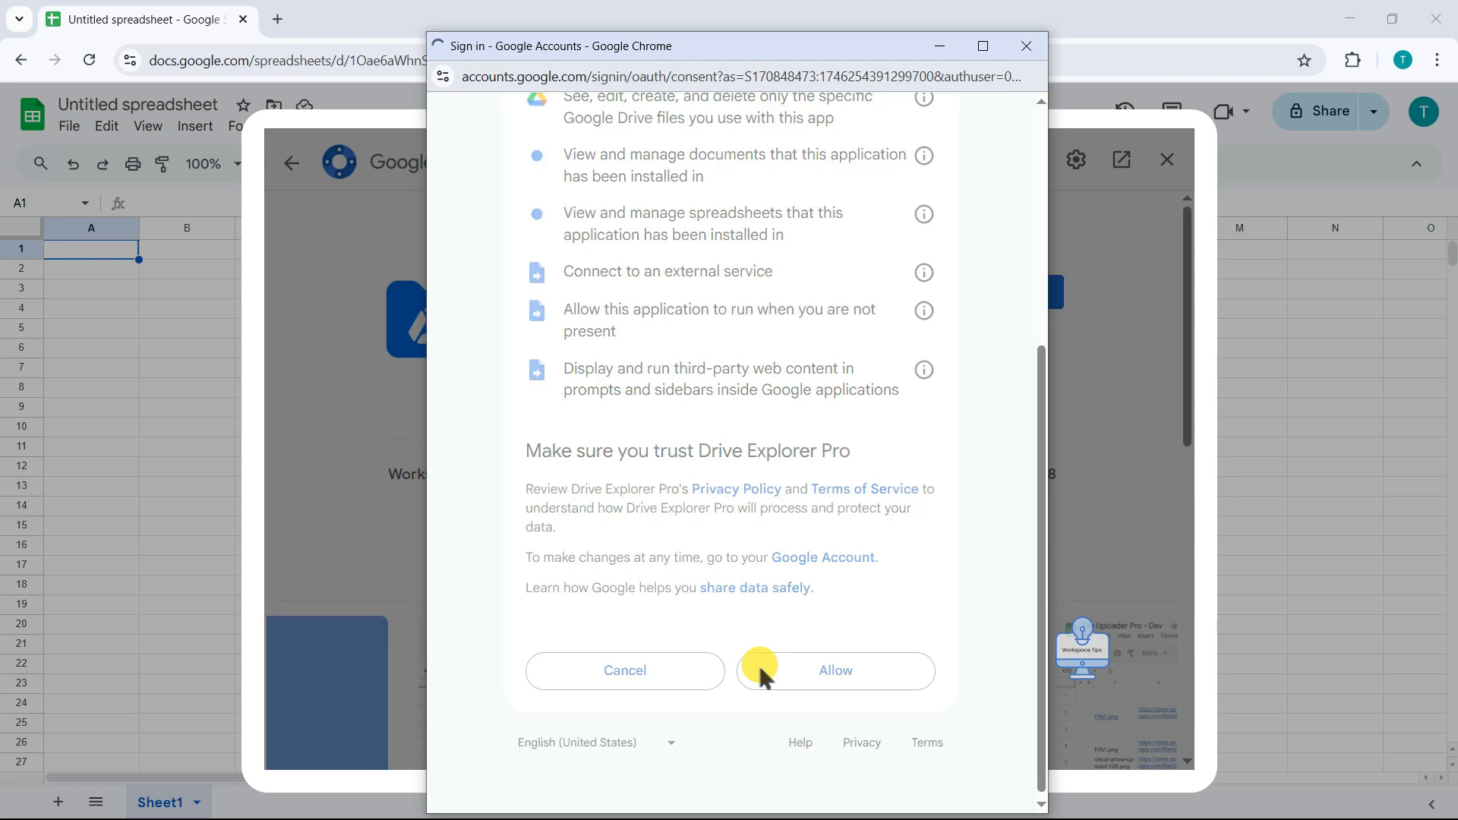
pyautogui.click(833, 670)
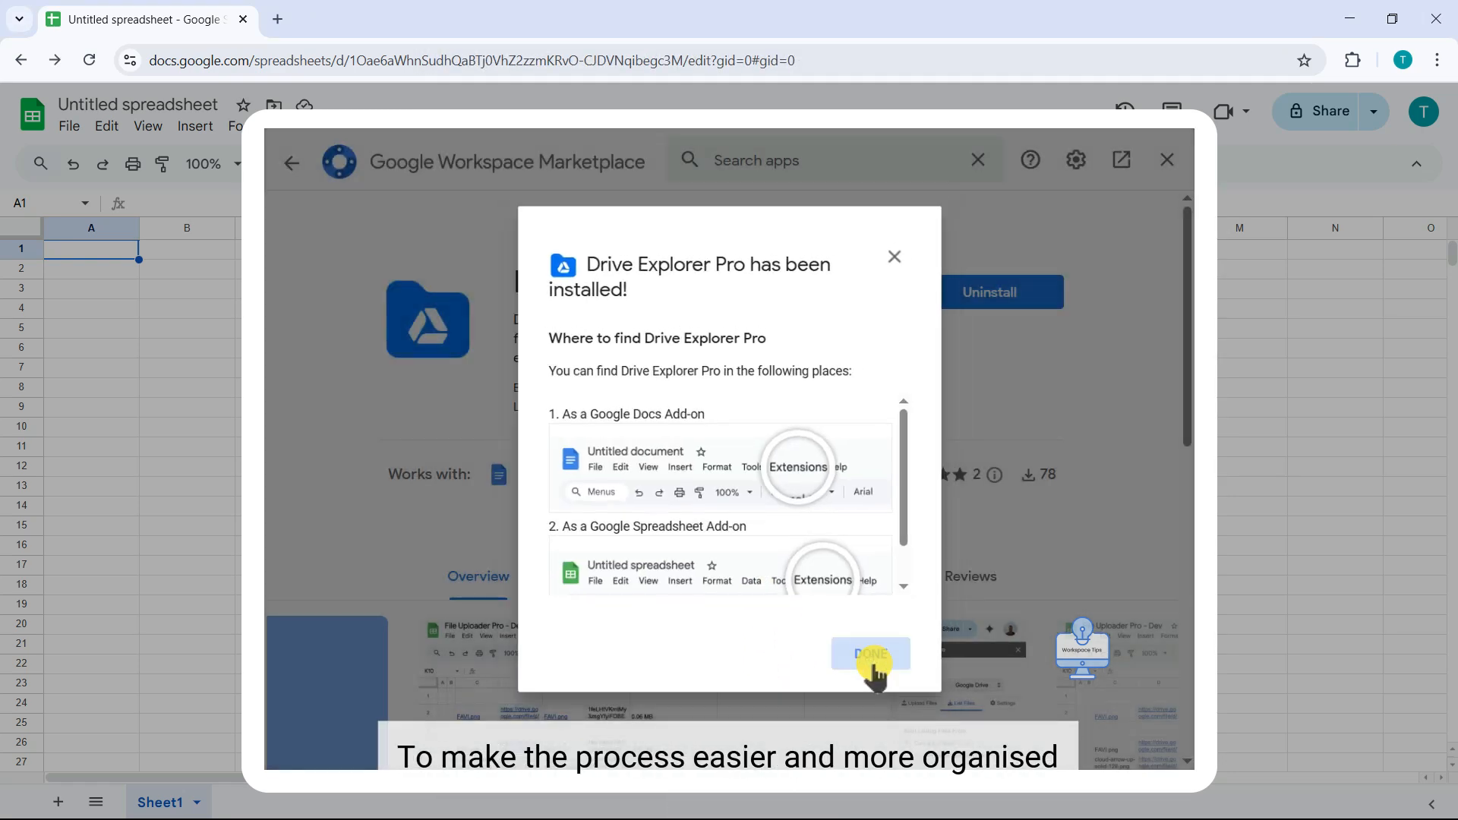
pyautogui.click(869, 653)
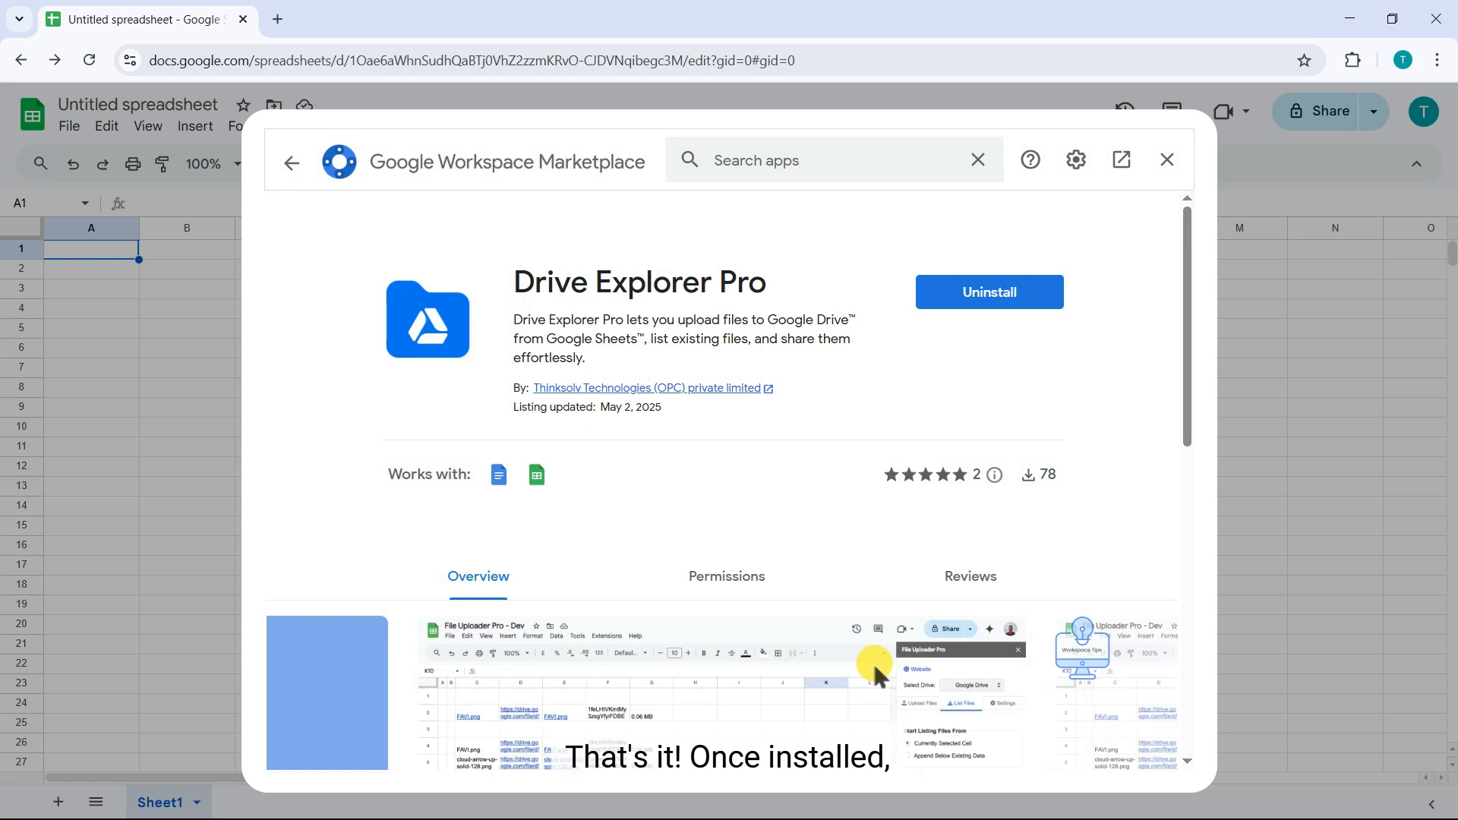
# Return to the sheet and launch the Drive Explorer Pro sidebar from Extensions.
pyautogui.click(1166, 159)
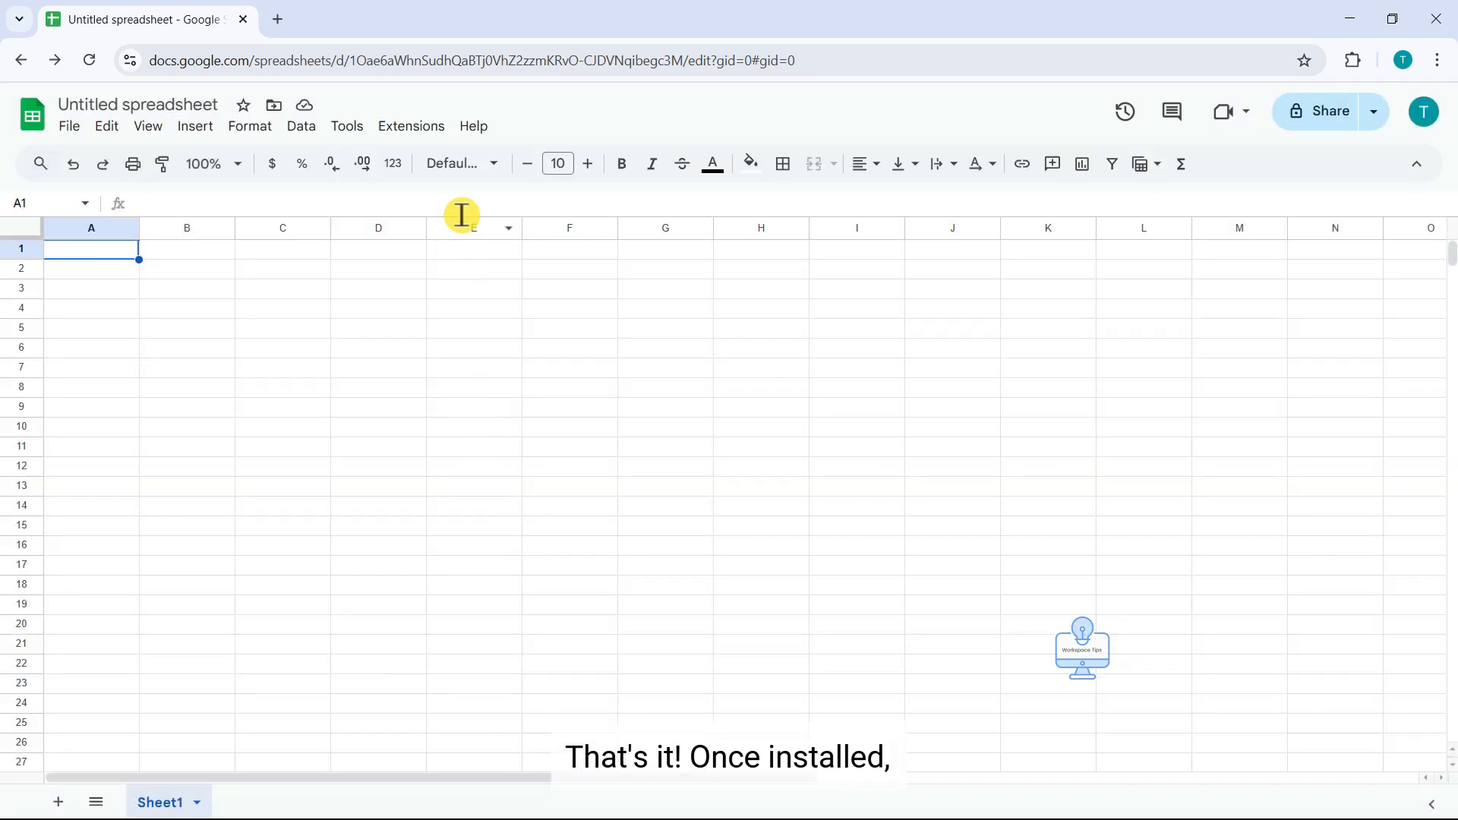
pyautogui.click(412, 126)
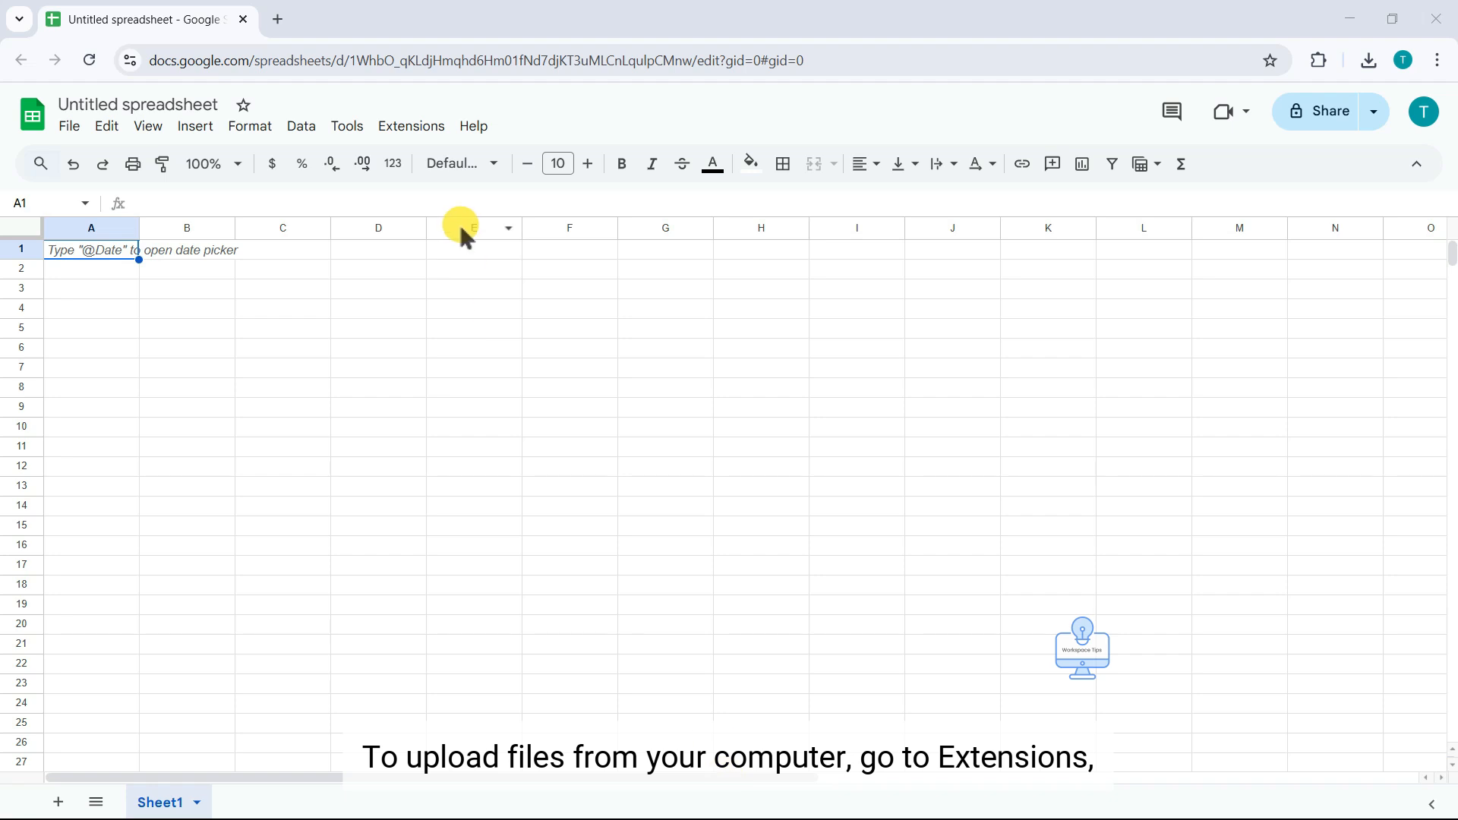
pyautogui.click(412, 126)
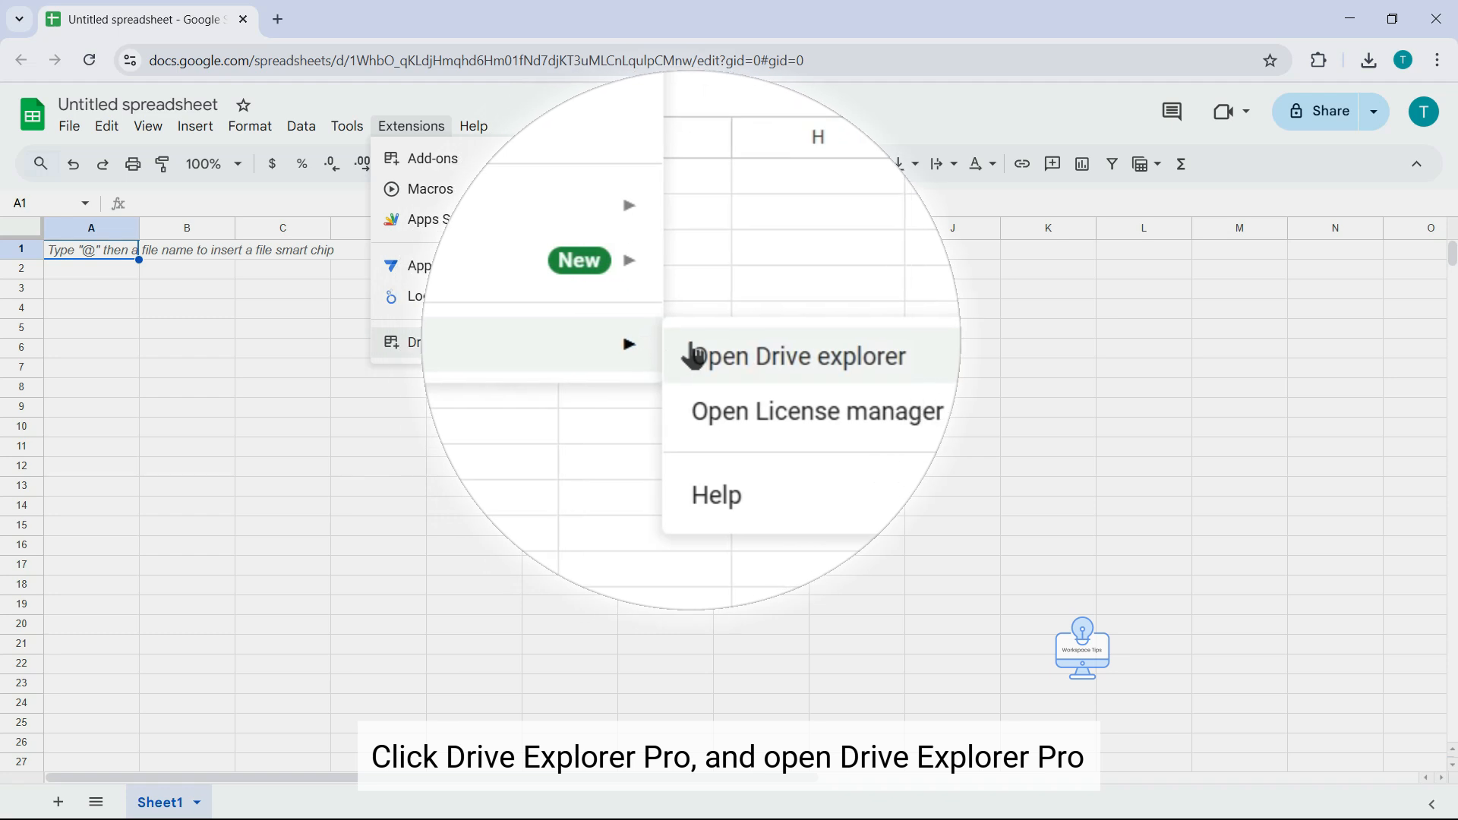
pyautogui.click(801, 355)
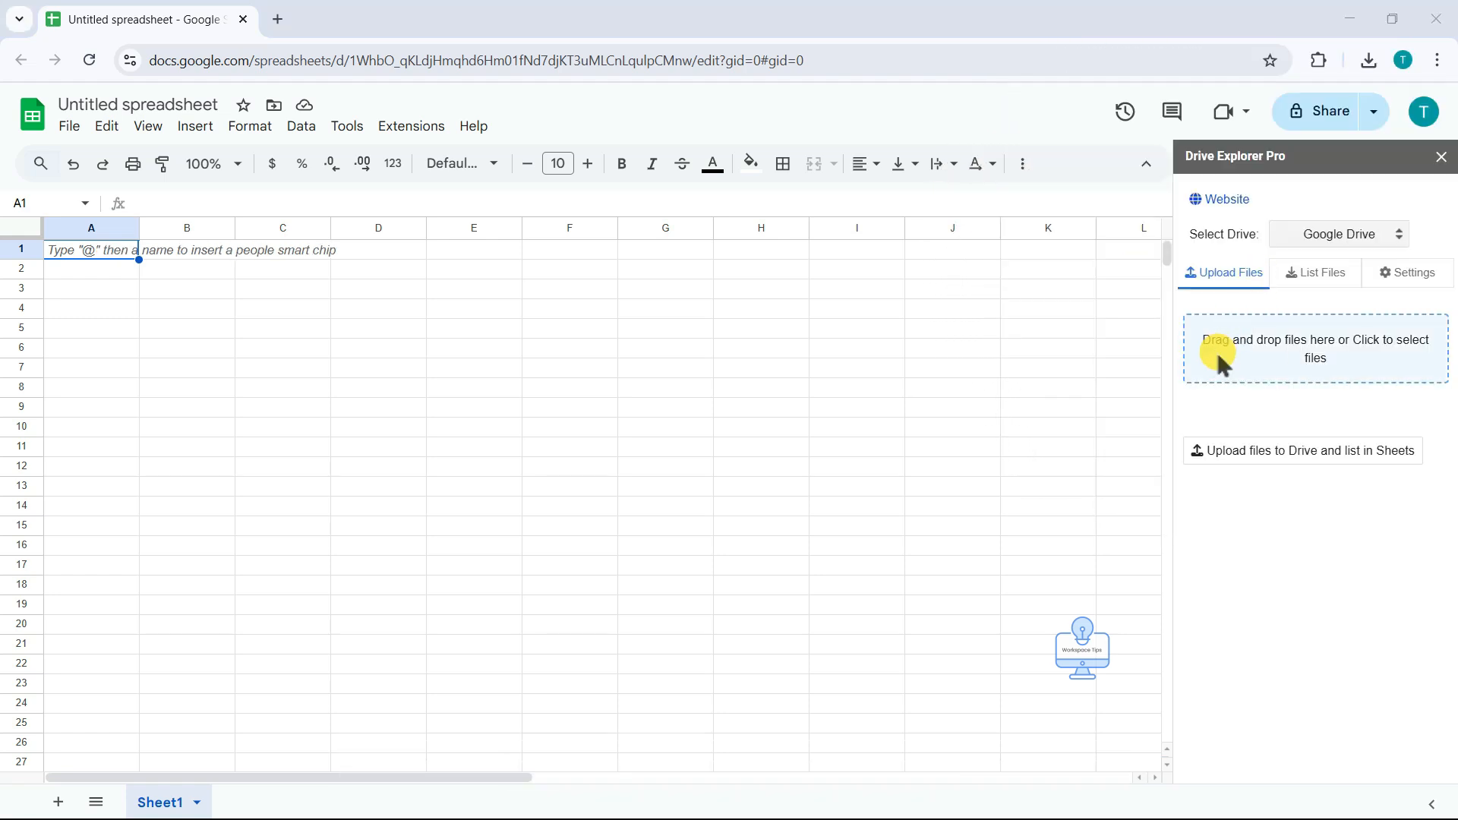
# Select Sample 1–5 from Downloads and show previews of the selected files.
pyautogui.click(1313, 349)
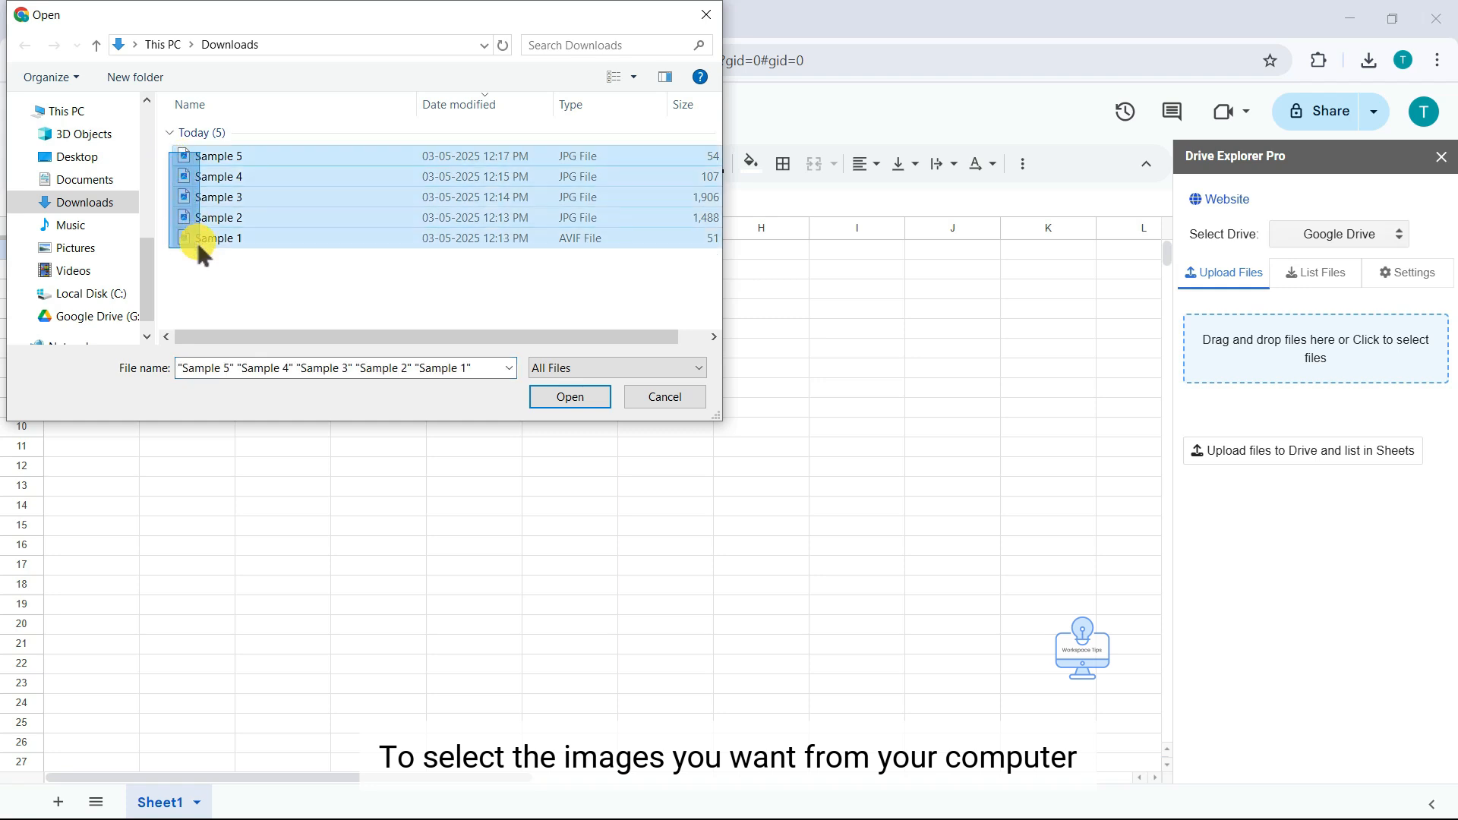
pyautogui.click(568, 396)
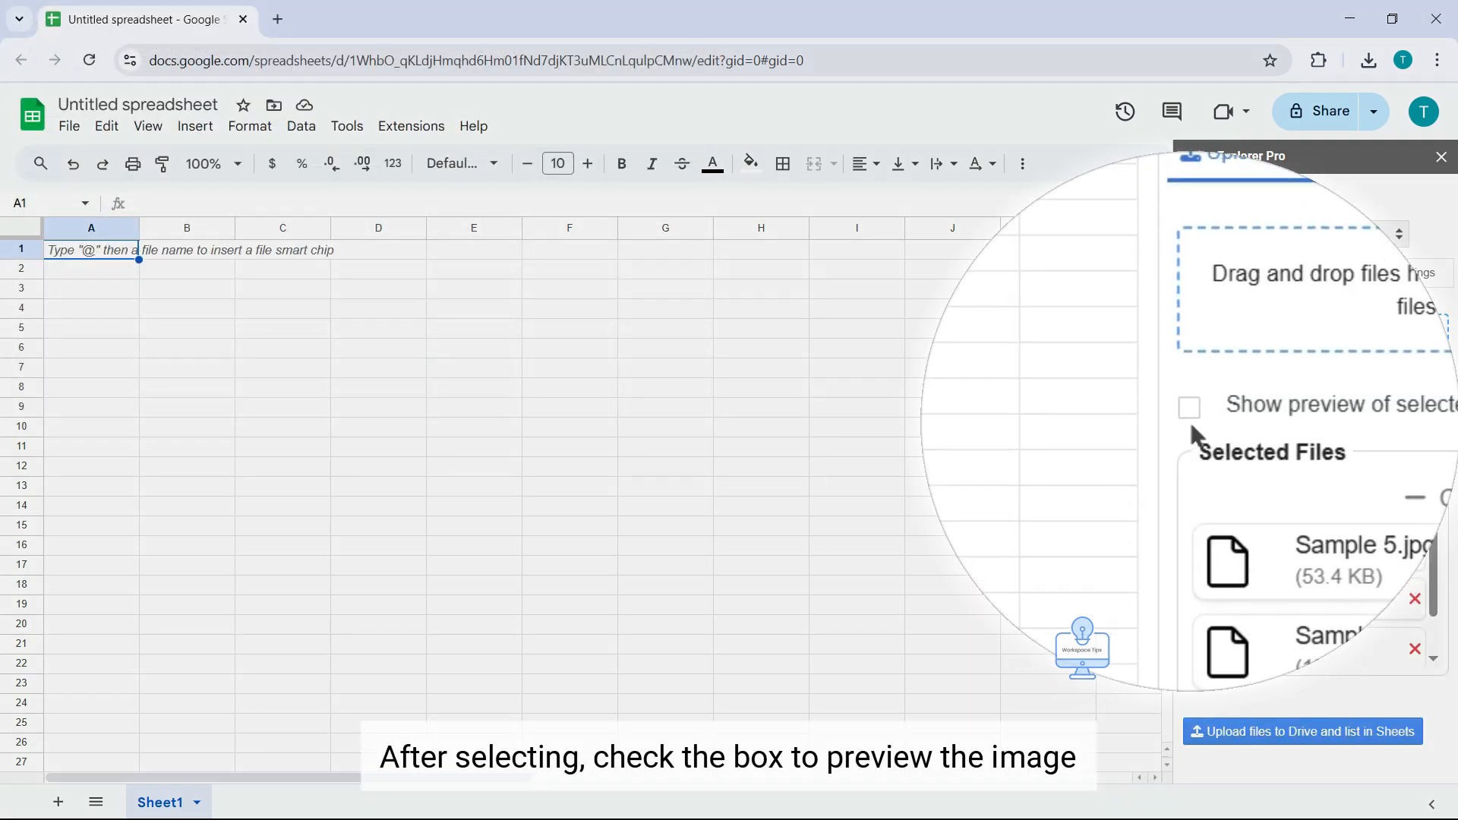
pyautogui.click(1191, 408)
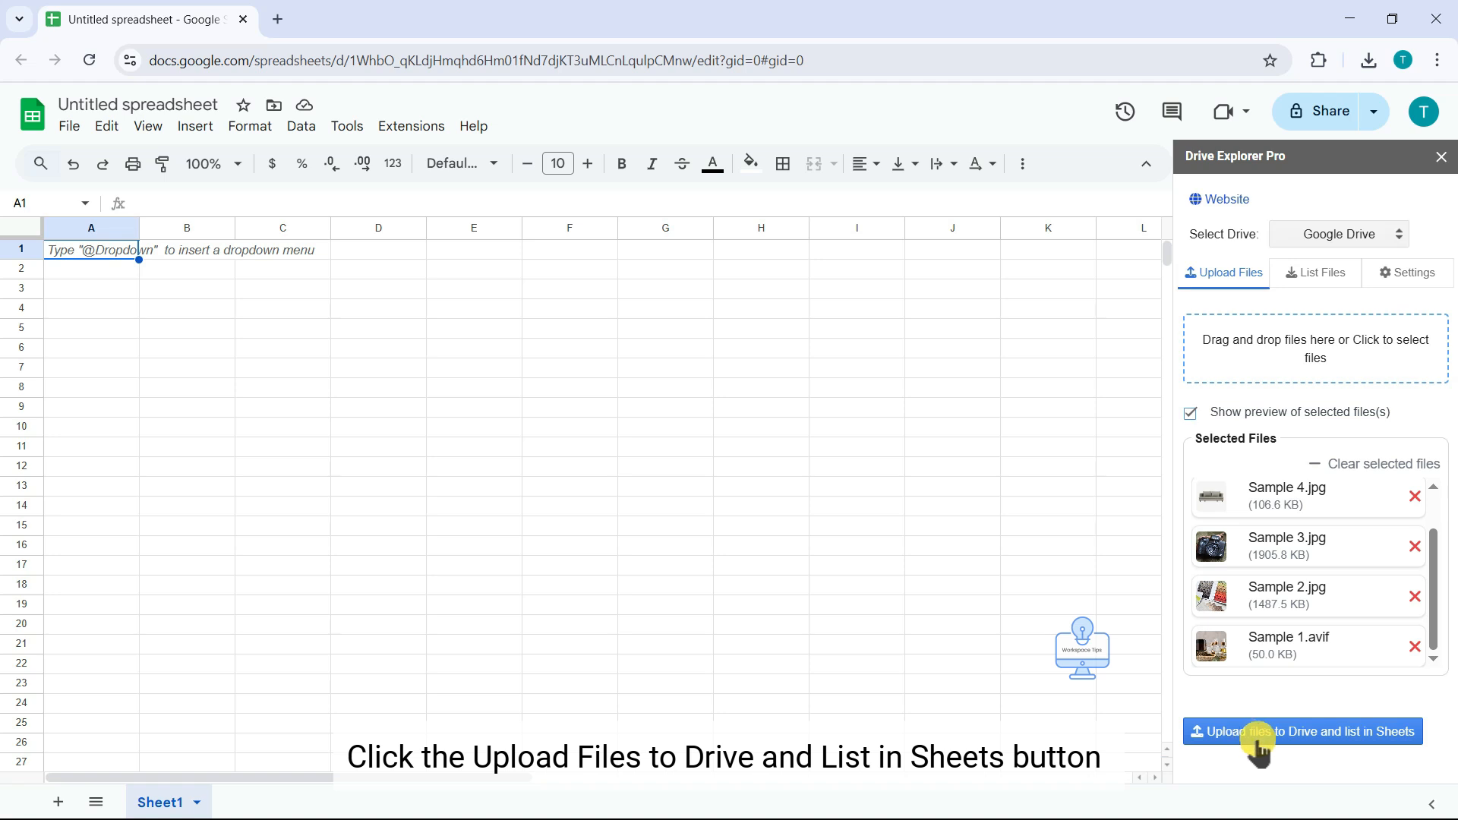
# Upload the five images to Drive, list them in the sheet, then view List Files options.
pyautogui.click(1302, 732)
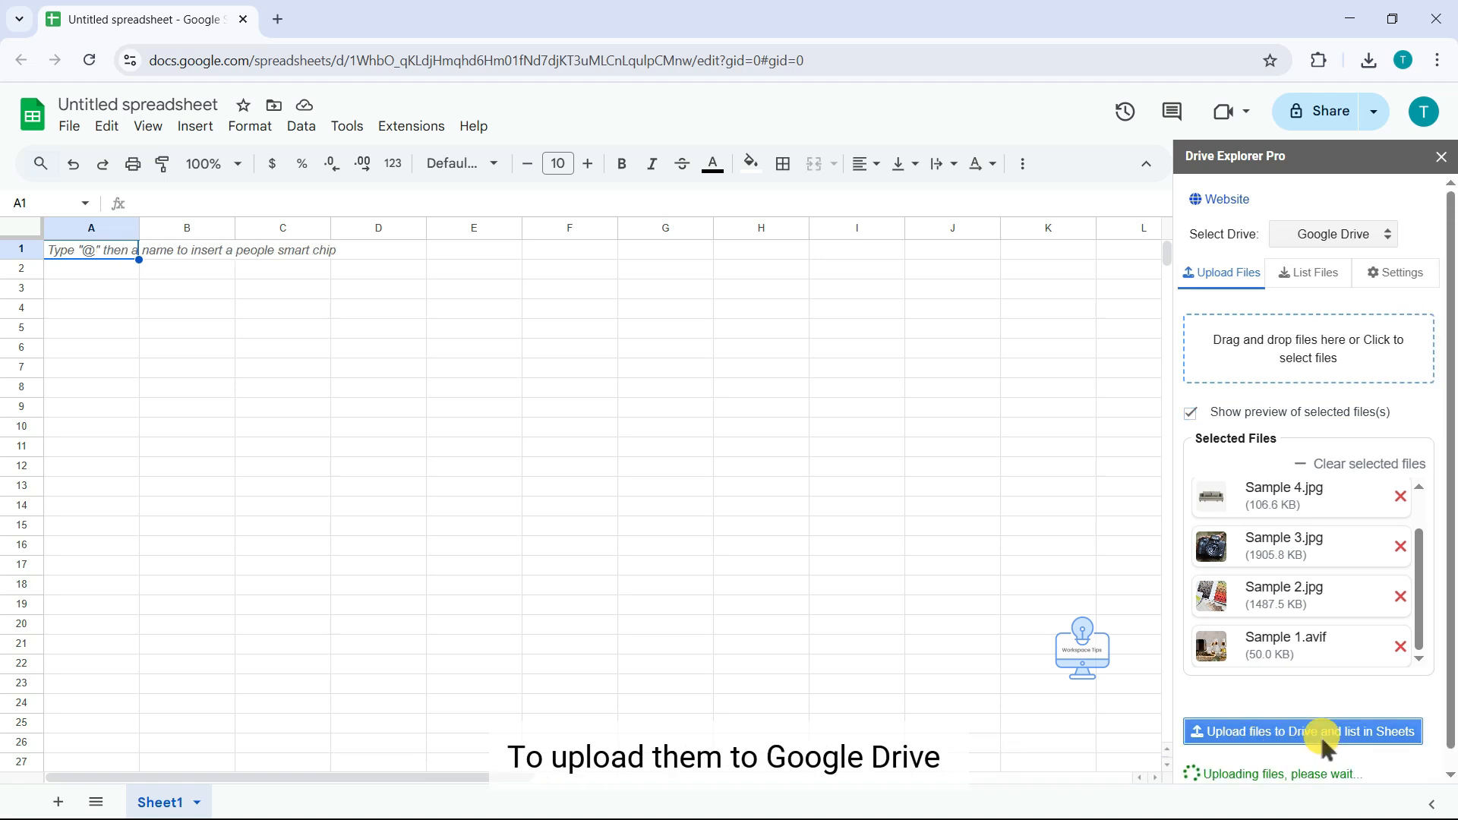
pyautogui.click(1303, 730)
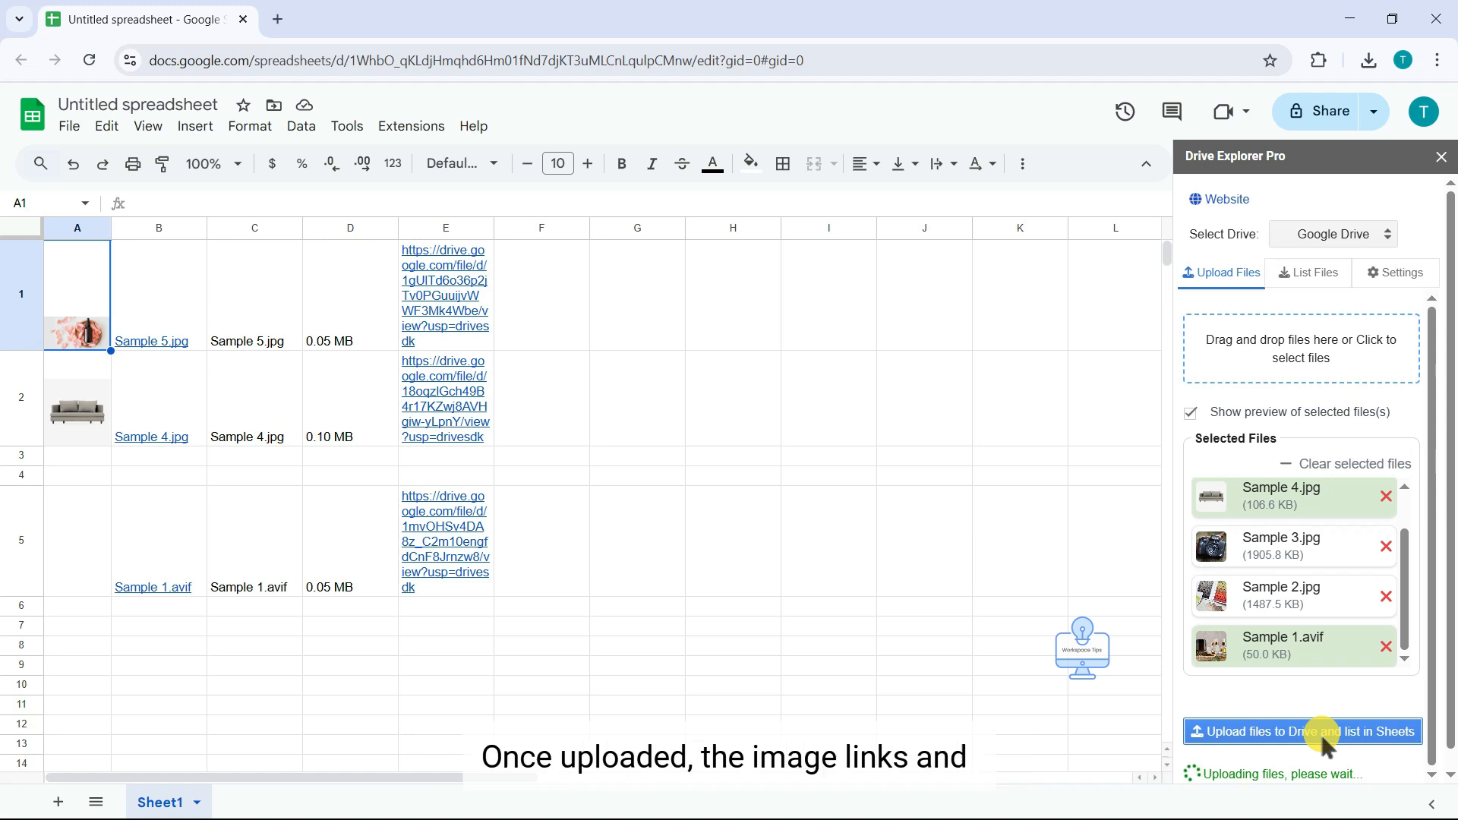
pyautogui.click(1302, 730)
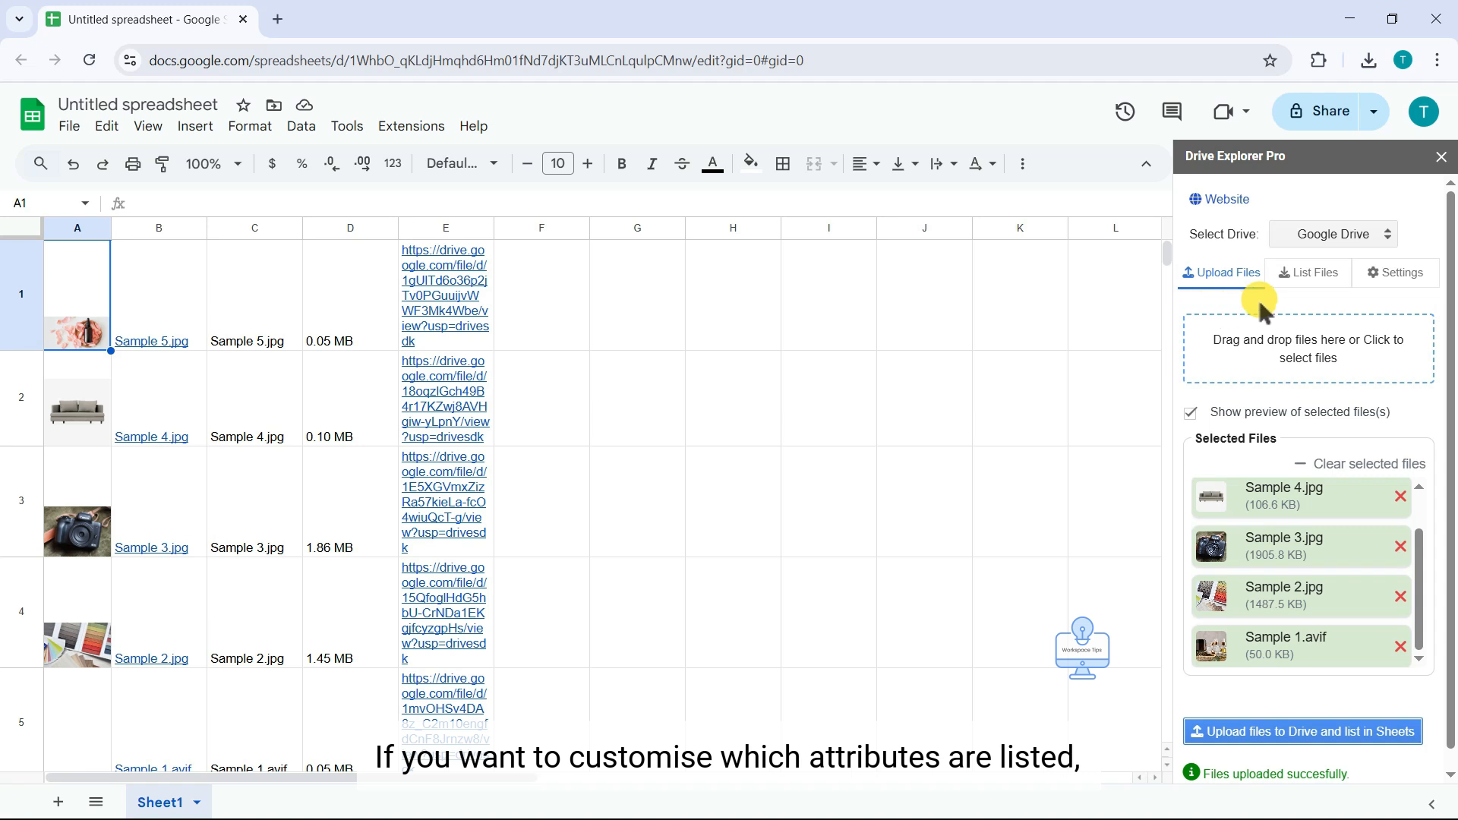
pyautogui.click(1313, 272)
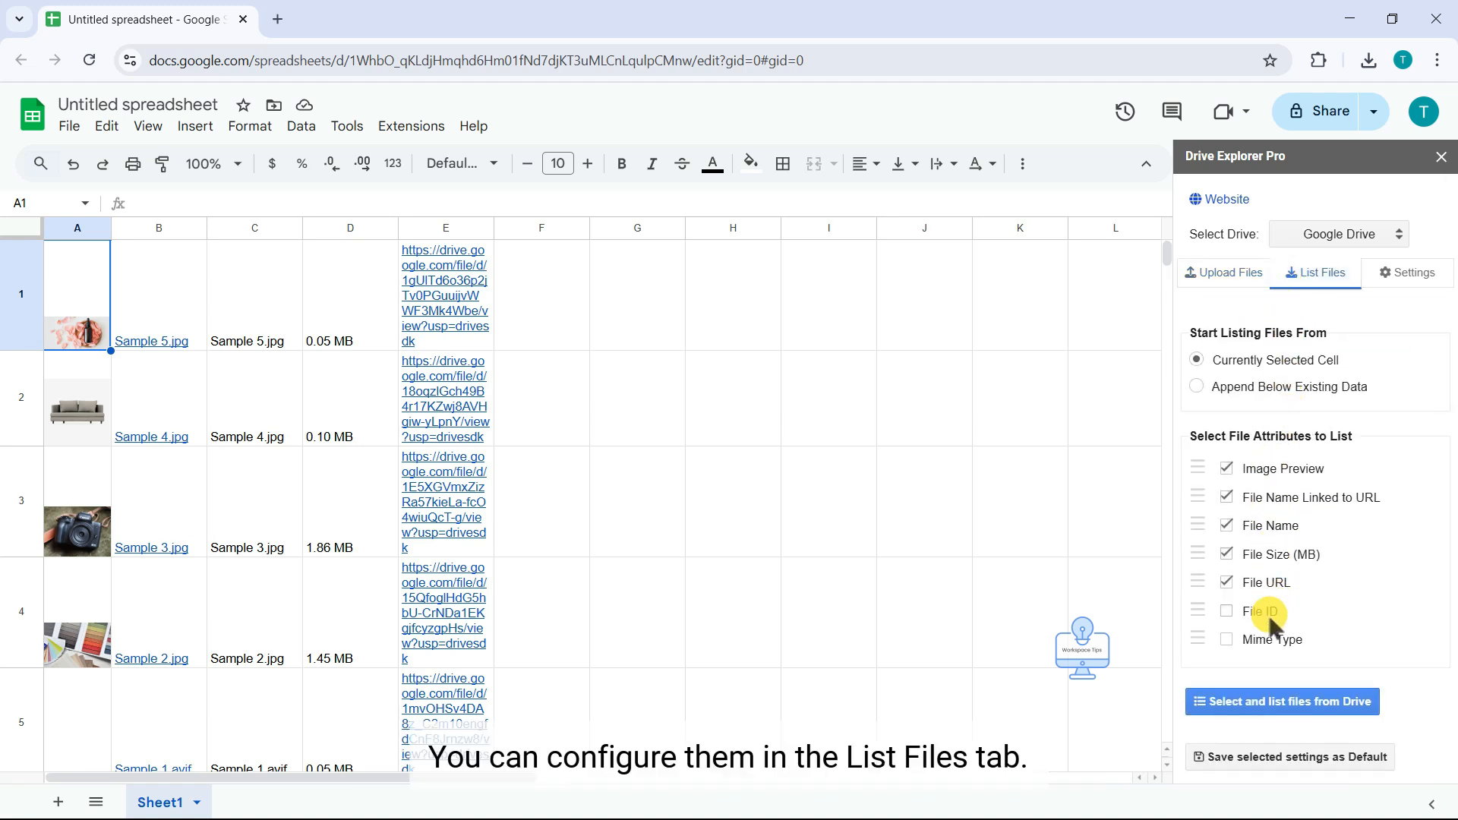
pyautogui.click(1229, 271)
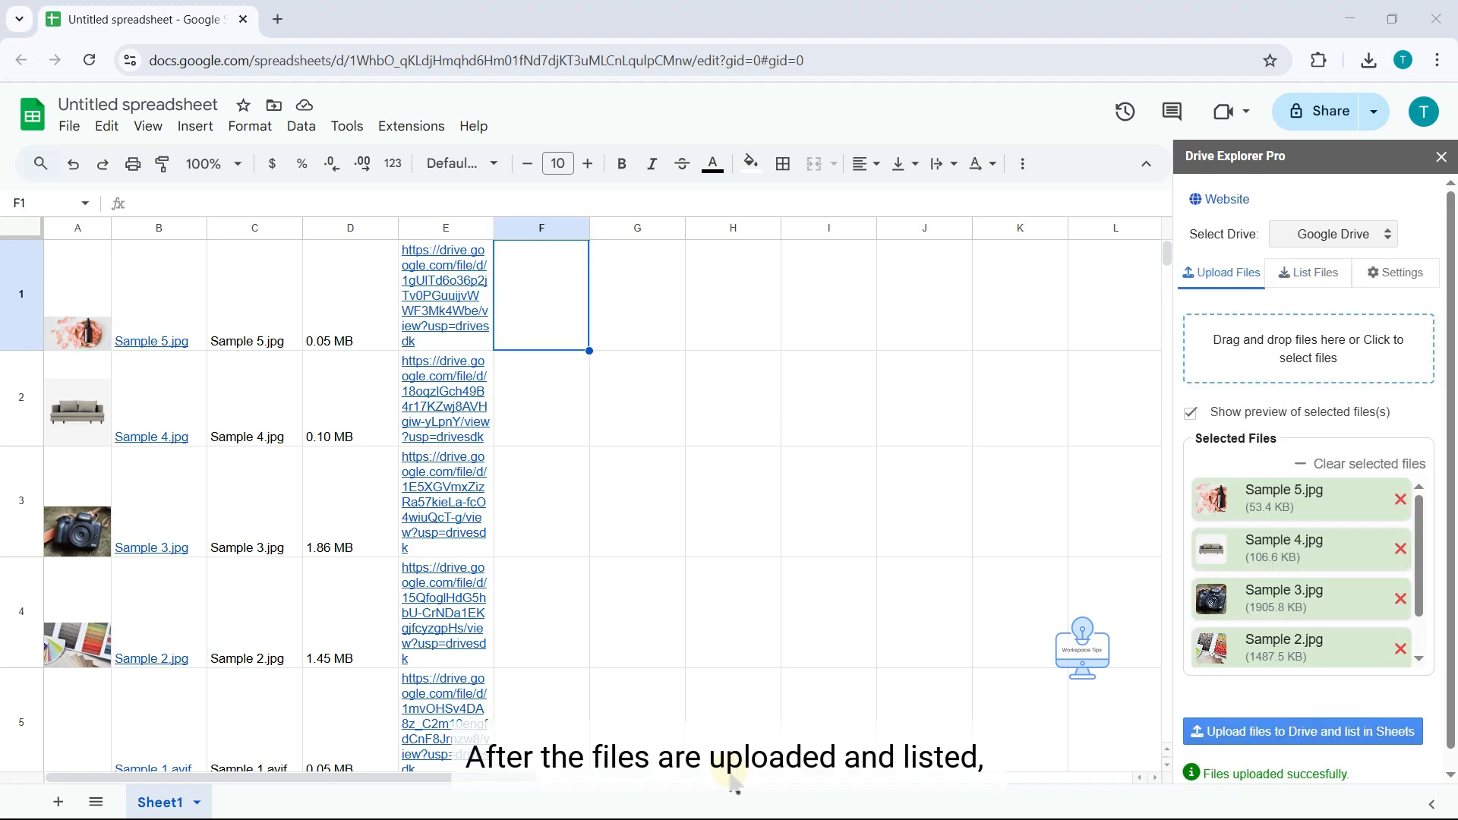
pyautogui.moveTo(851, 620)
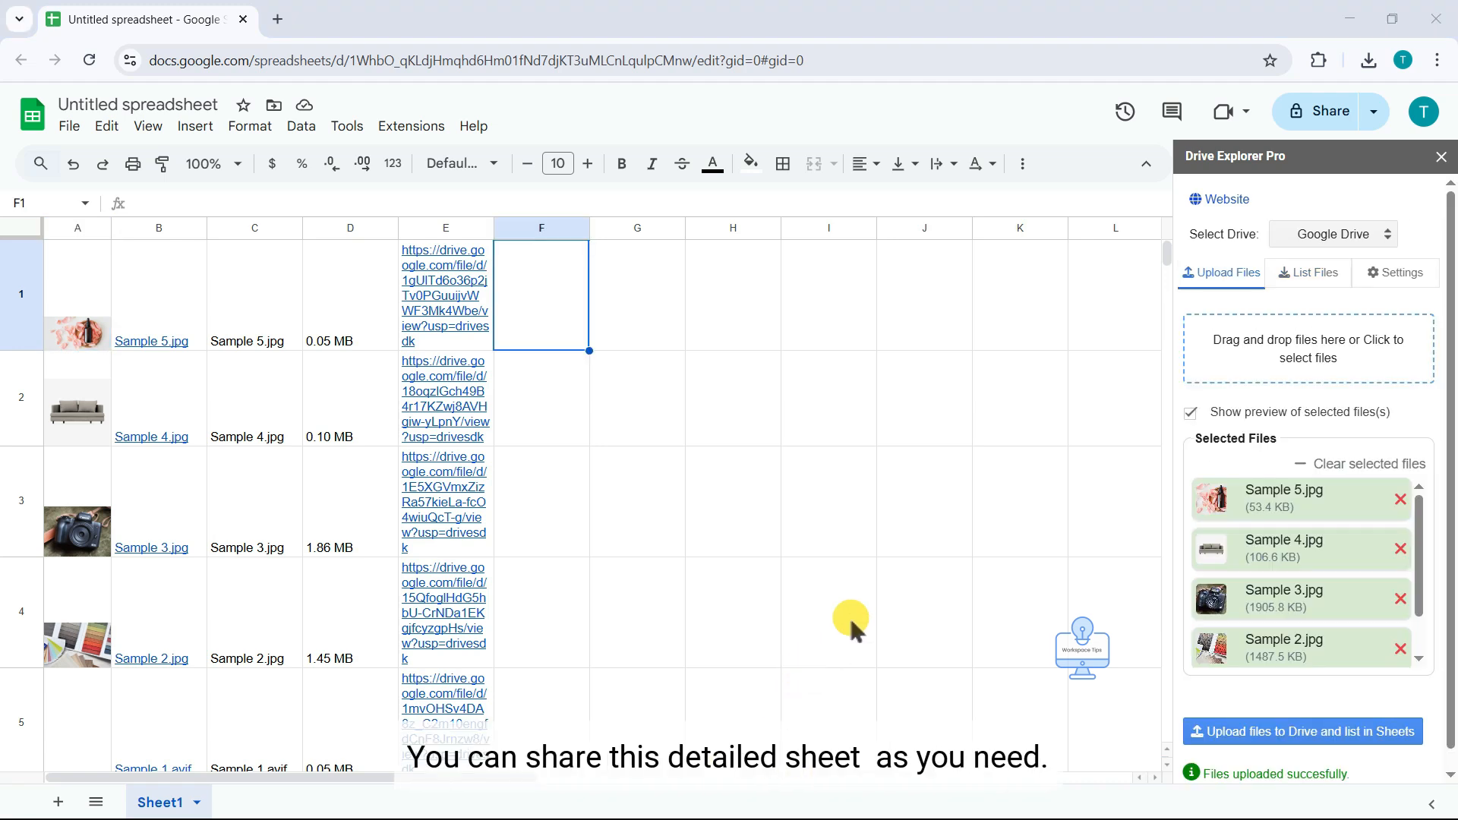
pyautogui.moveTo(1135, 438)
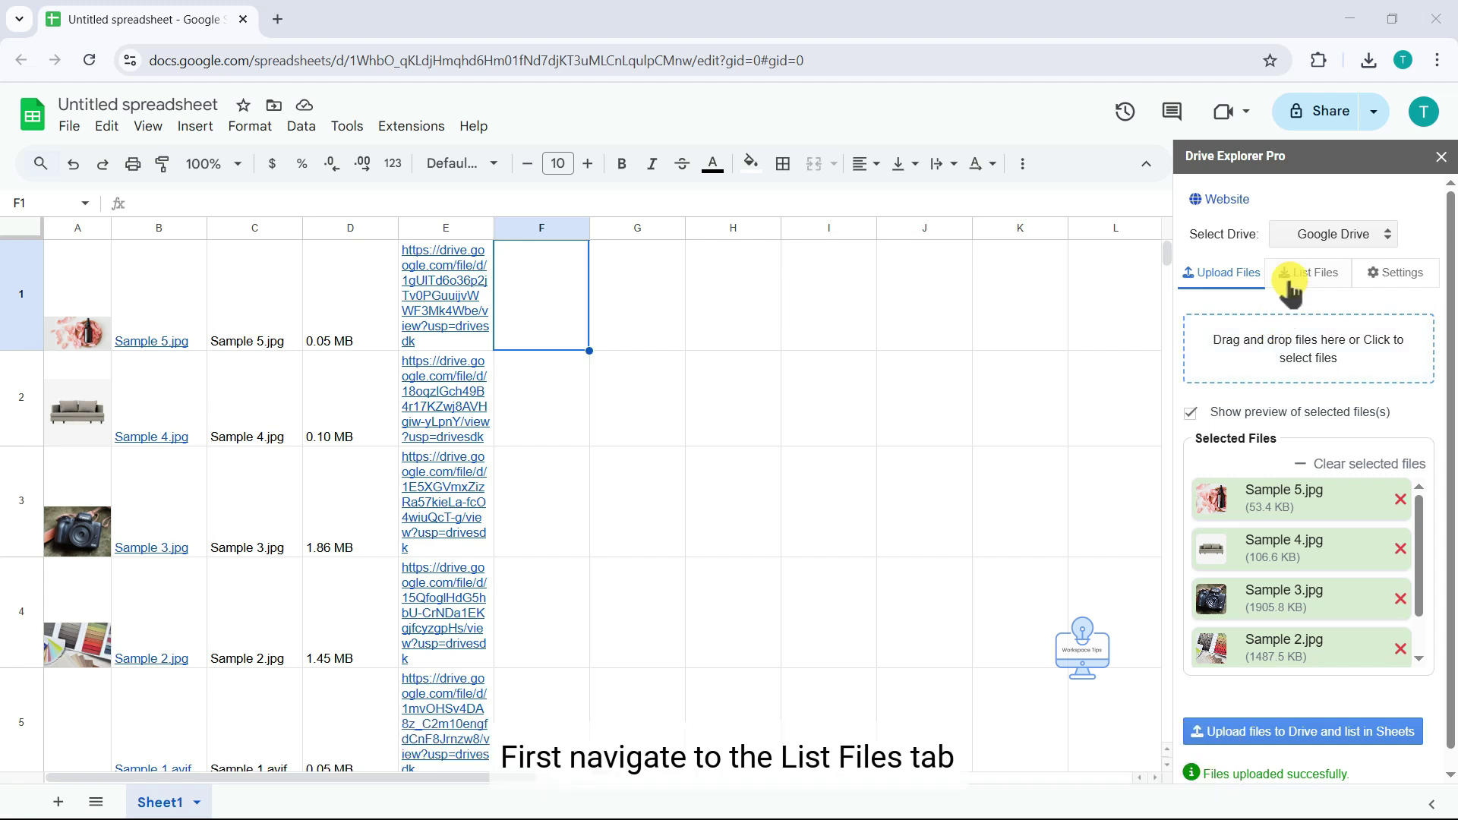
# Choose 'Append Below Existing Data' in the List Files options.
pyautogui.click(1314, 272)
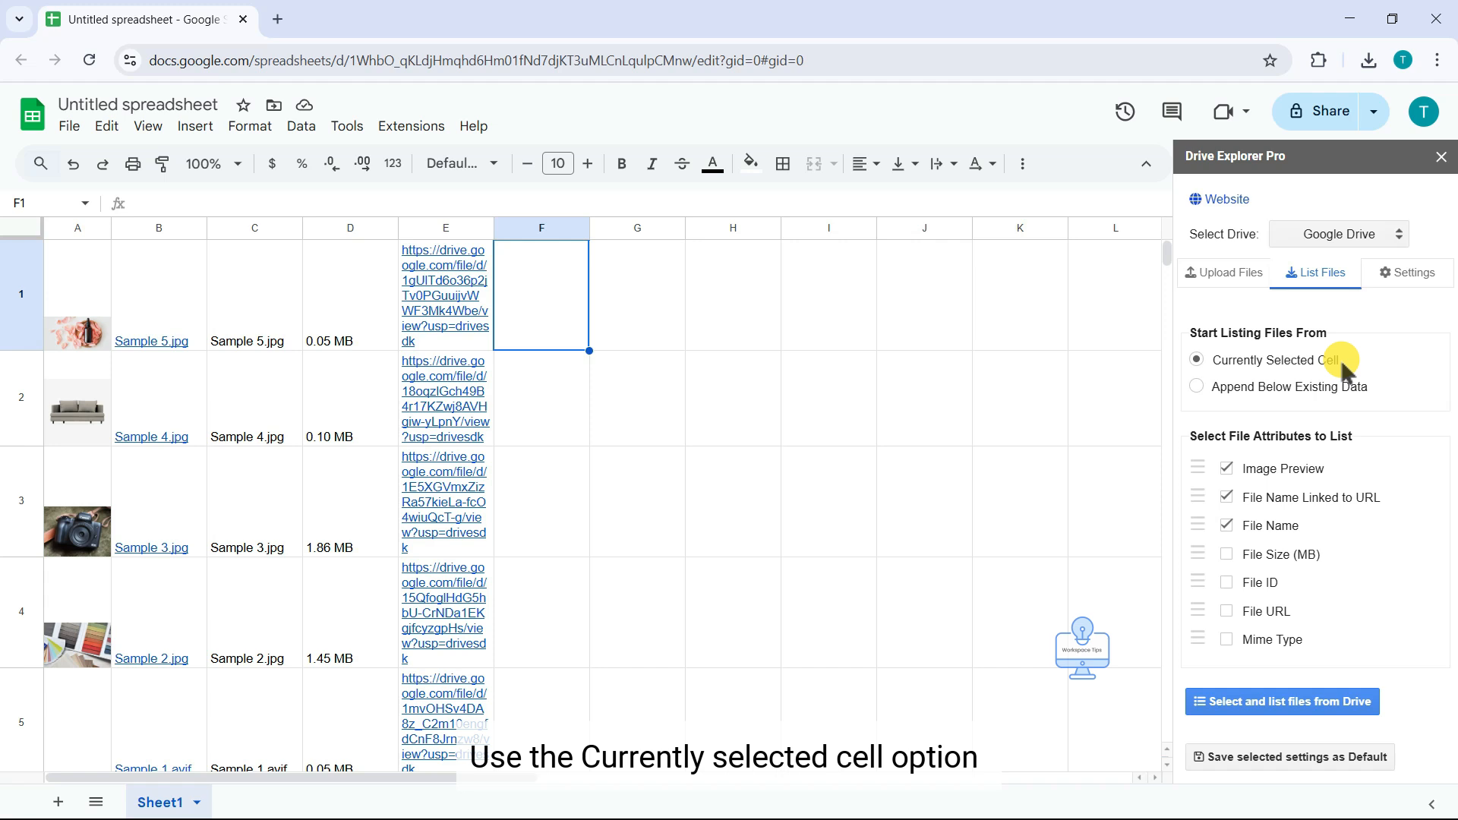
pyautogui.moveTo(541, 284)
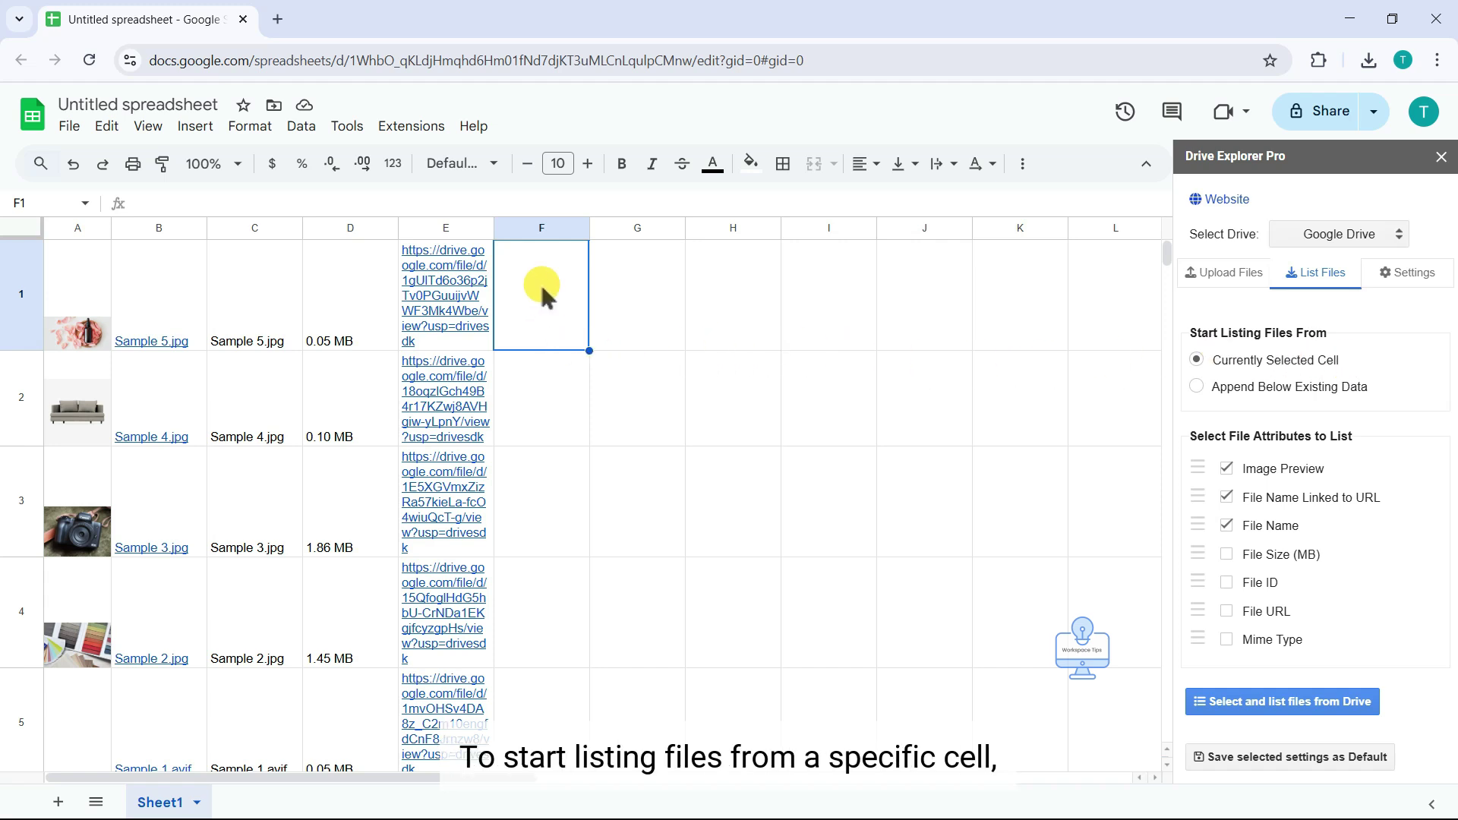
pyautogui.moveTo(502, 312)
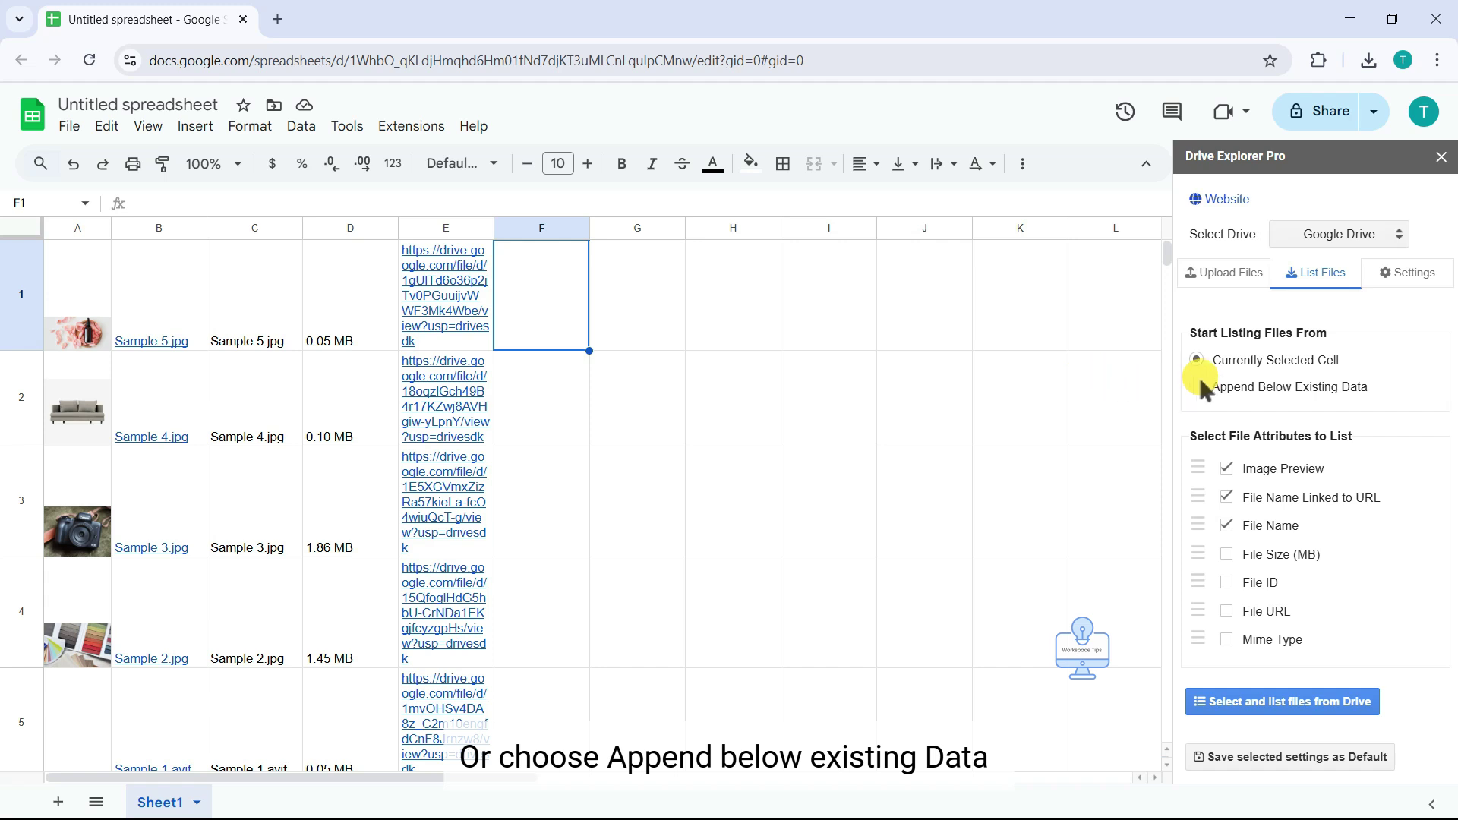
pyautogui.click(1197, 385)
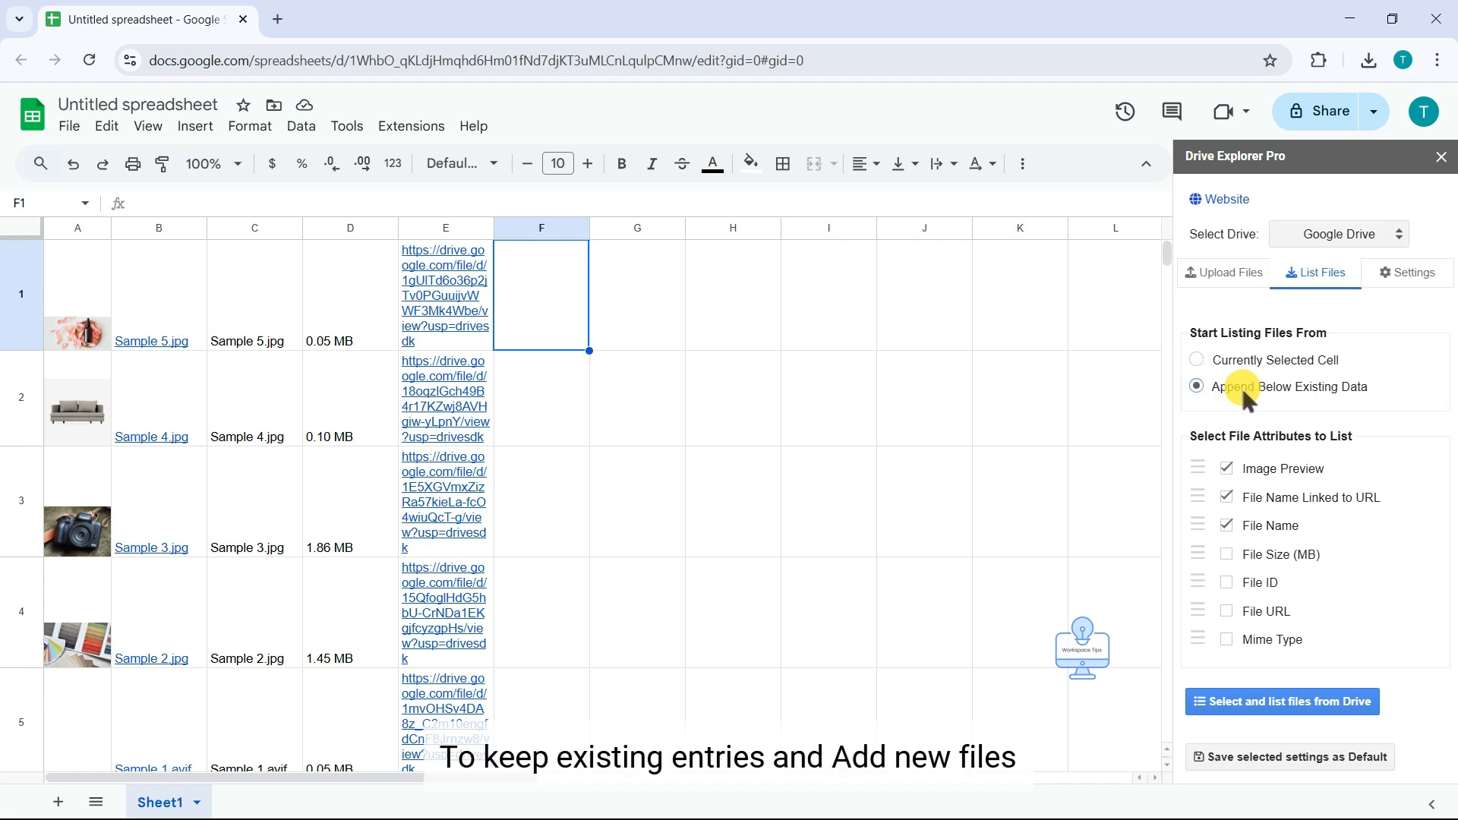
pyautogui.moveTo(246, 483)
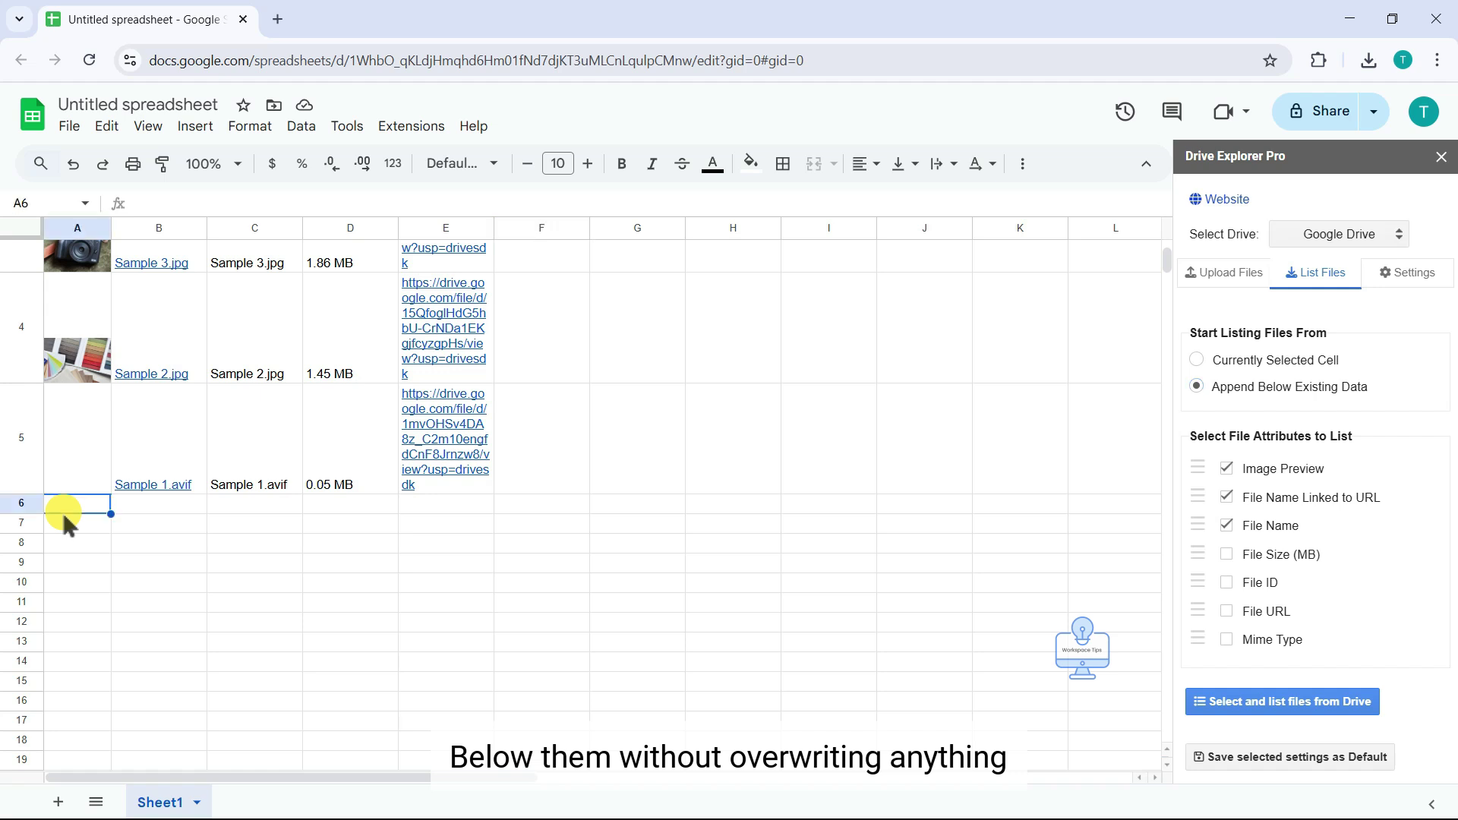
# Start listings from the currently selected cell and include File Size (MB).
pyautogui.click(1197, 360)
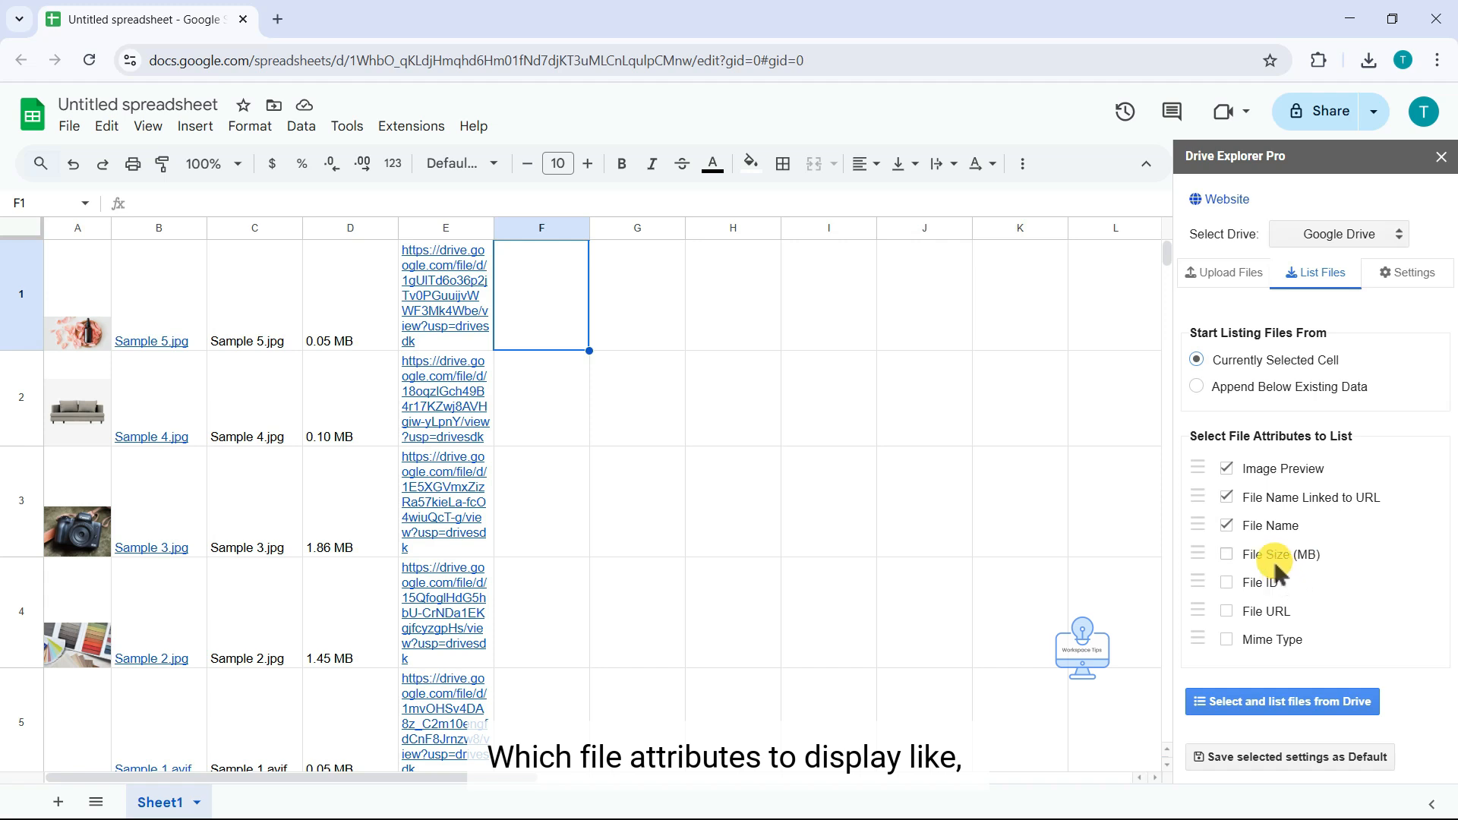
pyautogui.click(1226, 611)
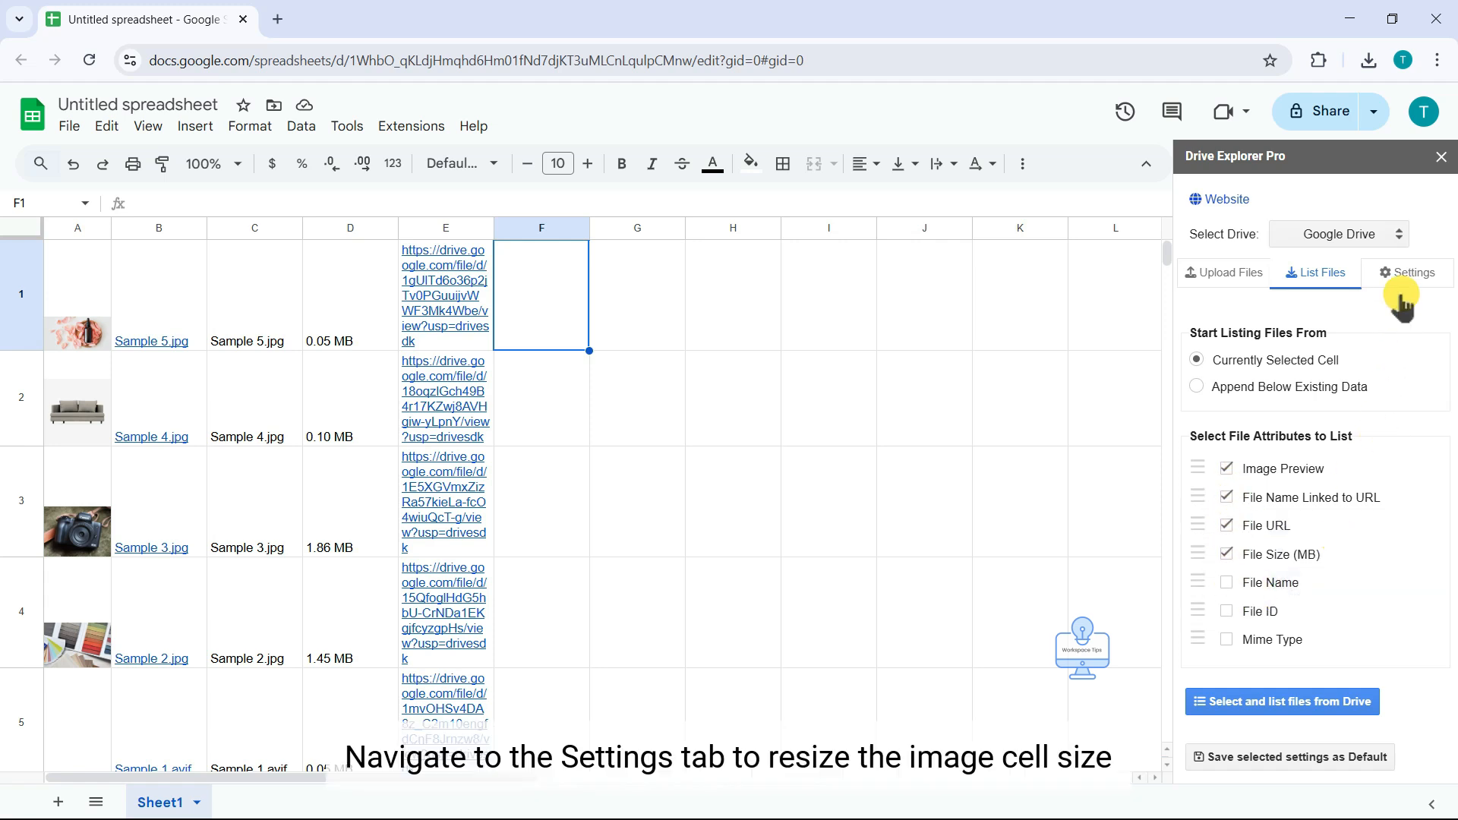
pyautogui.click(1405, 272)
pyautogui.write('1')
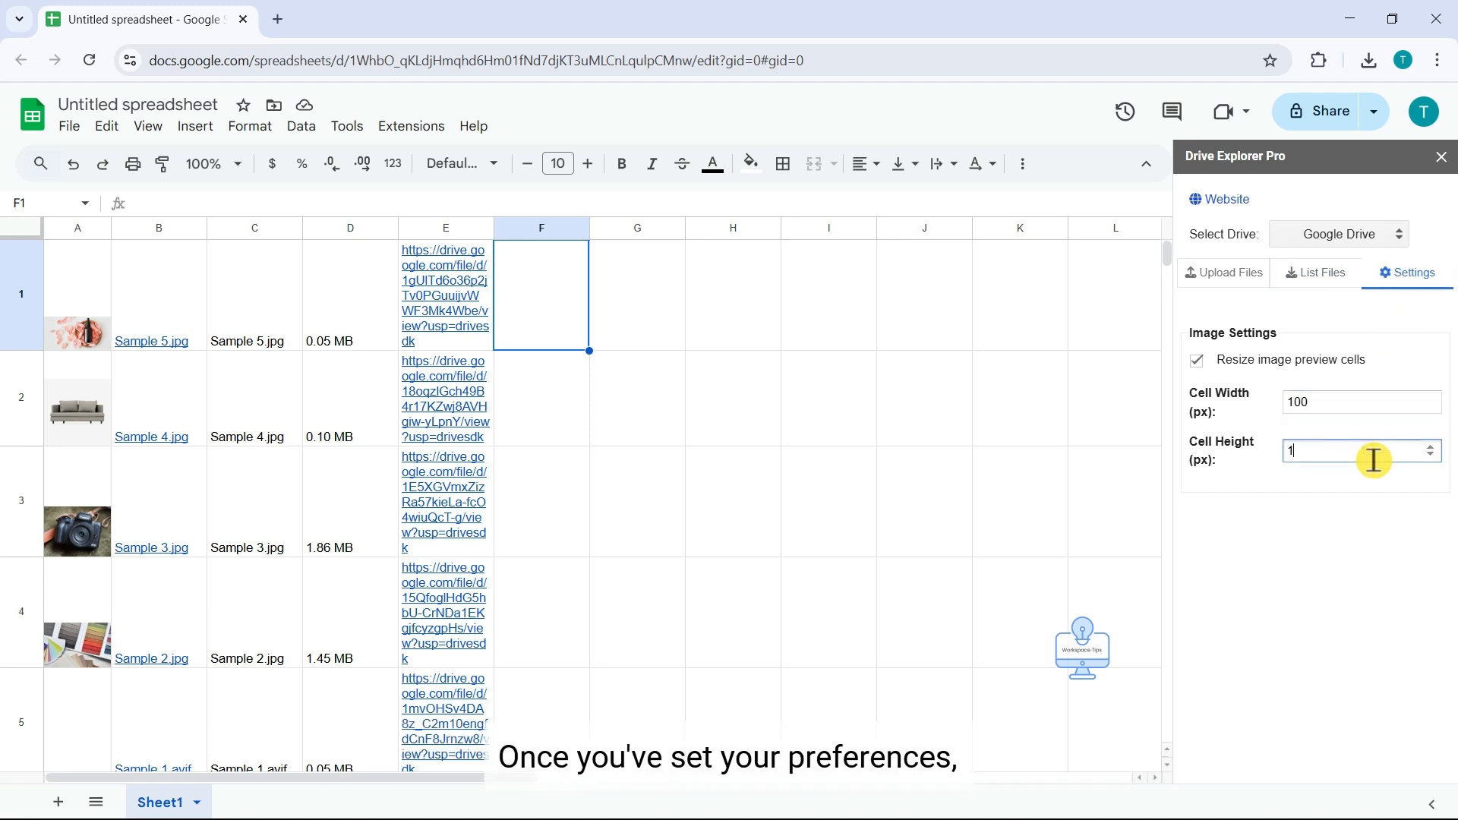
# Enter cell height 100 and go back to the List Files options.
pyautogui.write('00')
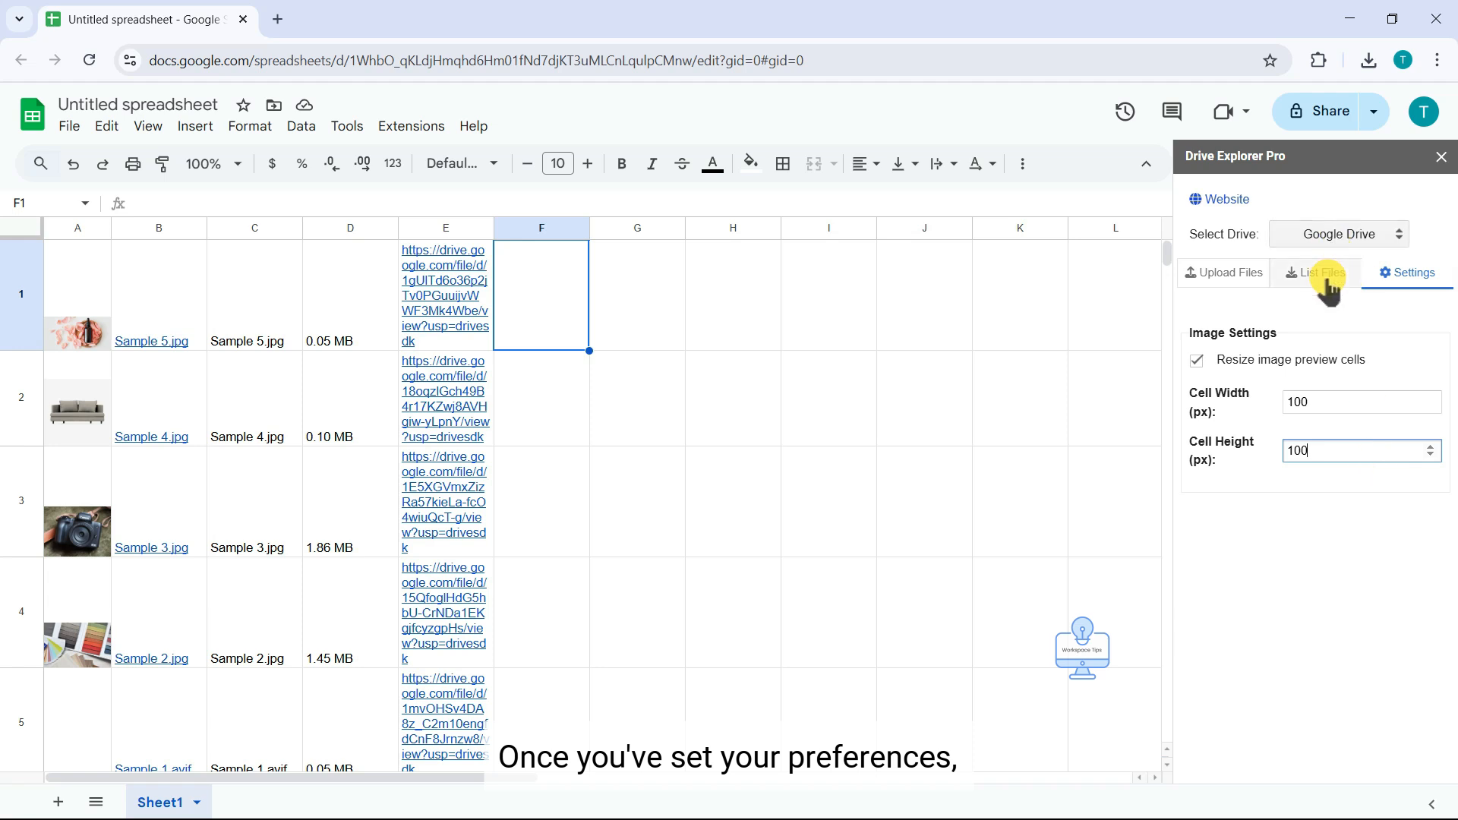
pyautogui.click(1316, 272)
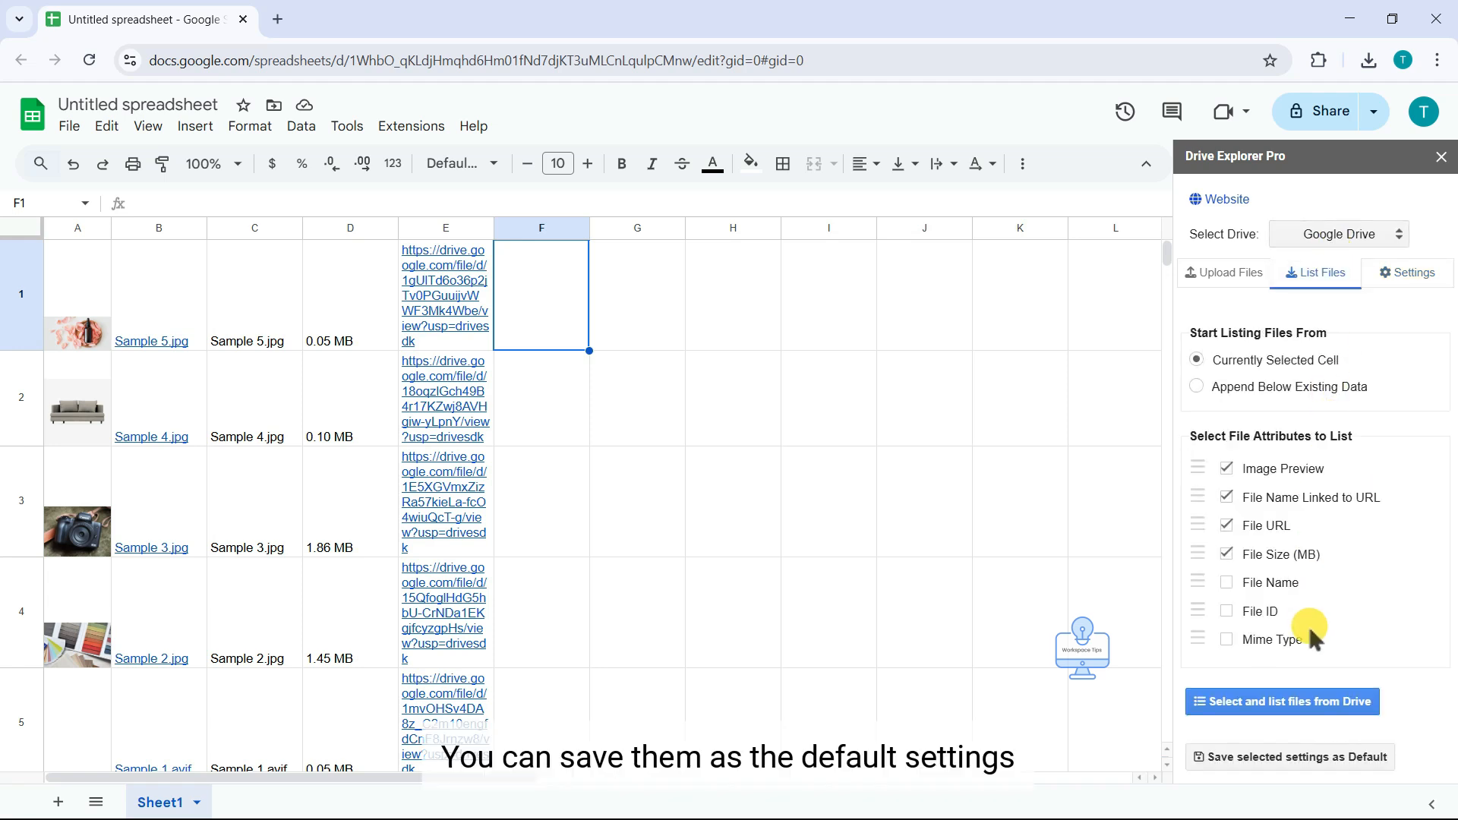
pyautogui.click(1289, 757)
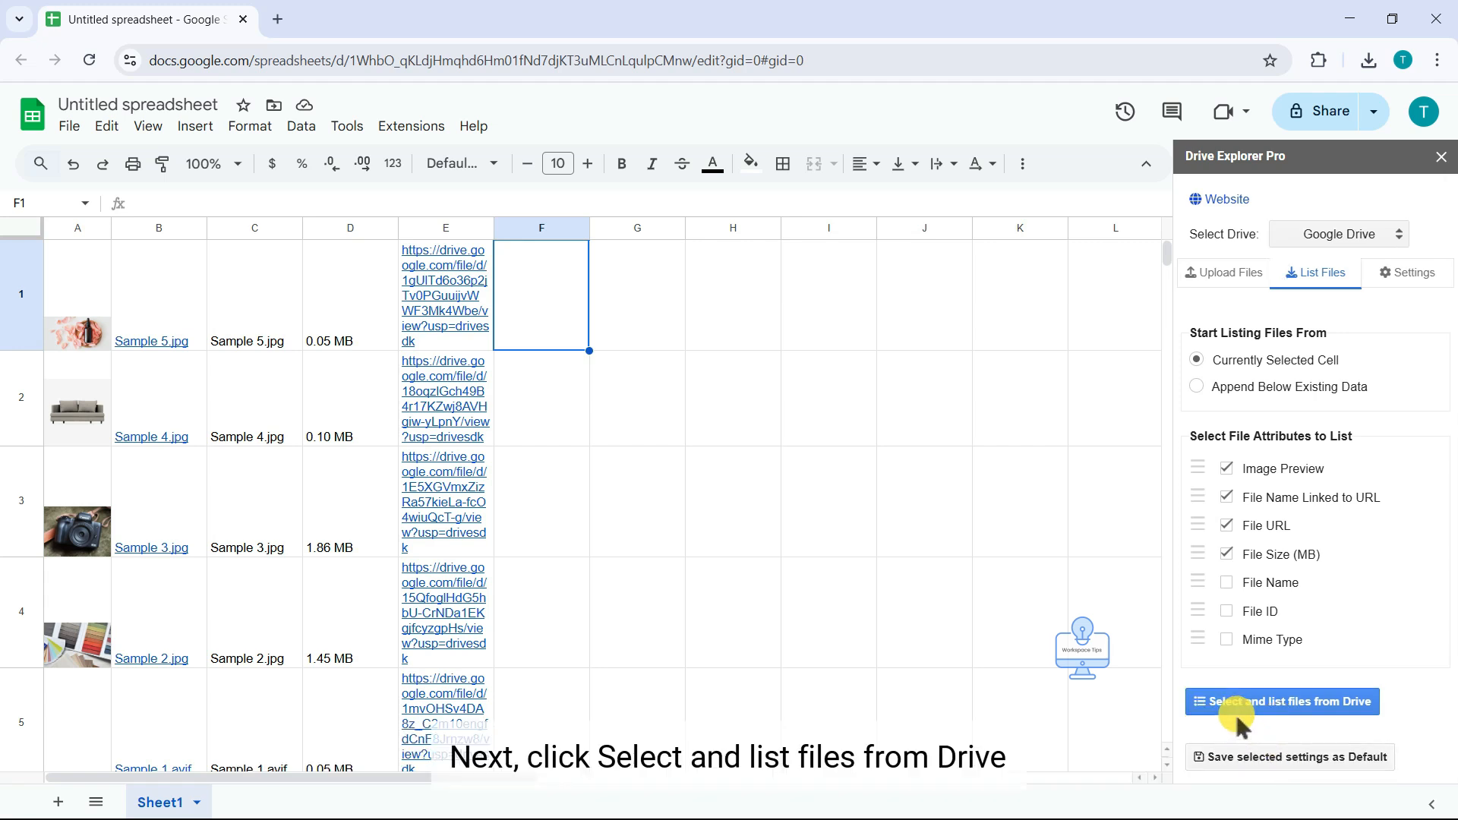
# Pick images from Sample folder 2 in the Drive file picker for listing.
pyautogui.click(1282, 702)
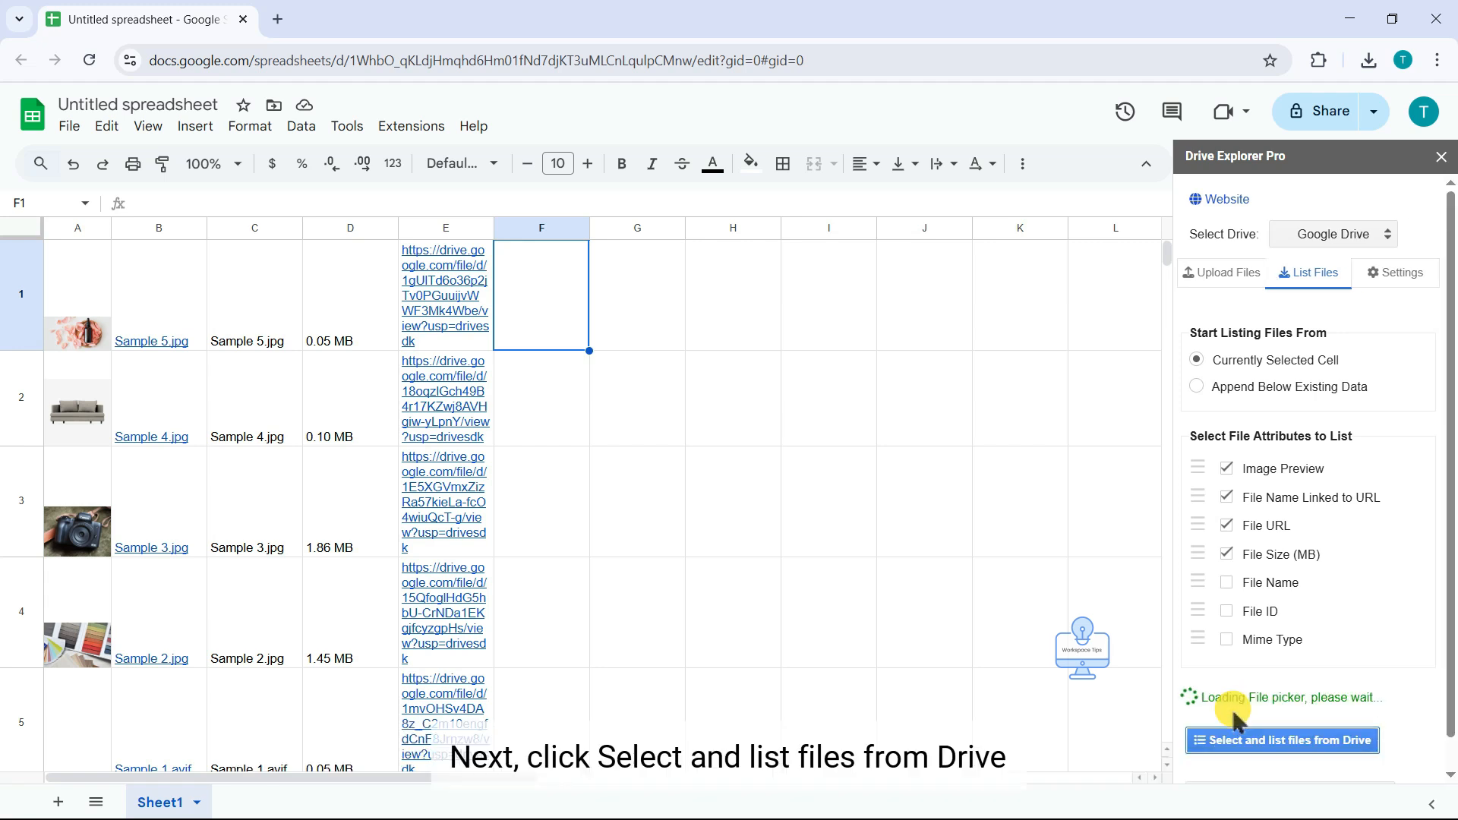
pyautogui.click(1282, 740)
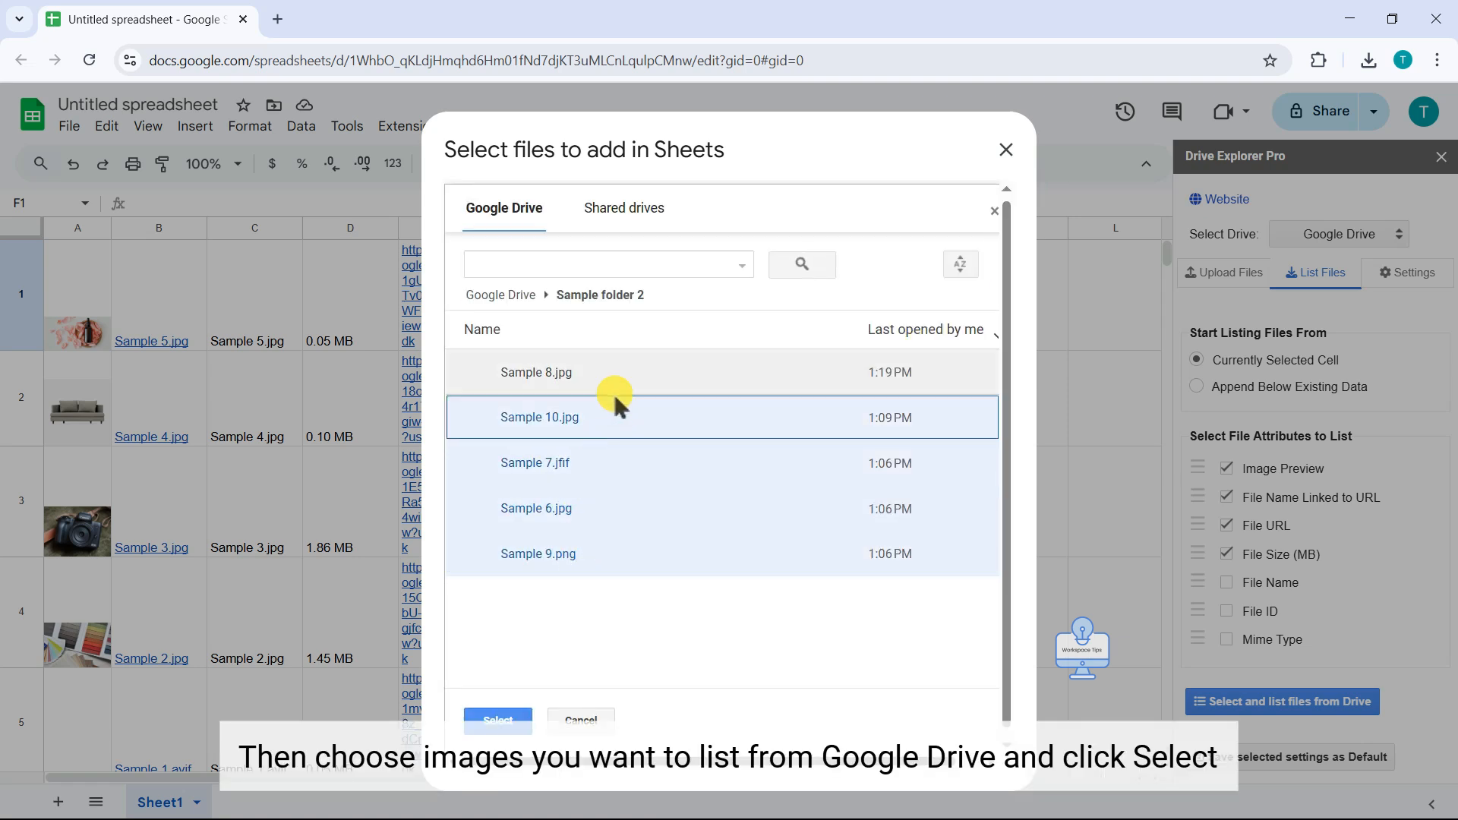
pyautogui.click(498, 720)
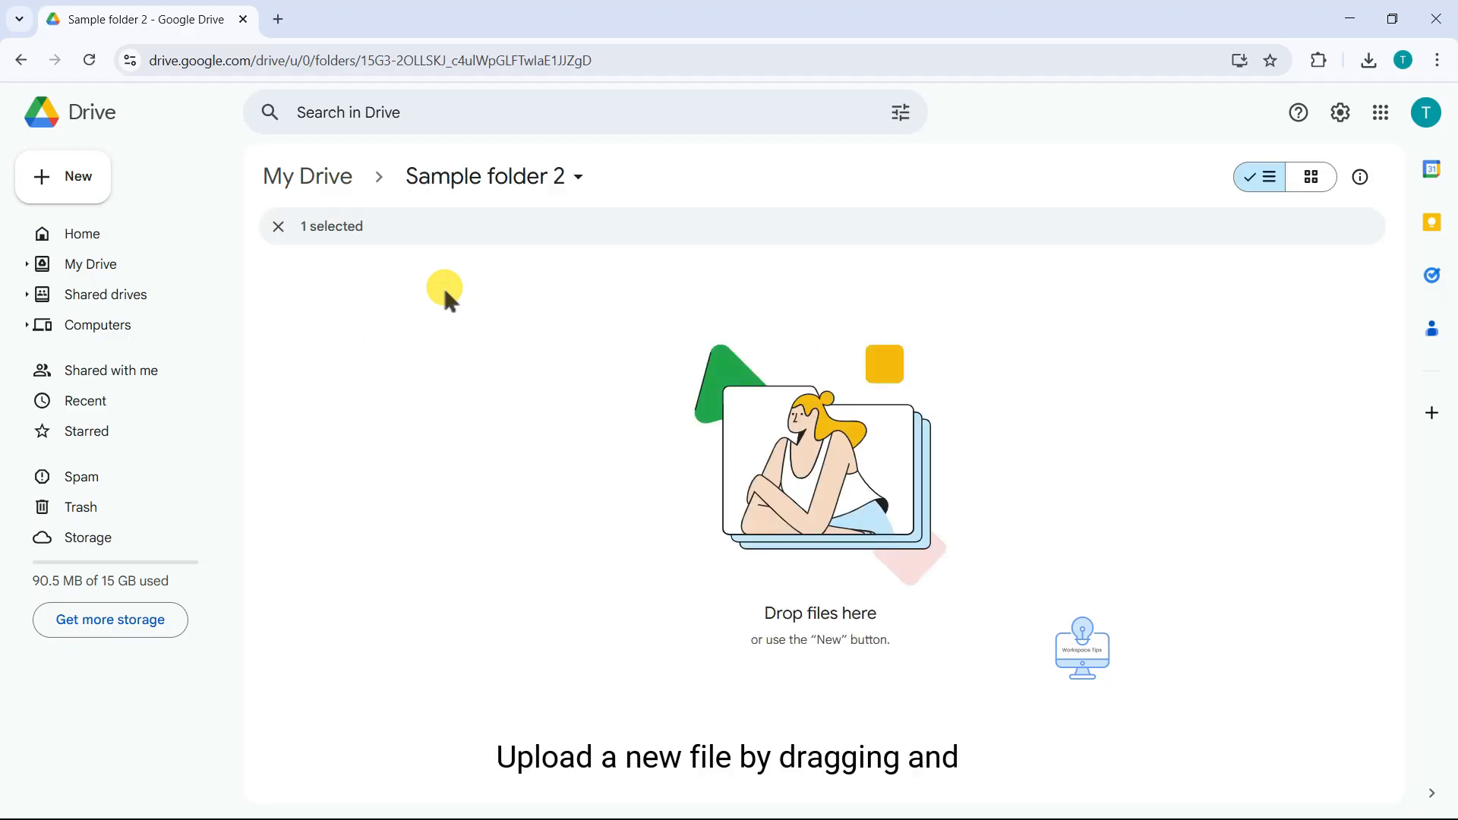
# Upload three sample images to Sample folder 2 via New > File upload.
pyautogui.click(63, 177)
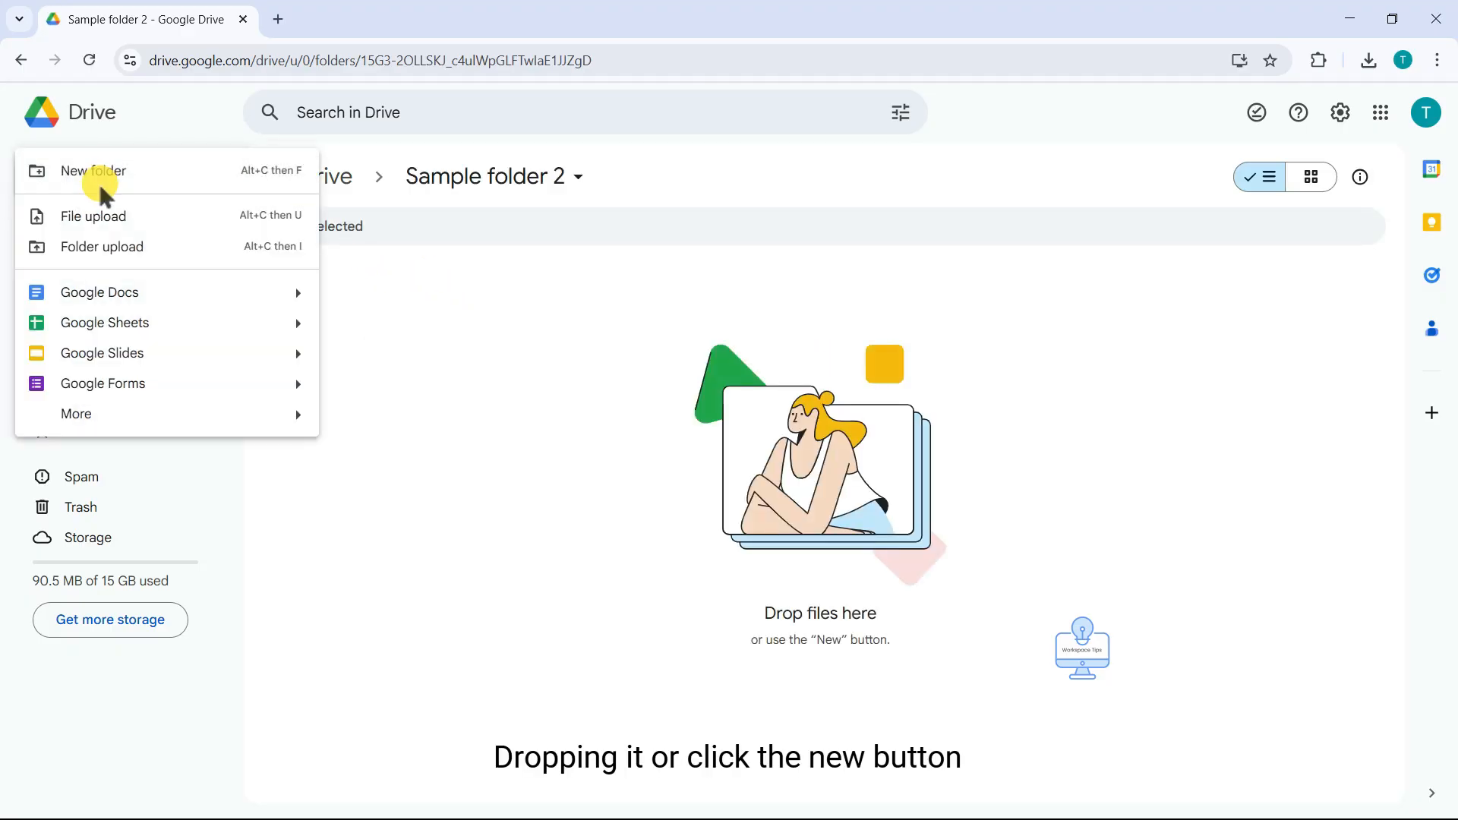
pyautogui.click(90, 216)
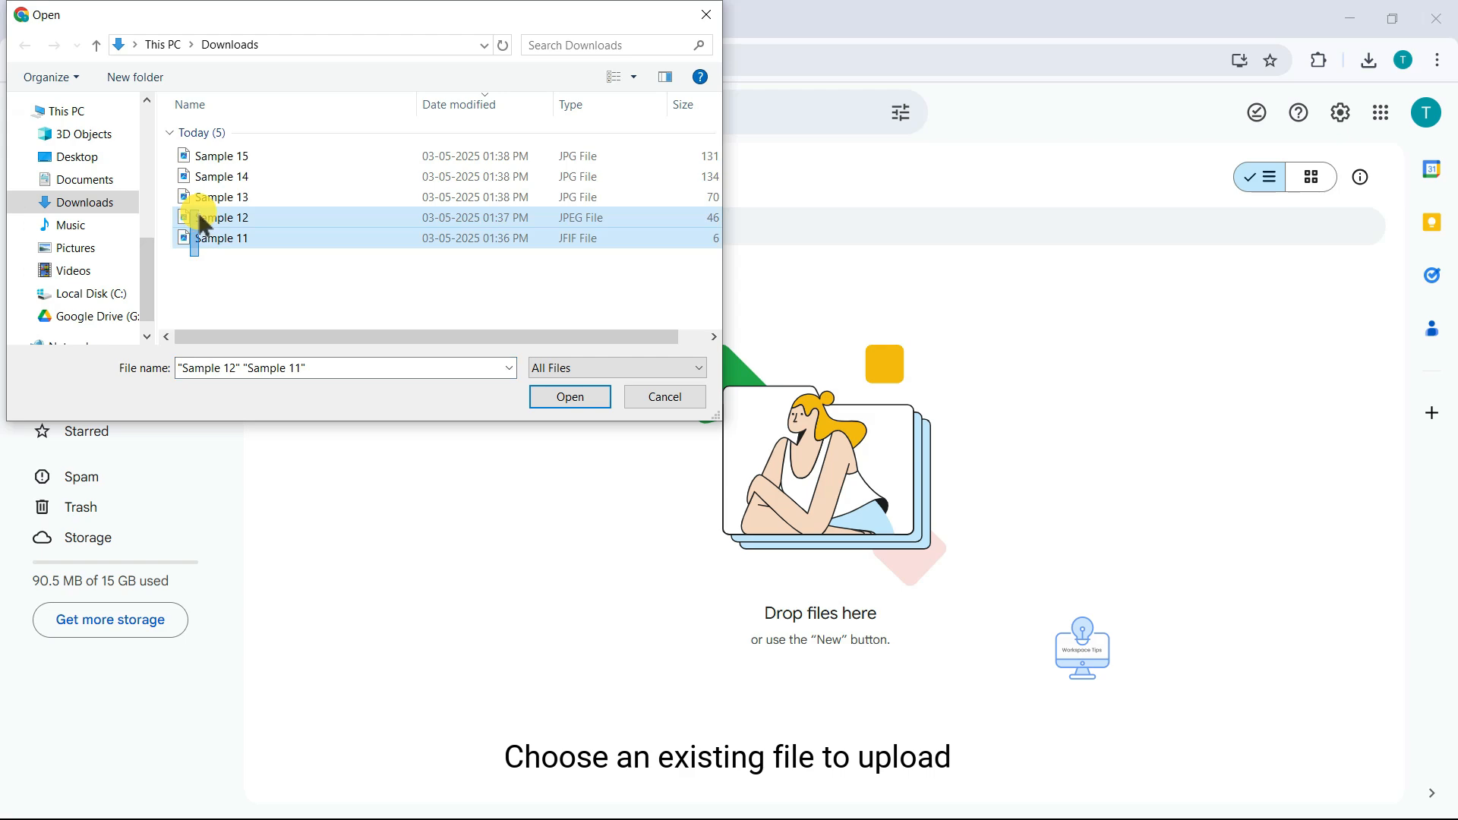
pyautogui.click(570, 397)
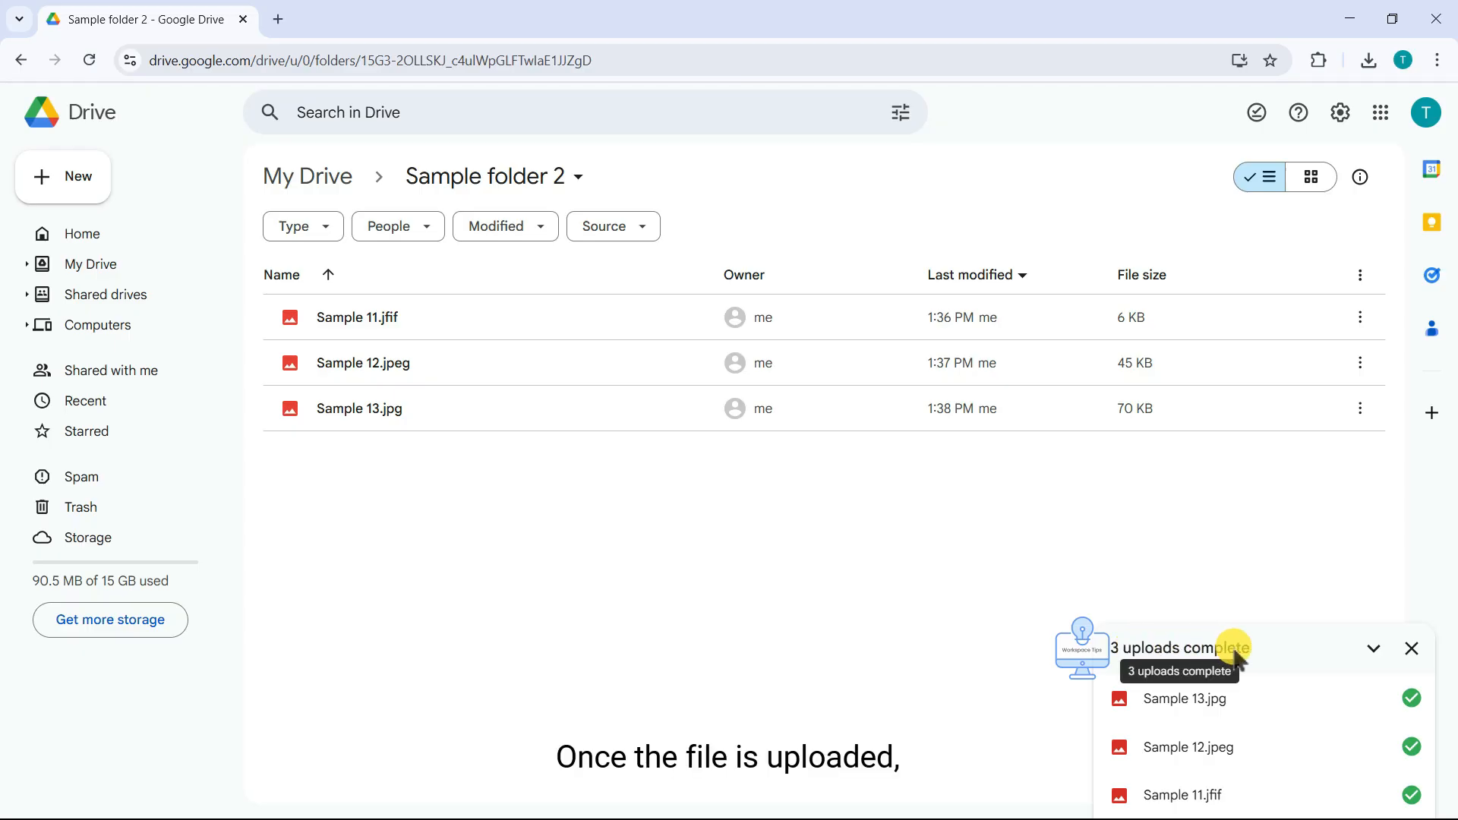
pyautogui.moveTo(442, 392)
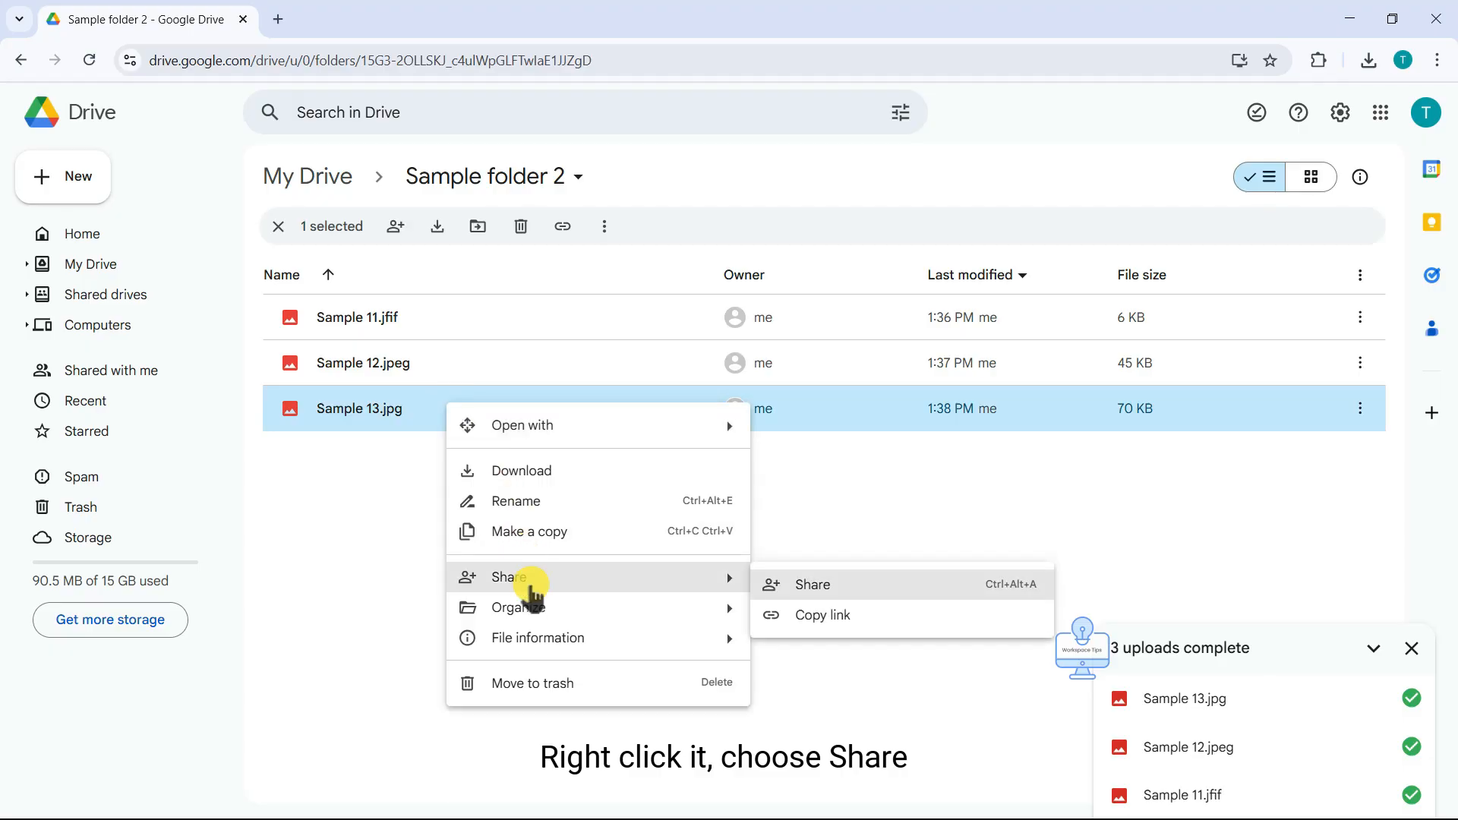
# Share Sample 13.jpg so anyone with the link can view it.
pyautogui.click(811, 583)
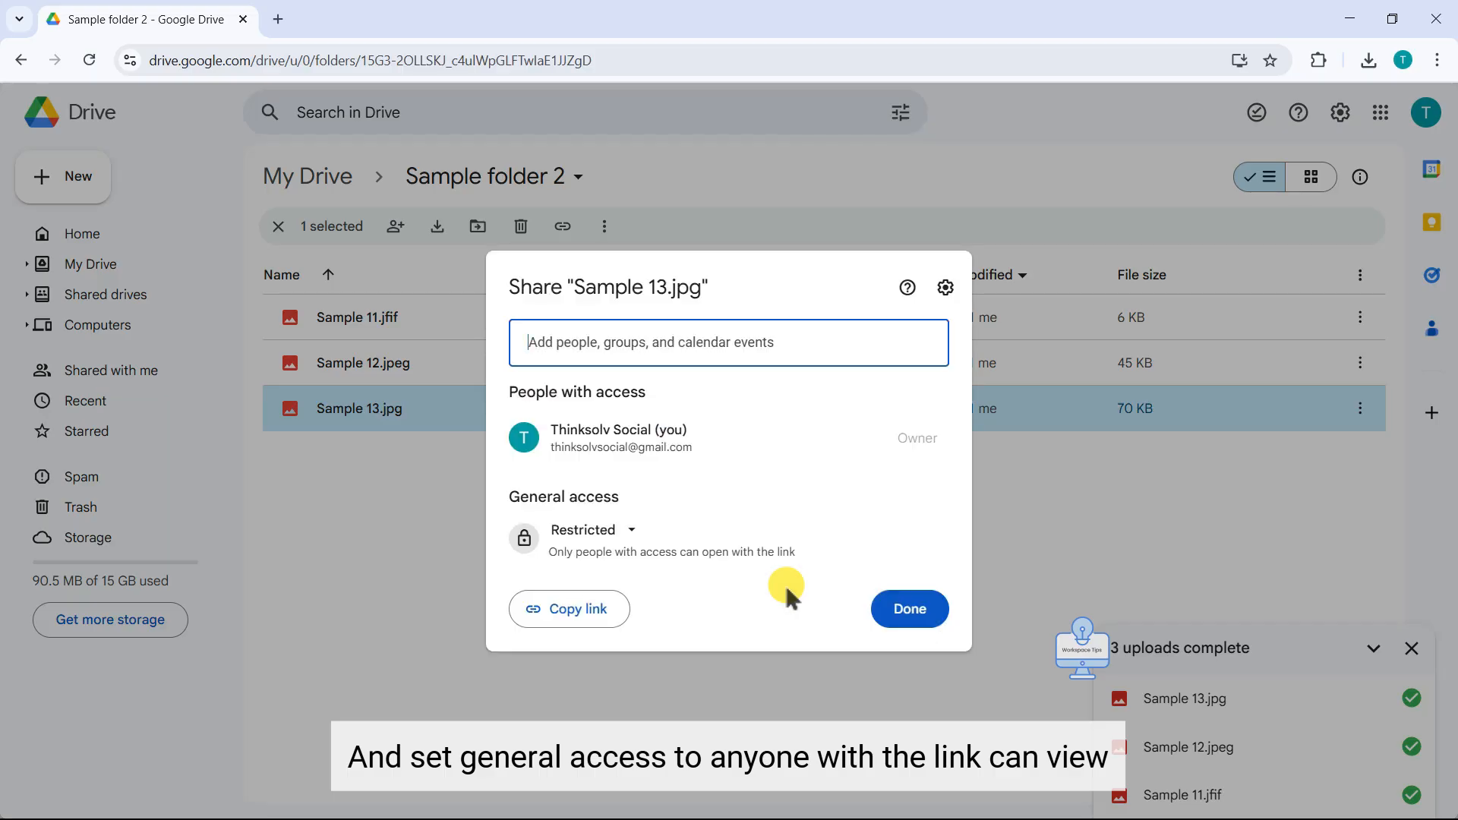
pyautogui.moveTo(583, 538)
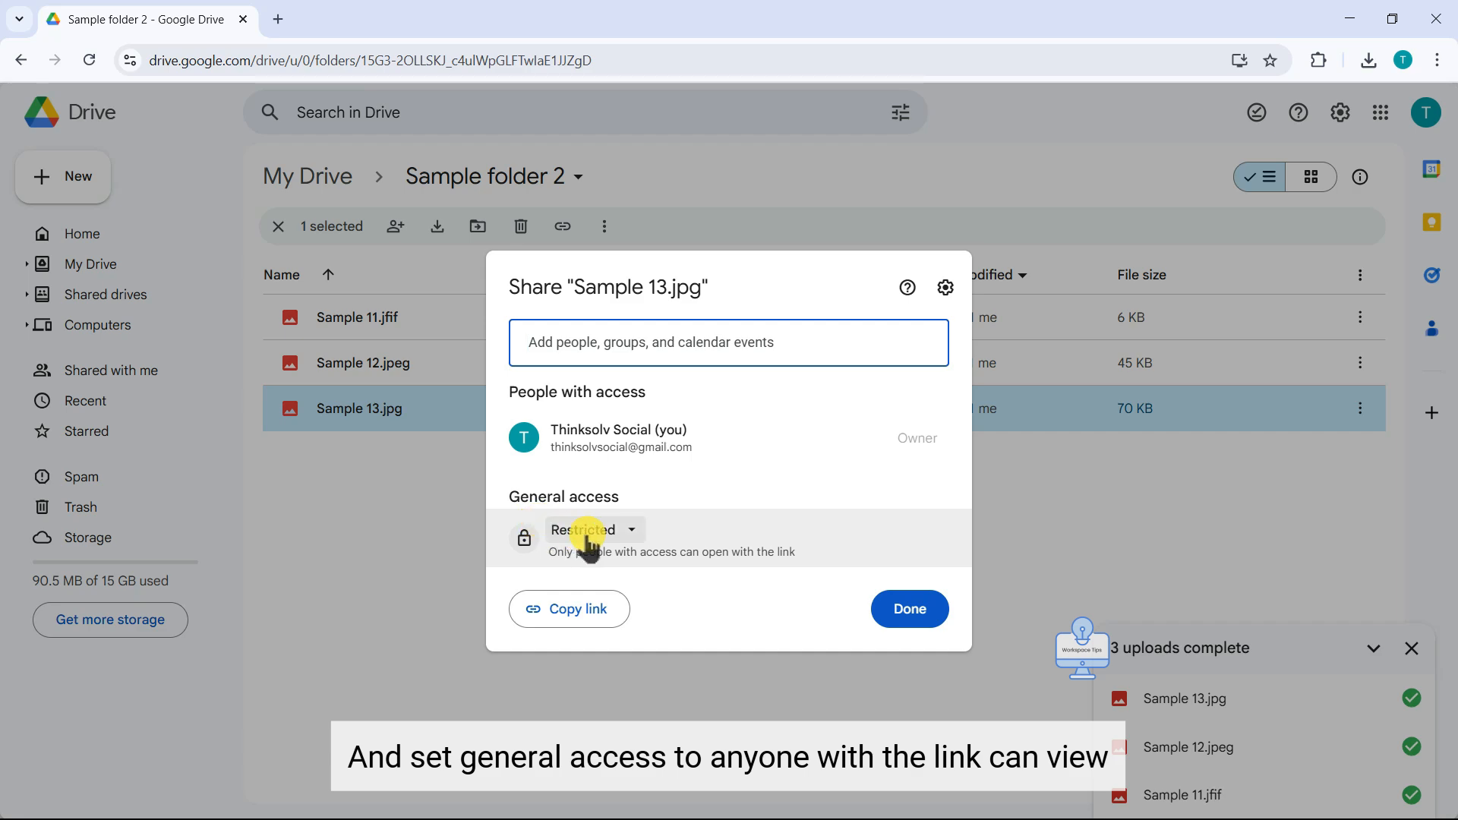
pyautogui.click(592, 529)
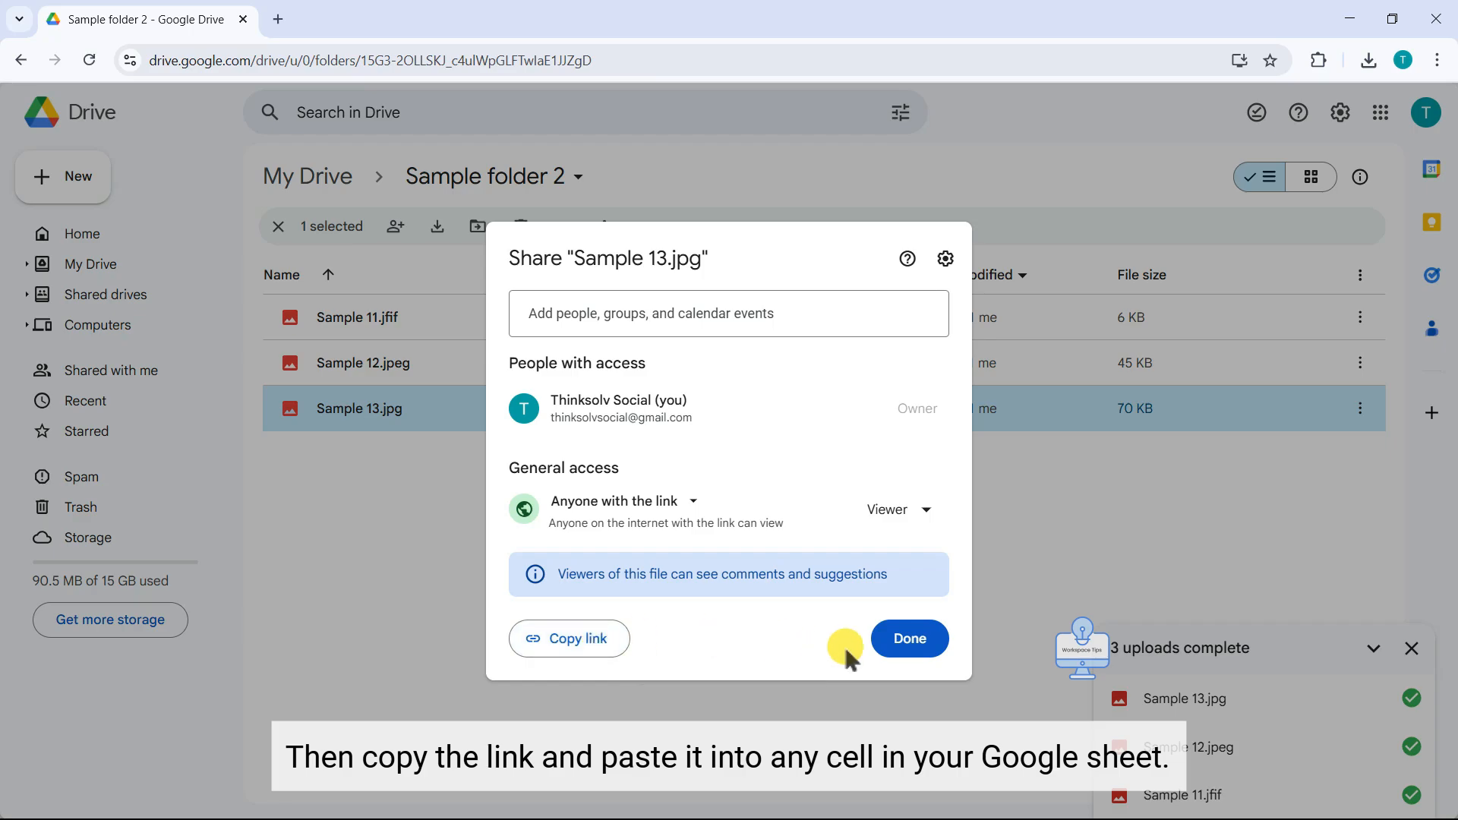
pyautogui.click(368, 19)
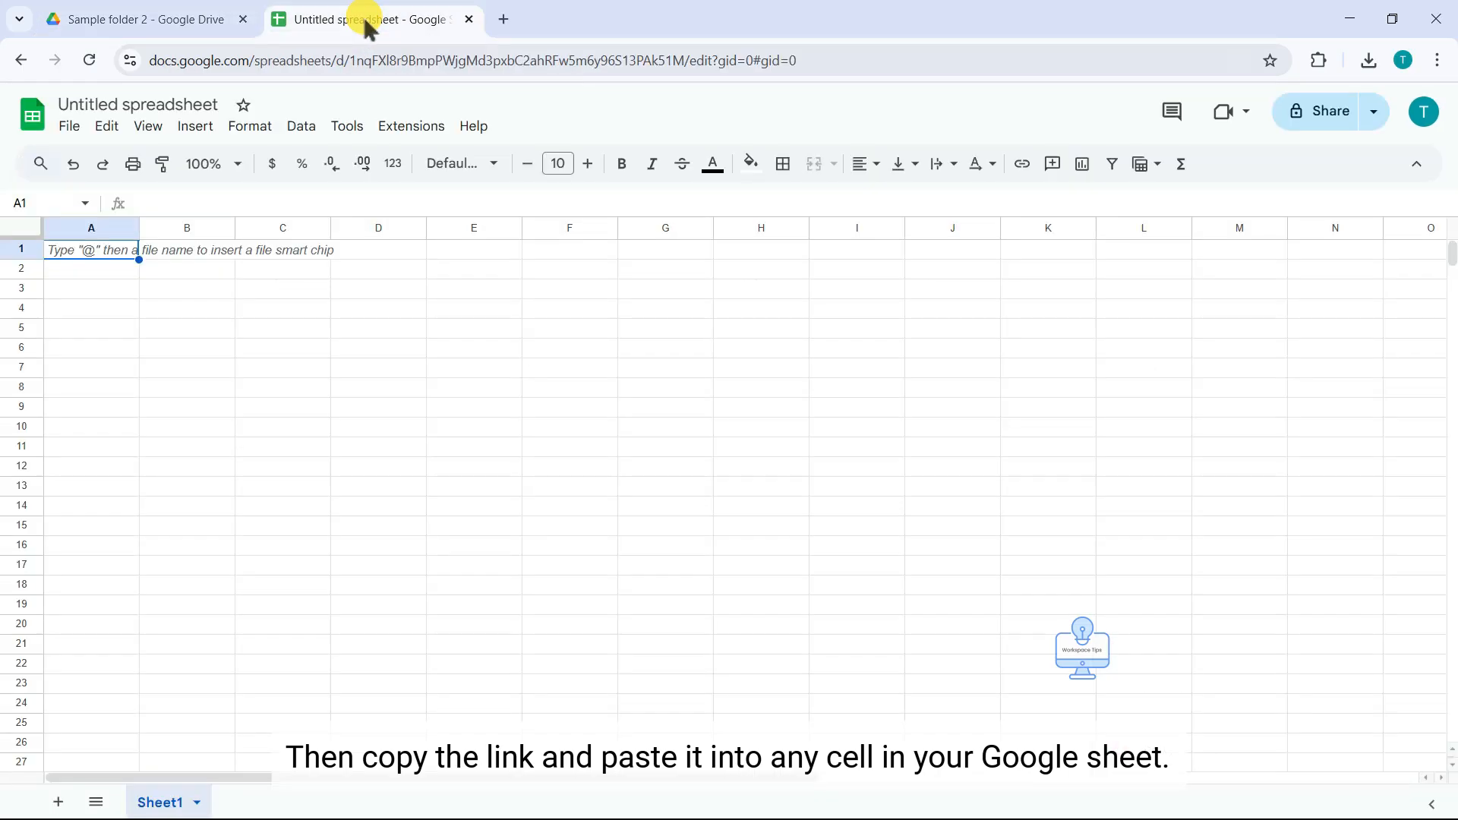
# Paste the shared Sample 13.jpg Drive link into cell B3, then select the next image cell.
pyautogui.rightClick(173, 289)
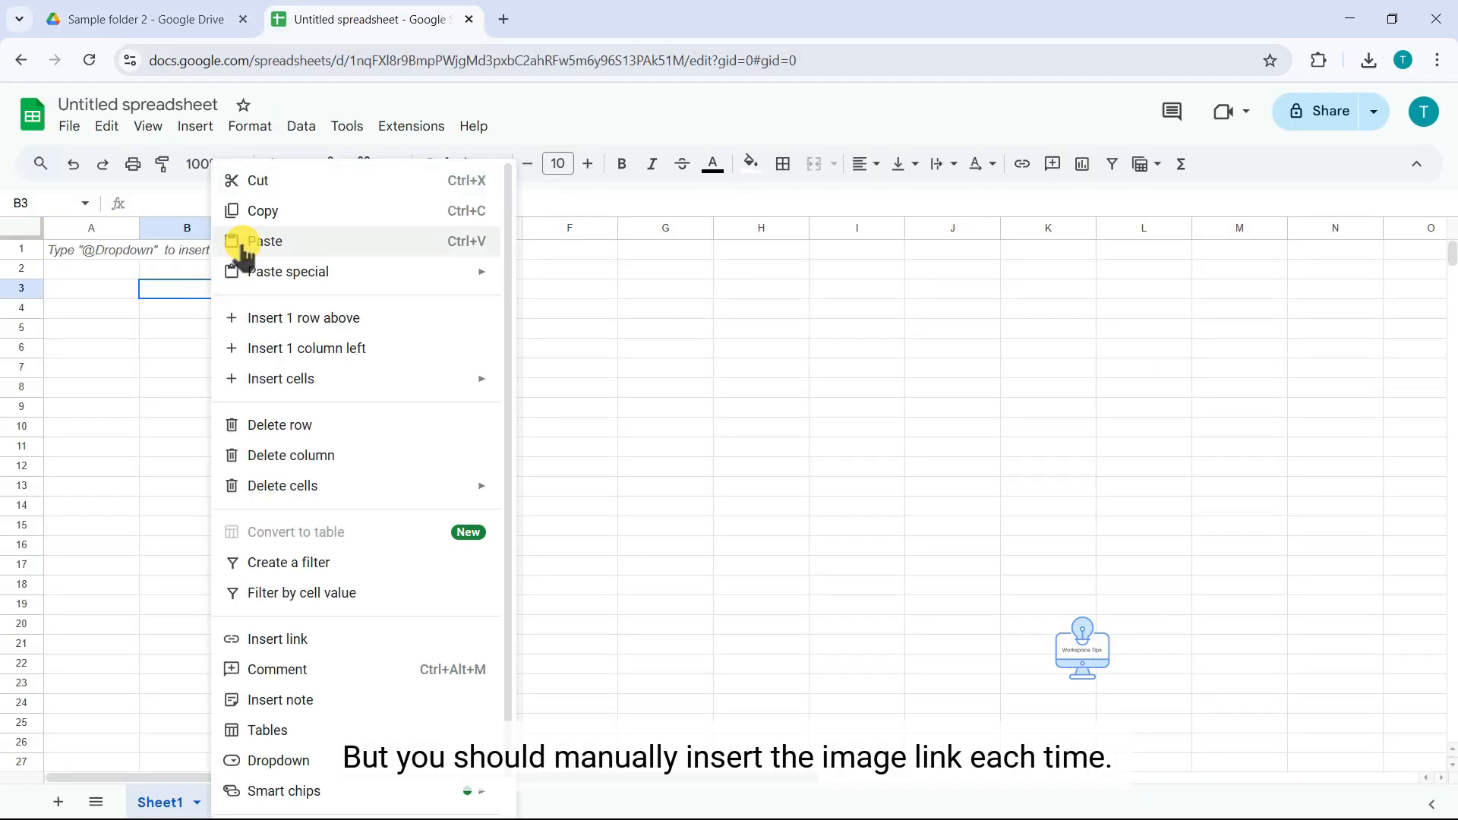
pyautogui.click(265, 241)
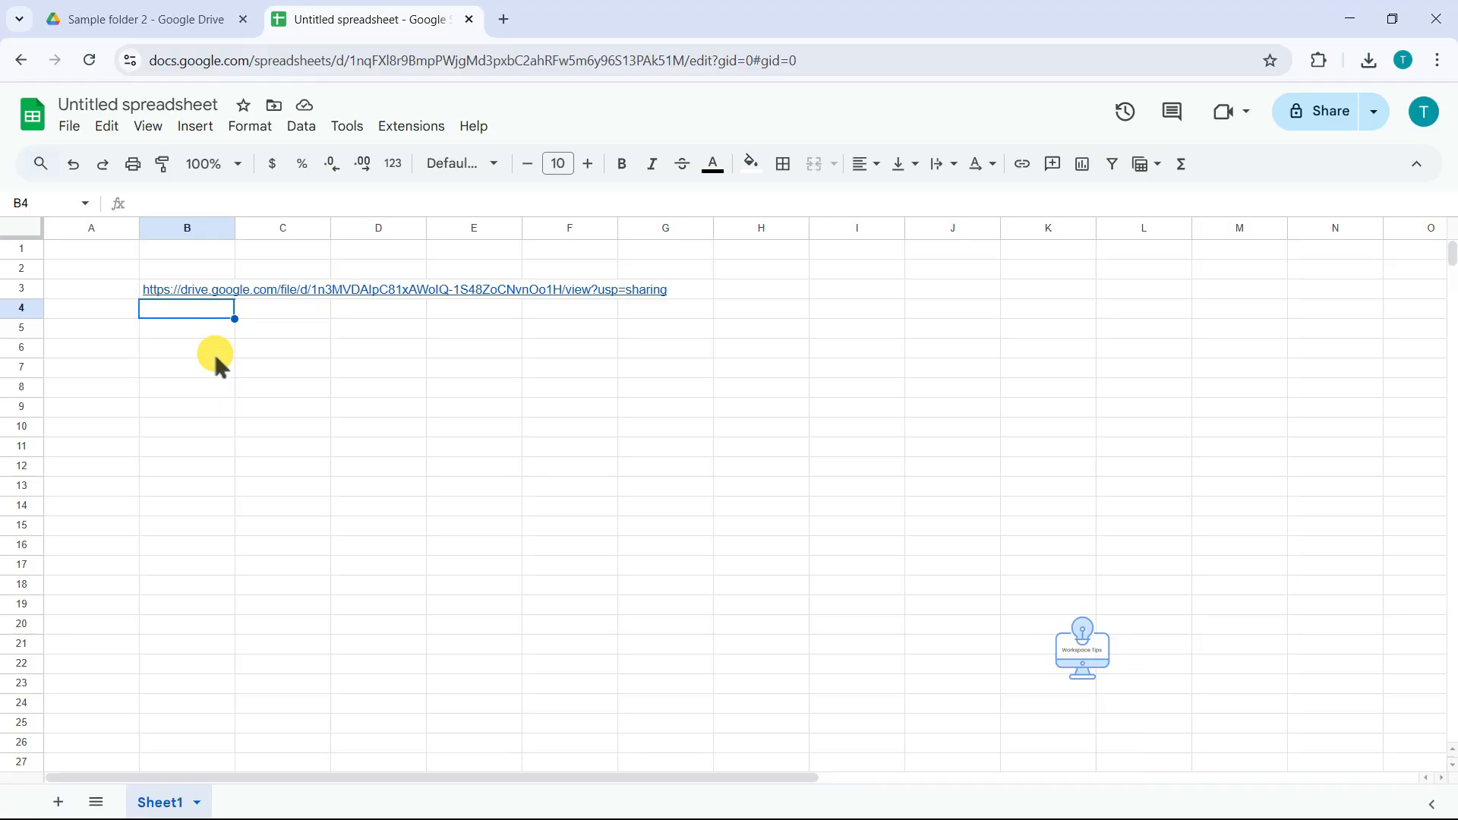
pyautogui.click(187, 346)
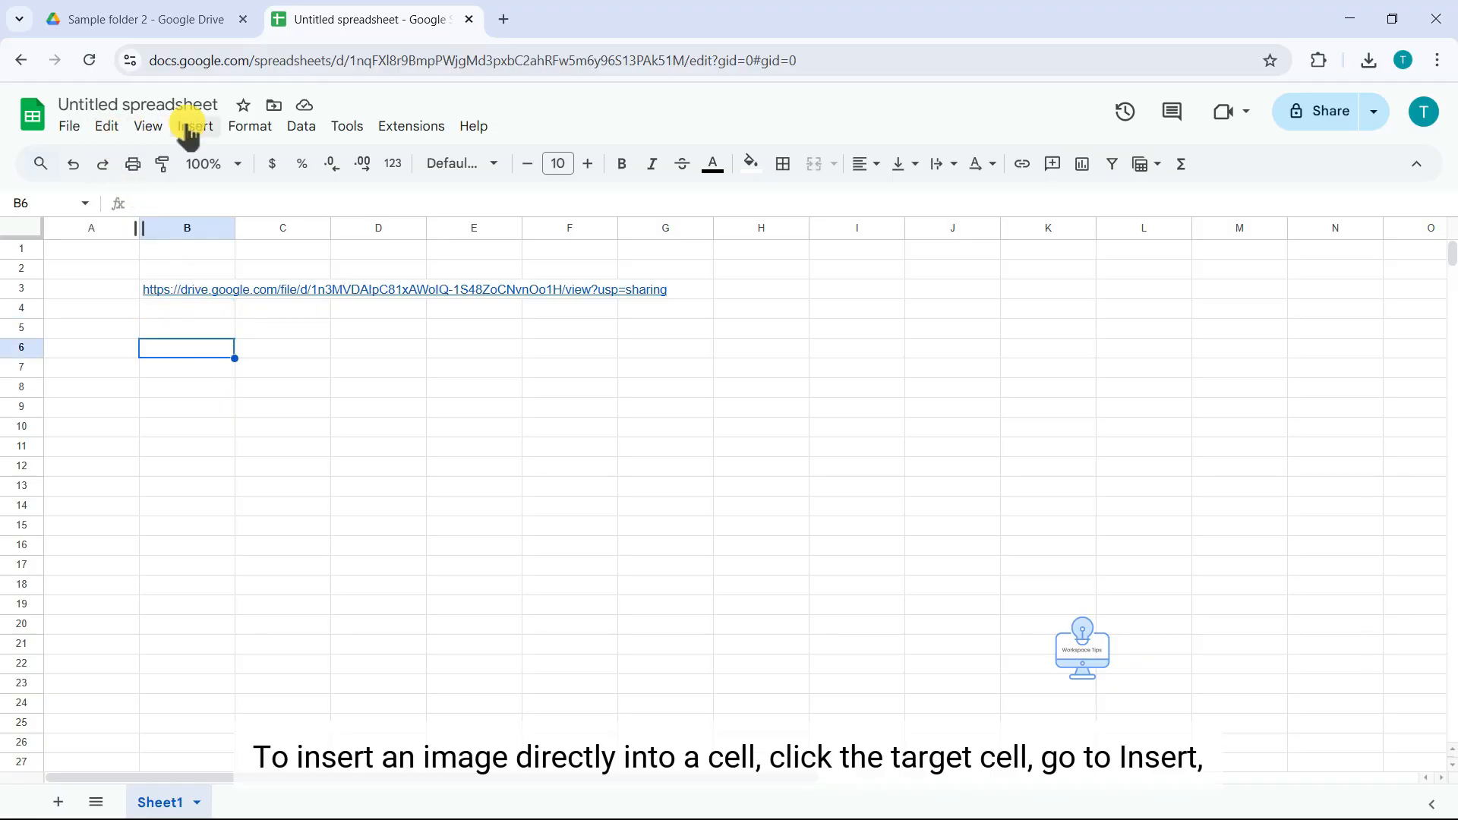
# Embed the peacock image inside cell B6 via Insert image in cell.
pyautogui.click(196, 126)
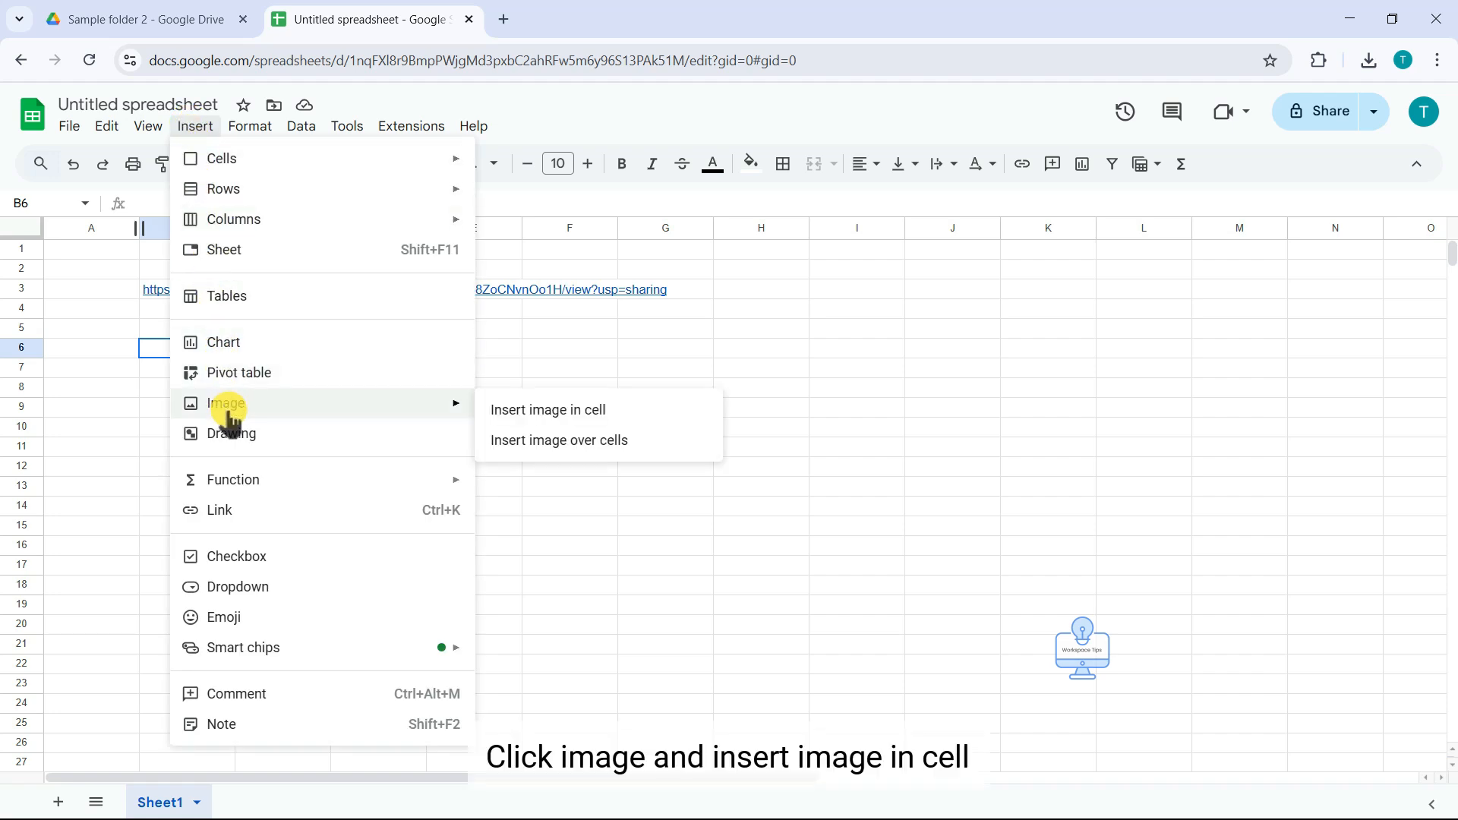
pyautogui.click(546, 408)
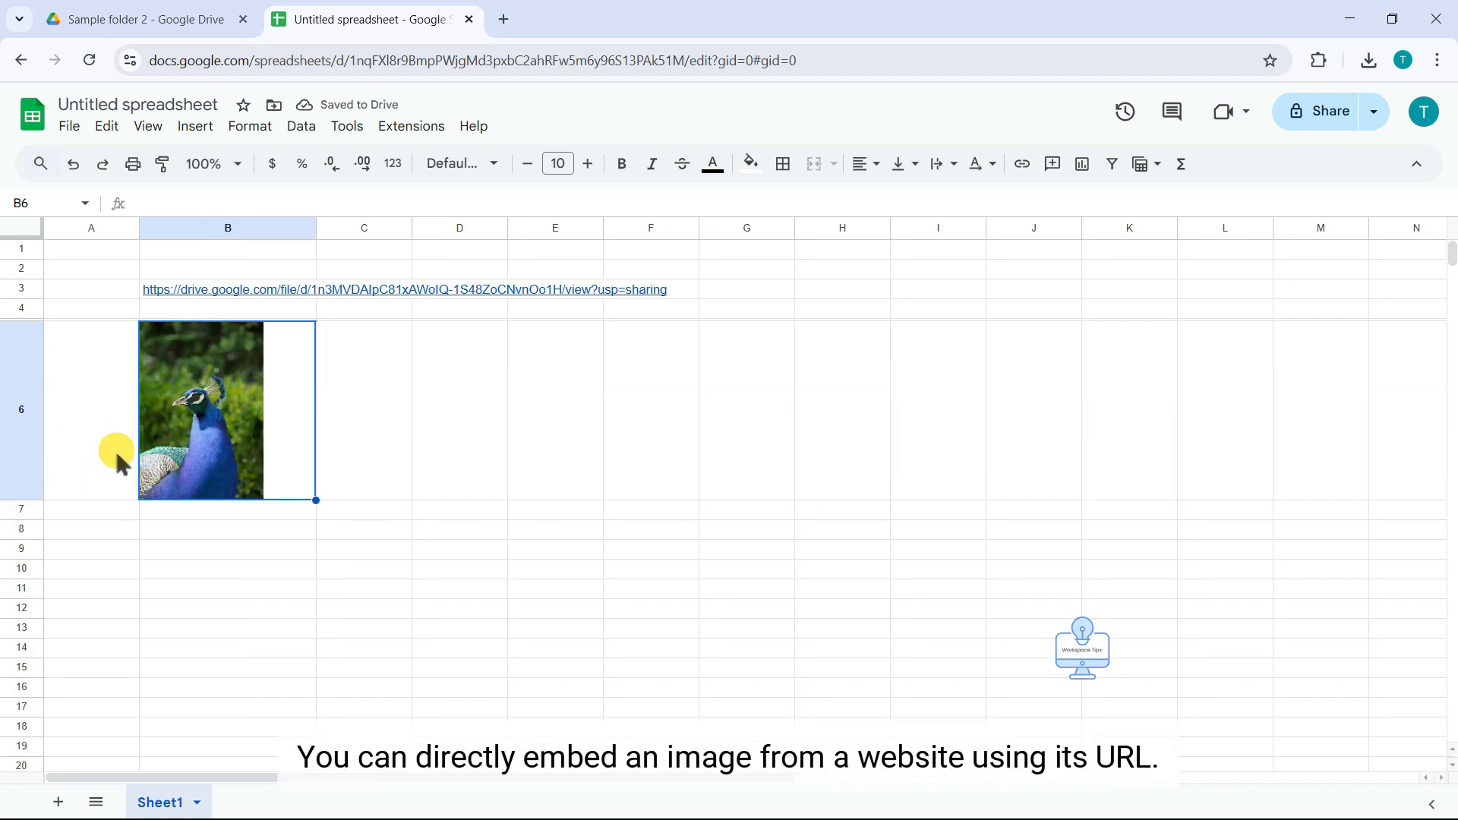
pyautogui.moveTo(254, 439)
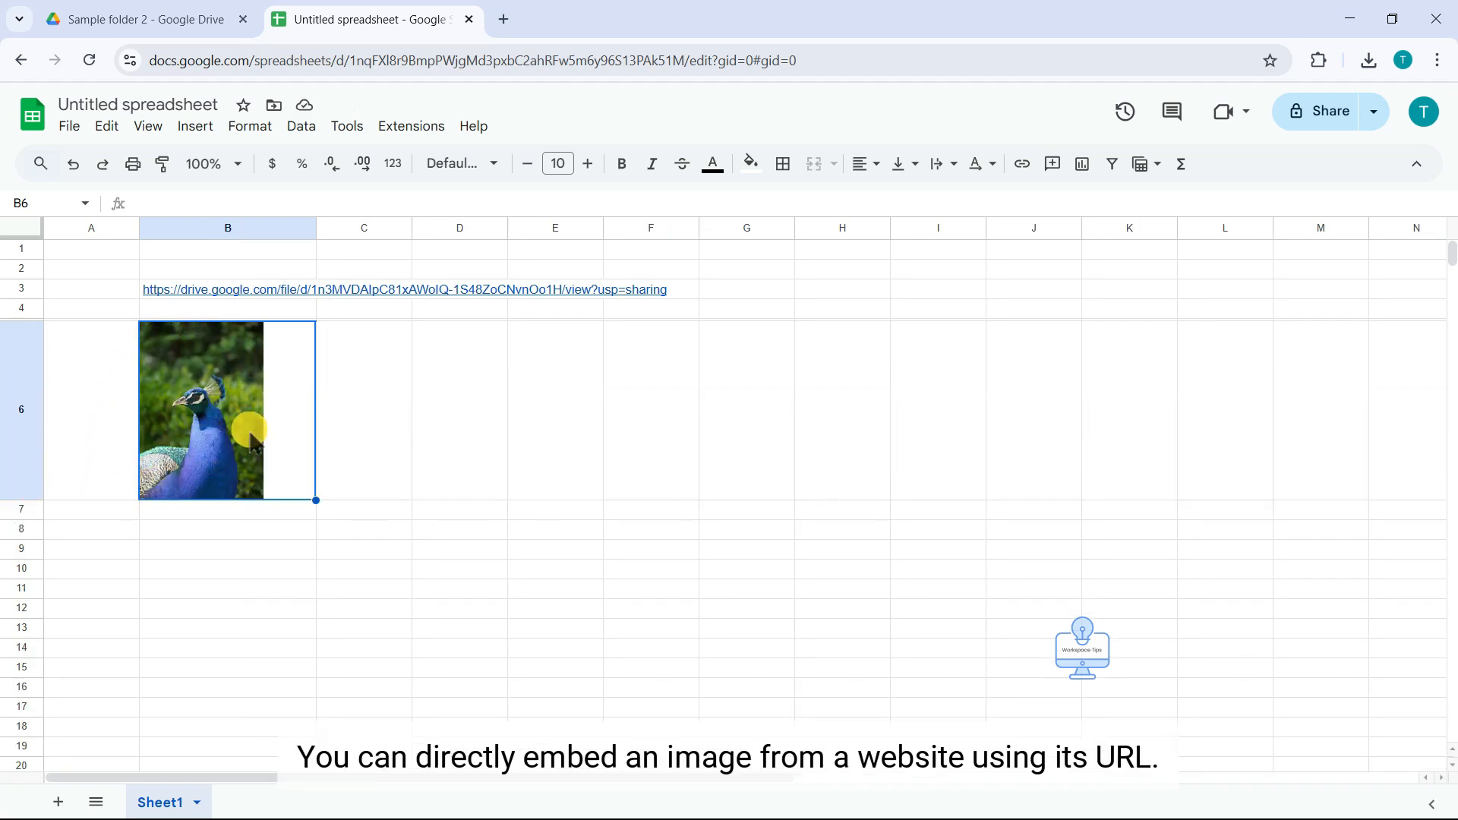
pyautogui.click(459, 409)
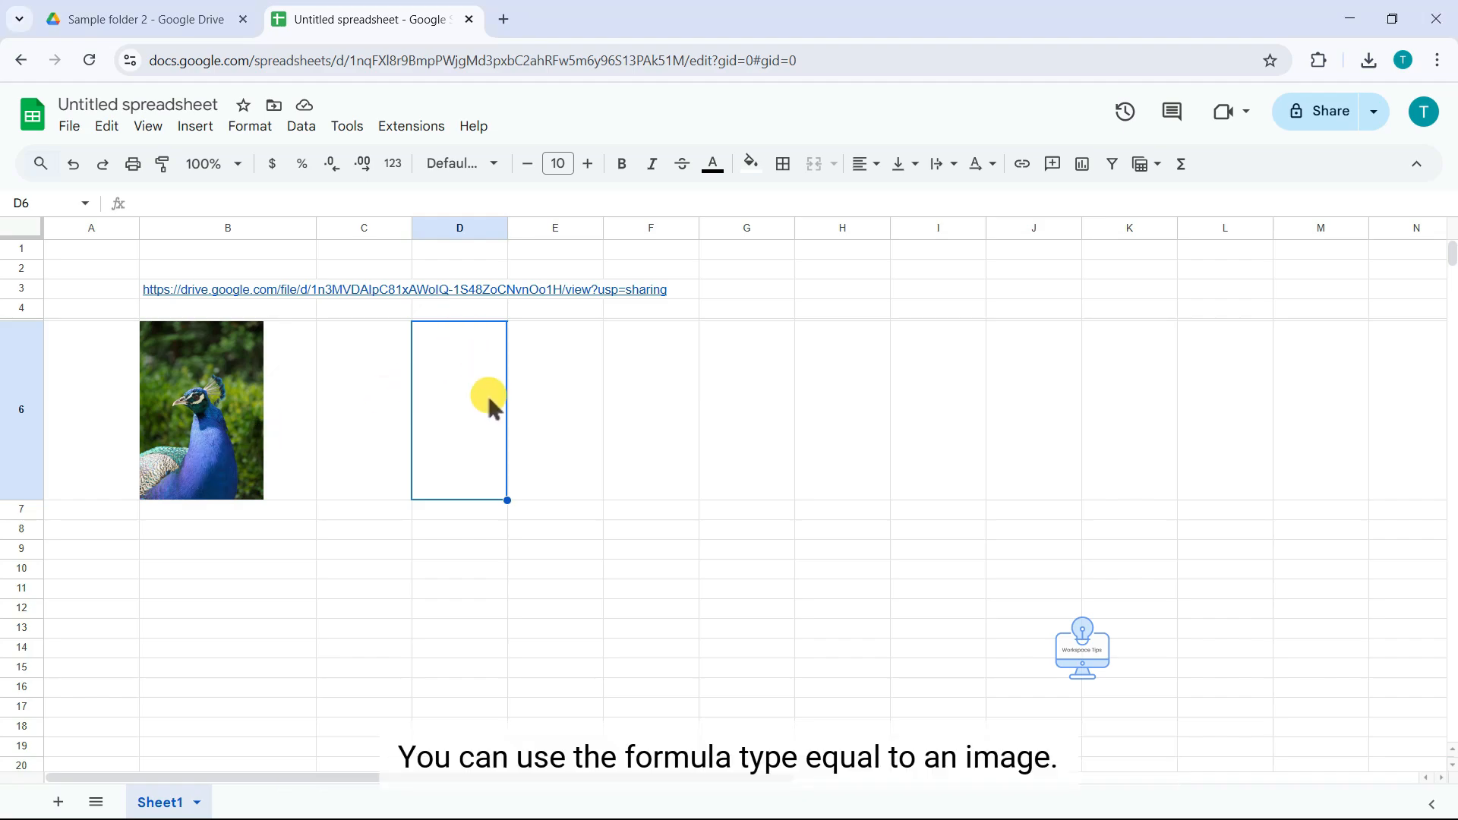
pyautogui.write('=')
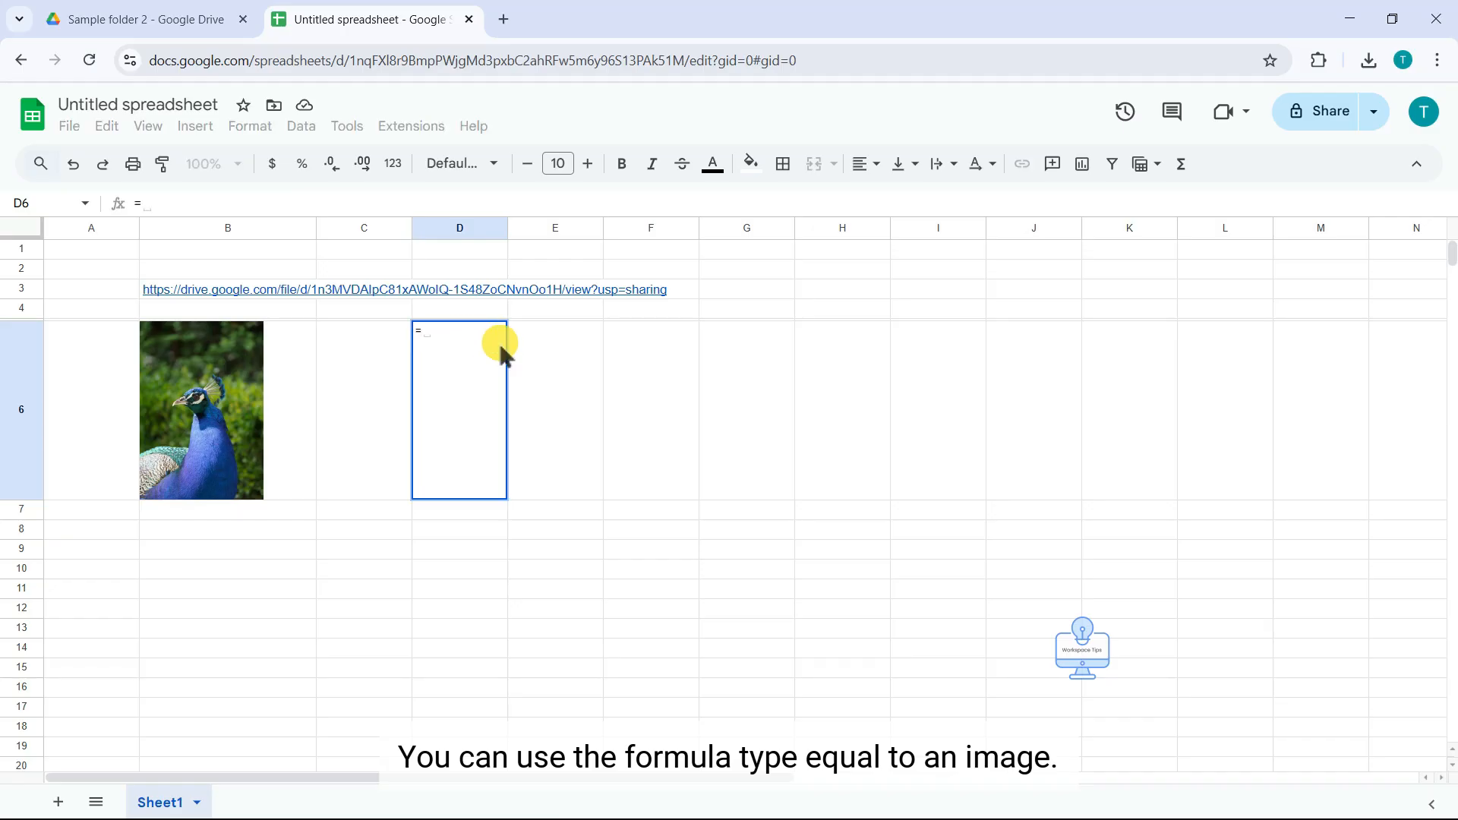
pyautogui.write('IMAGE')
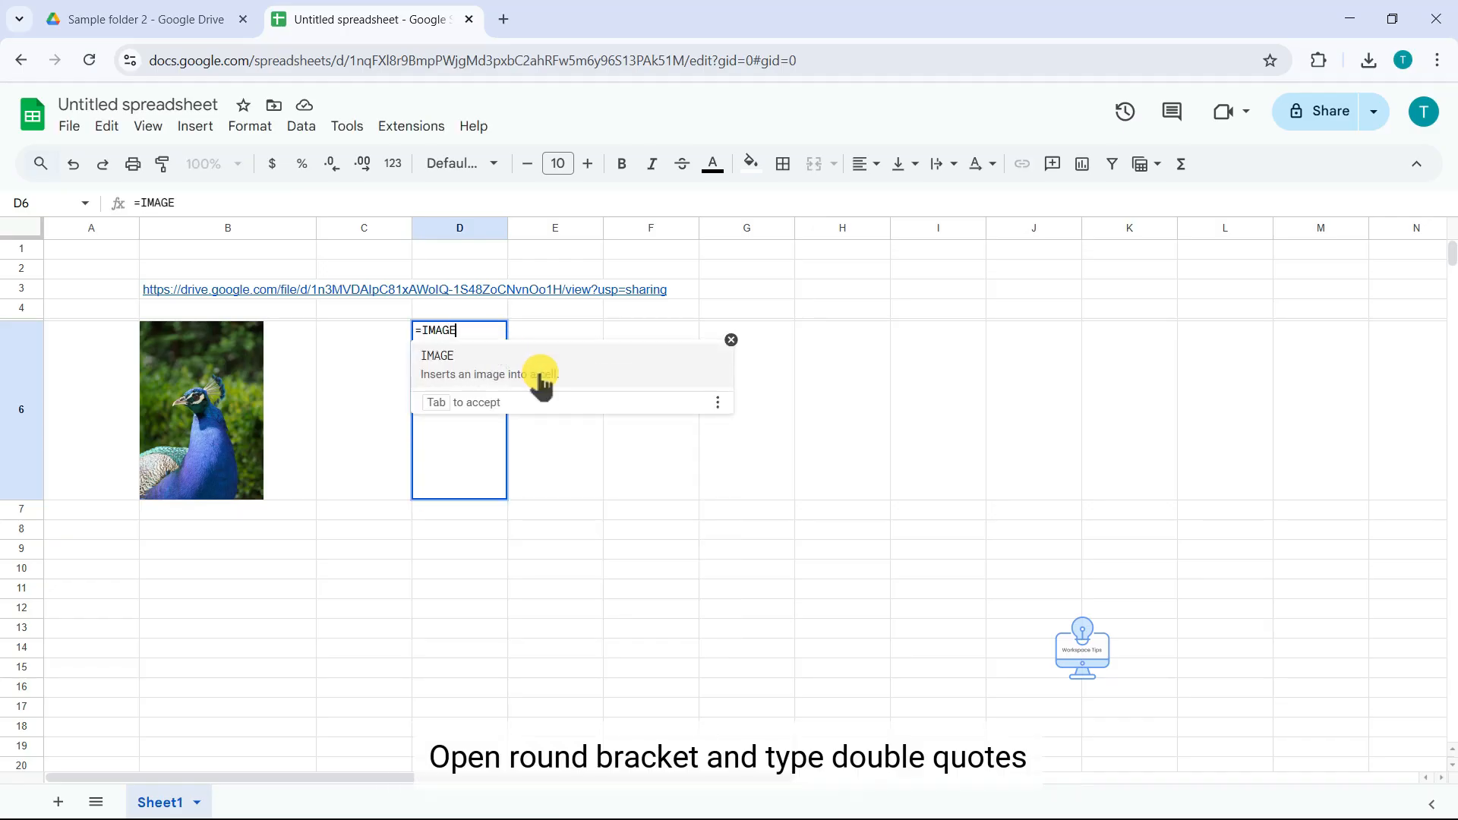
pyautogui.write('("')
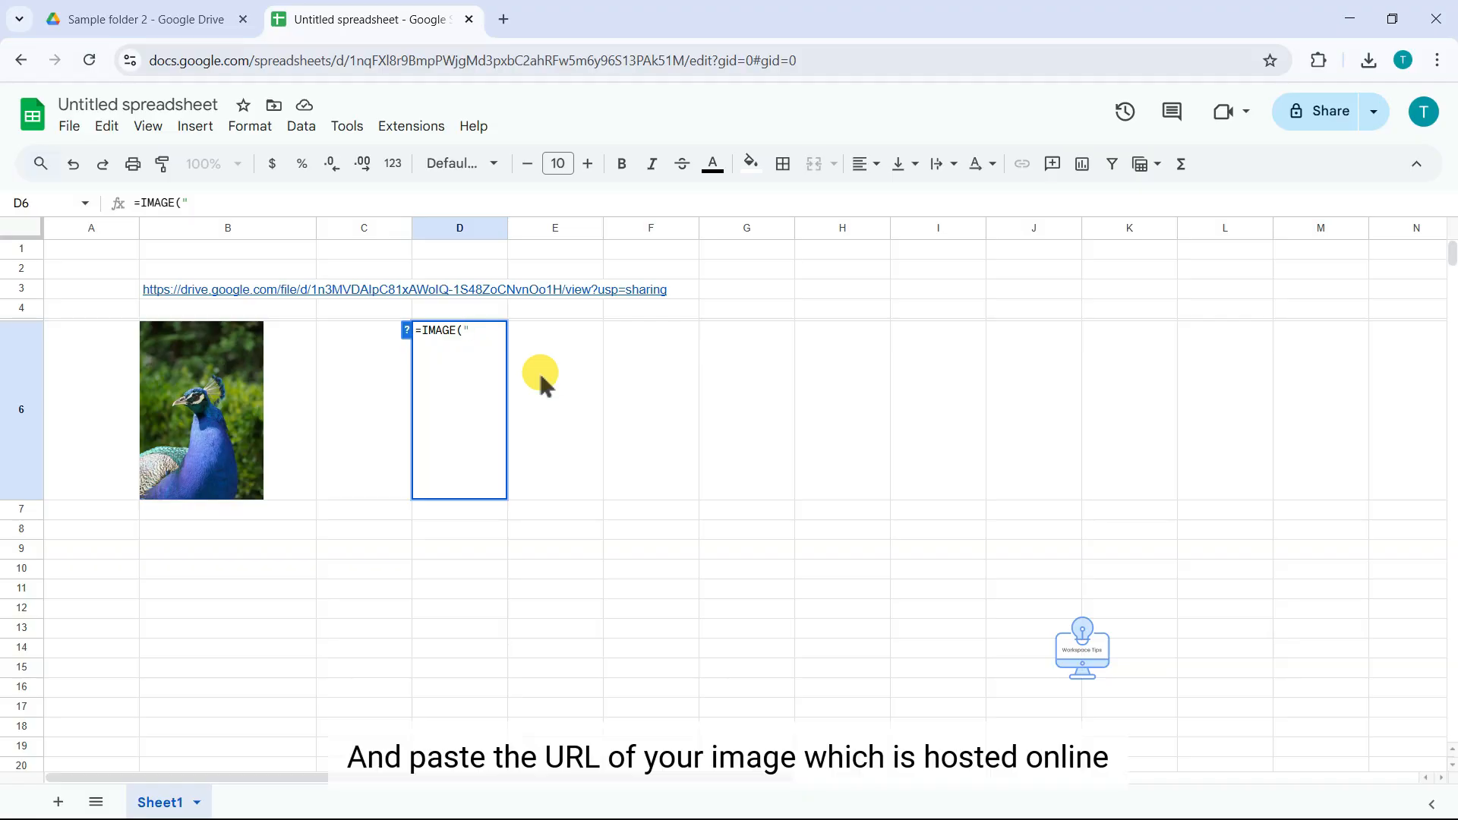
pyautogui.write('https://www.gstatic.com/webp/gallery/1.jpg')
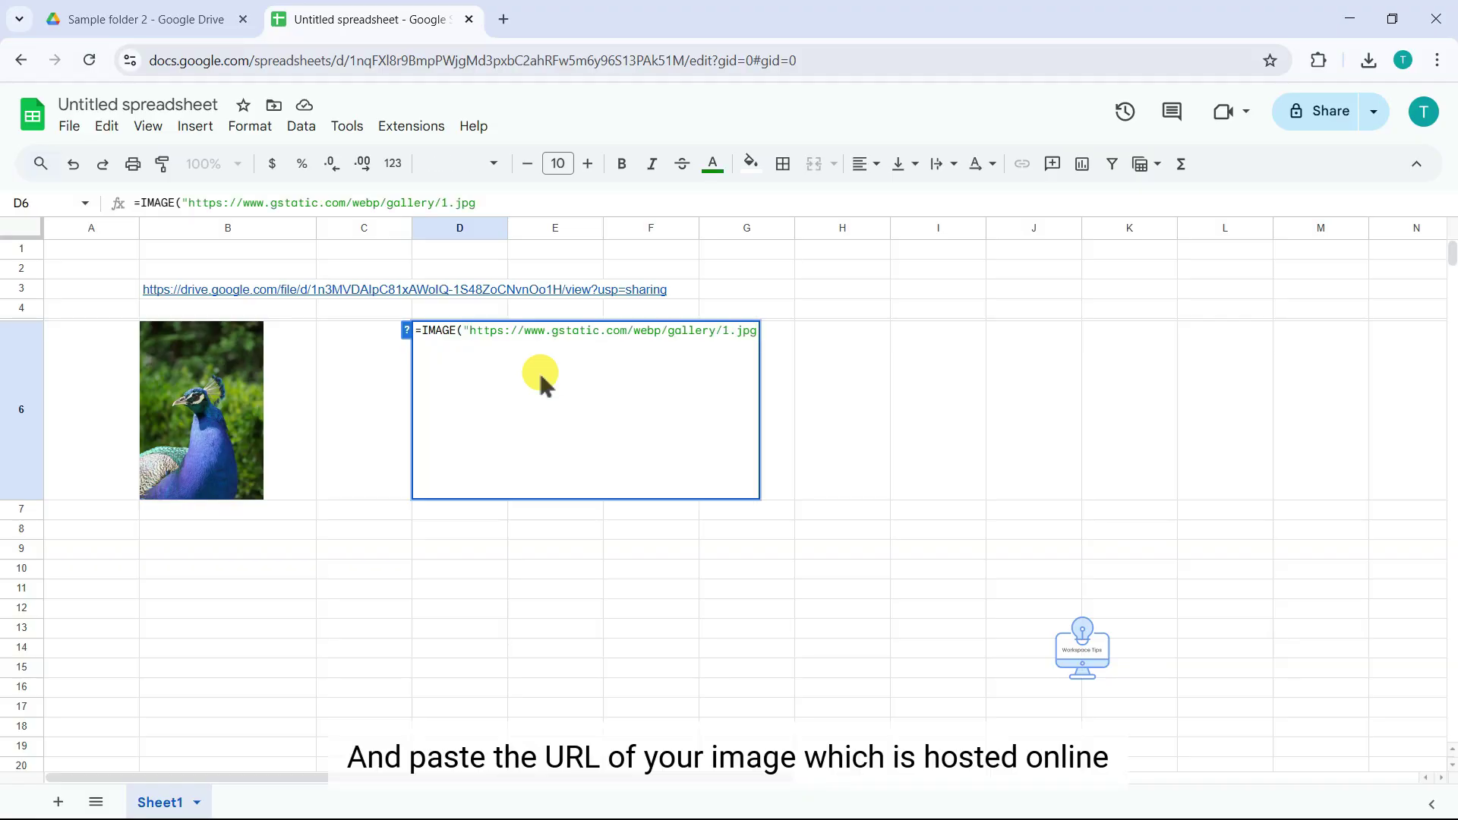
pyautogui.write('"')
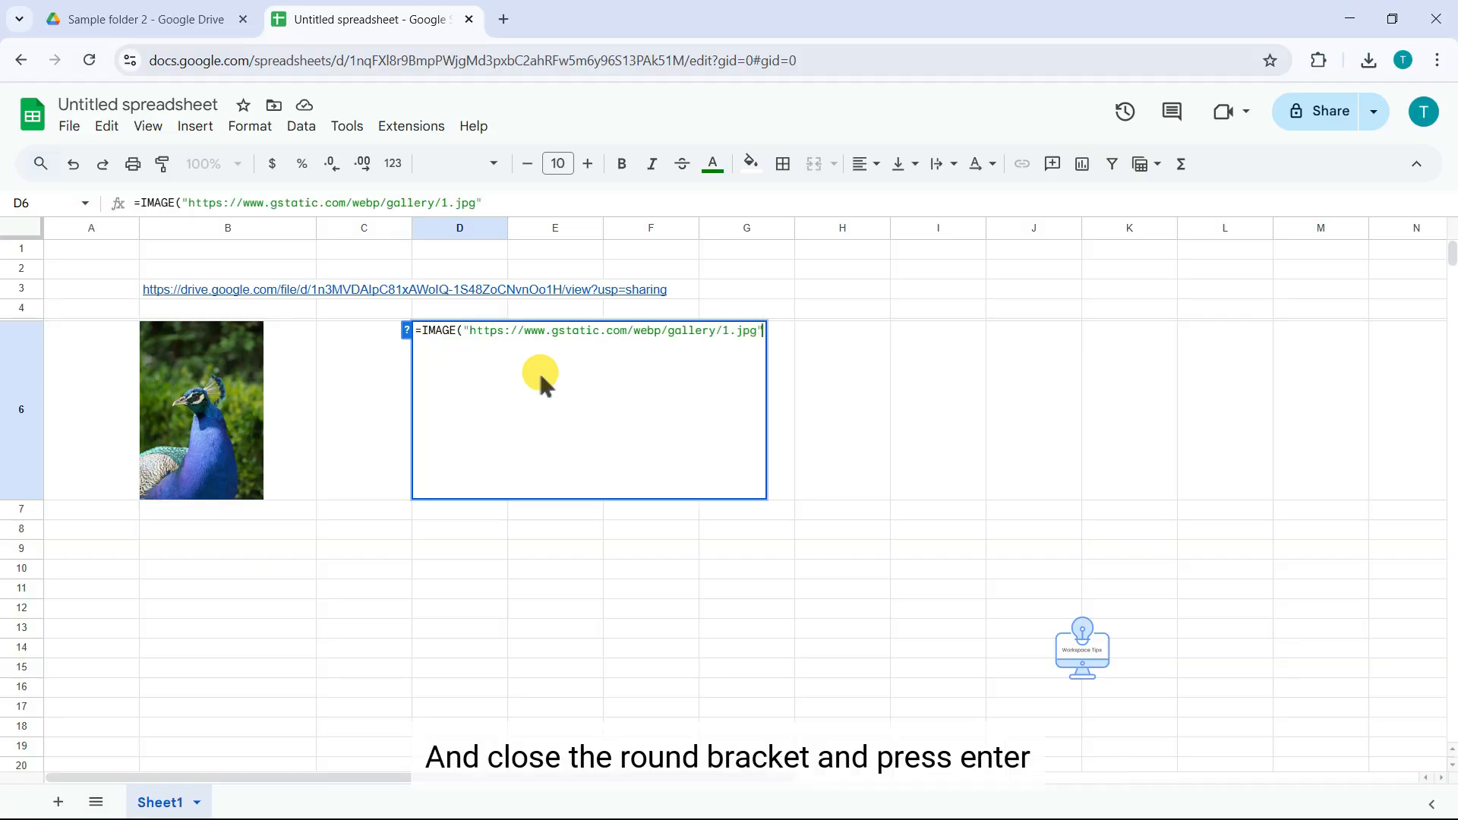
pyautogui.write(')')
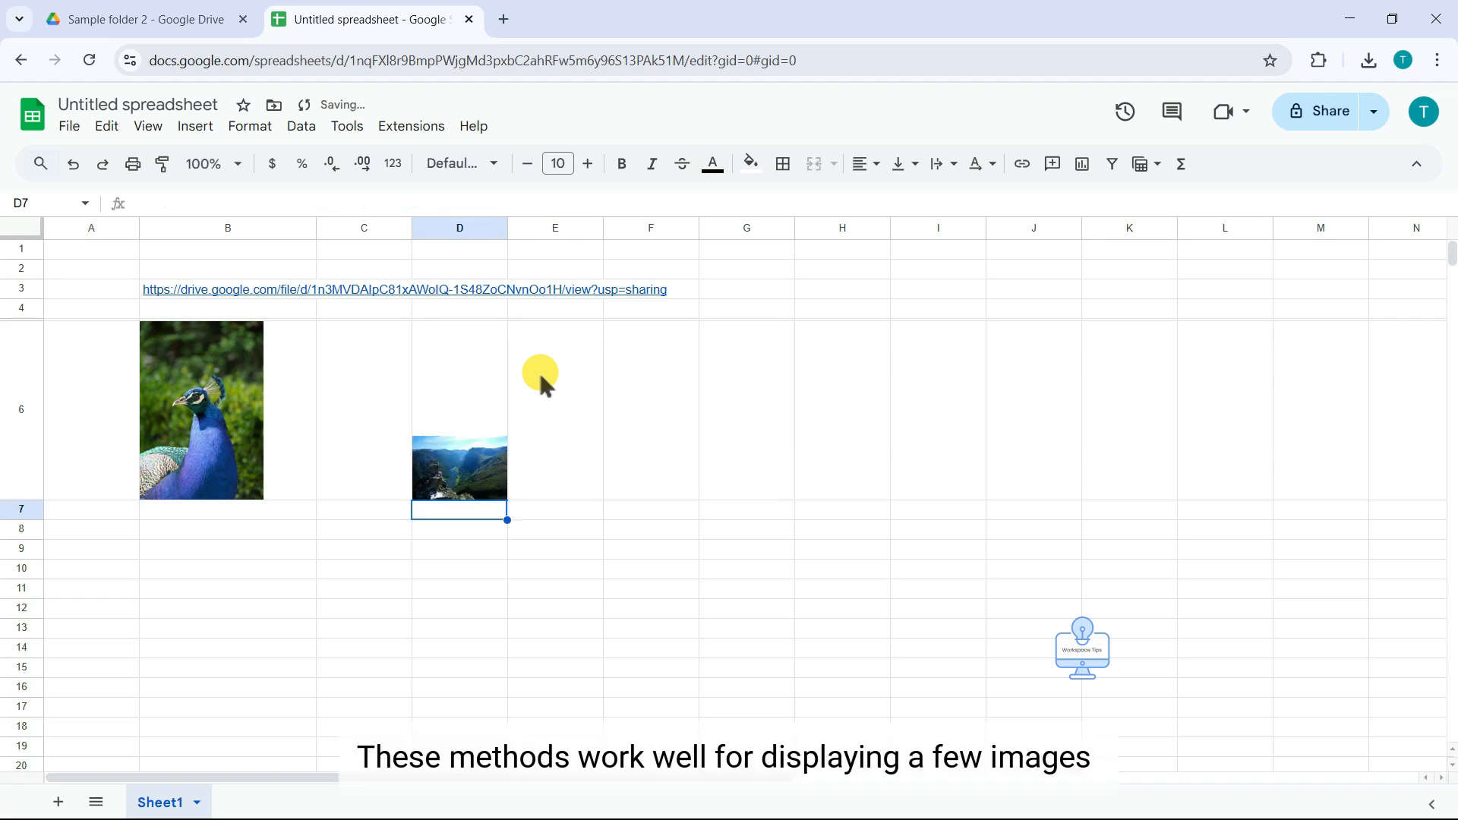
pyautogui.moveTo(509, 424)
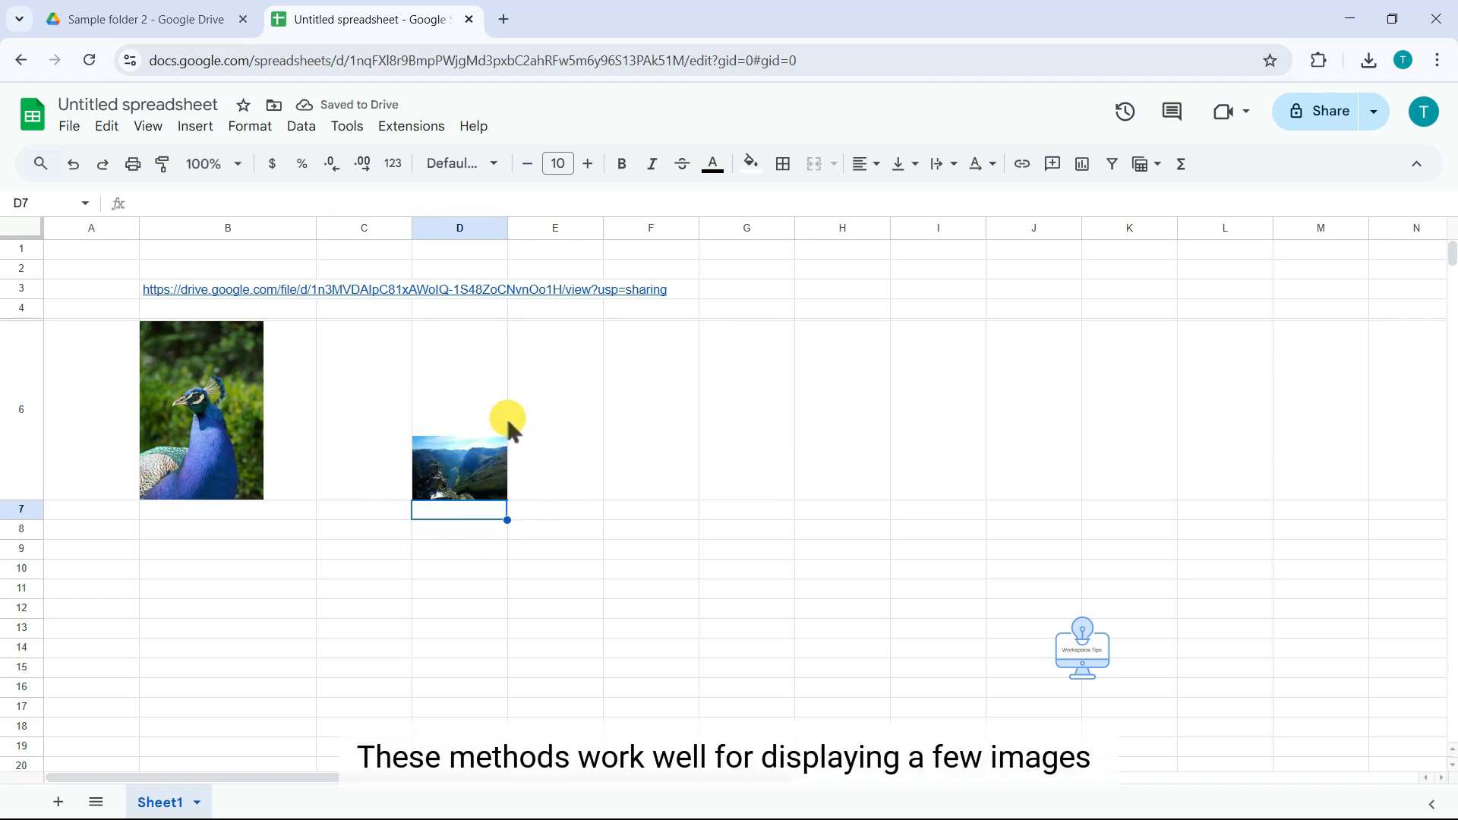
pyautogui.moveTo(565, 242)
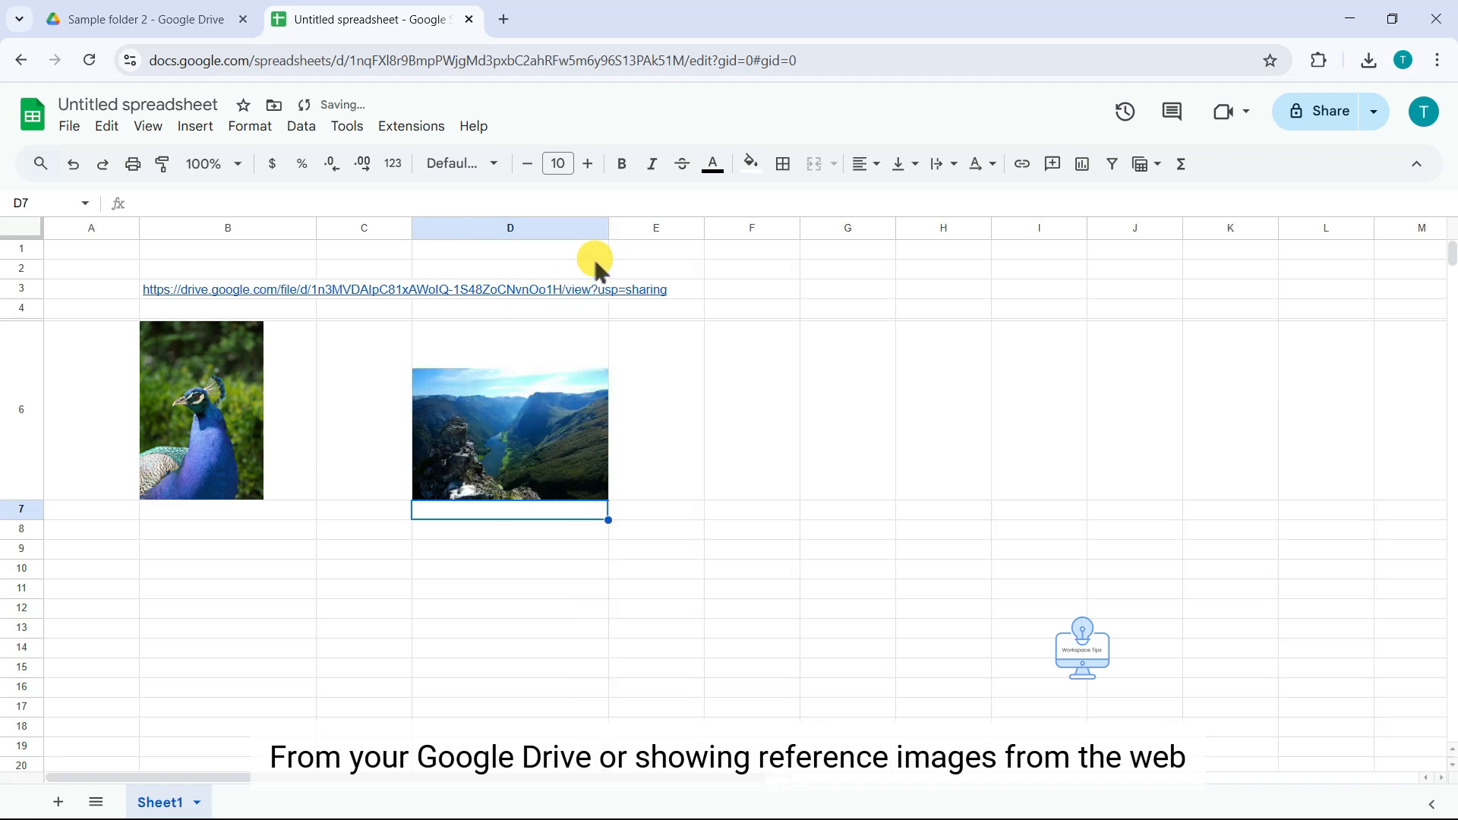
pyautogui.moveTo(606, 226)
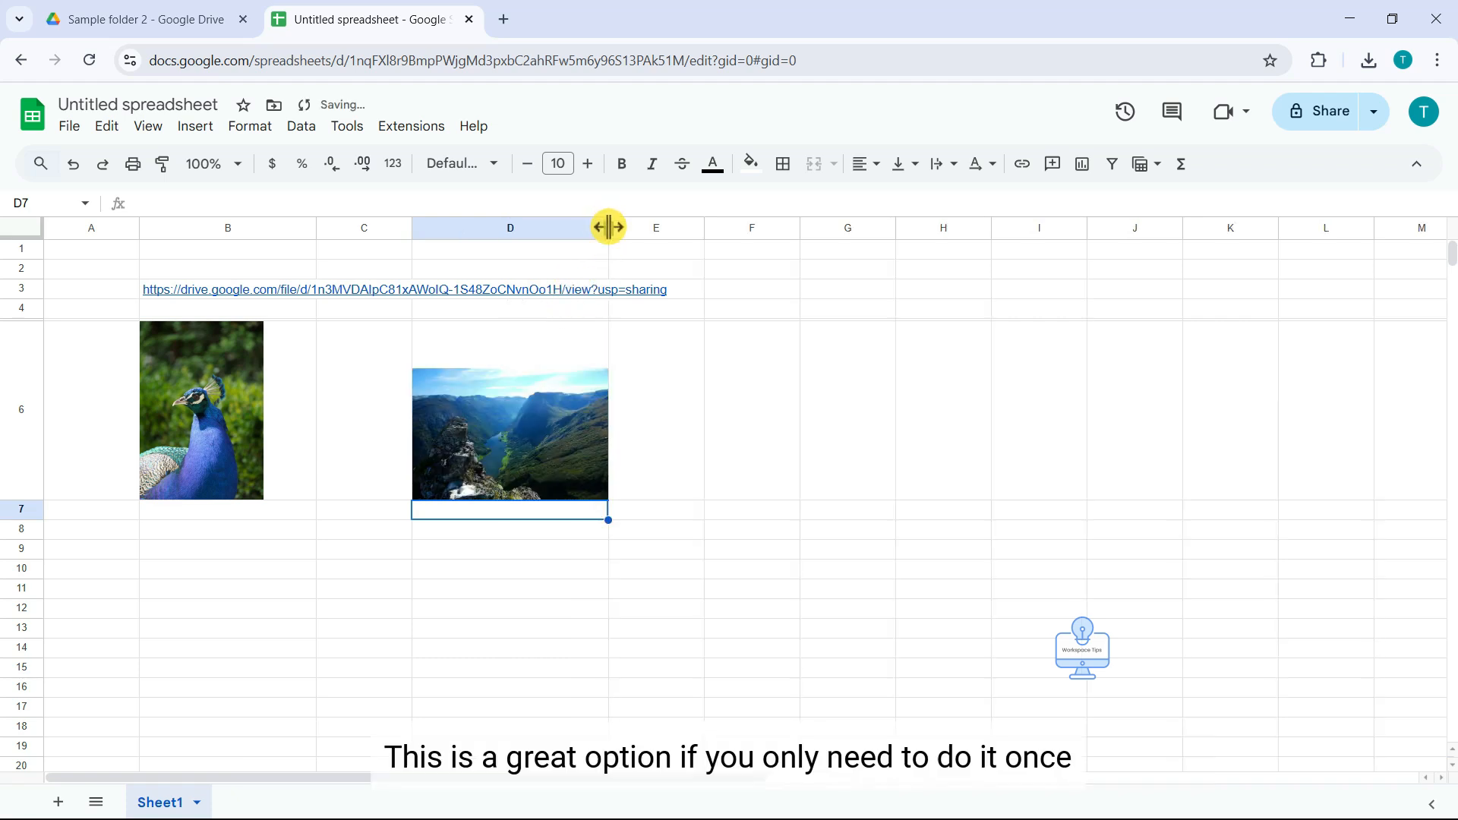
# Drag column D's header edge wider so the landscape photo displays larger.
pyautogui.moveTo(608, 228); pyautogui.dragTo(612, 228)
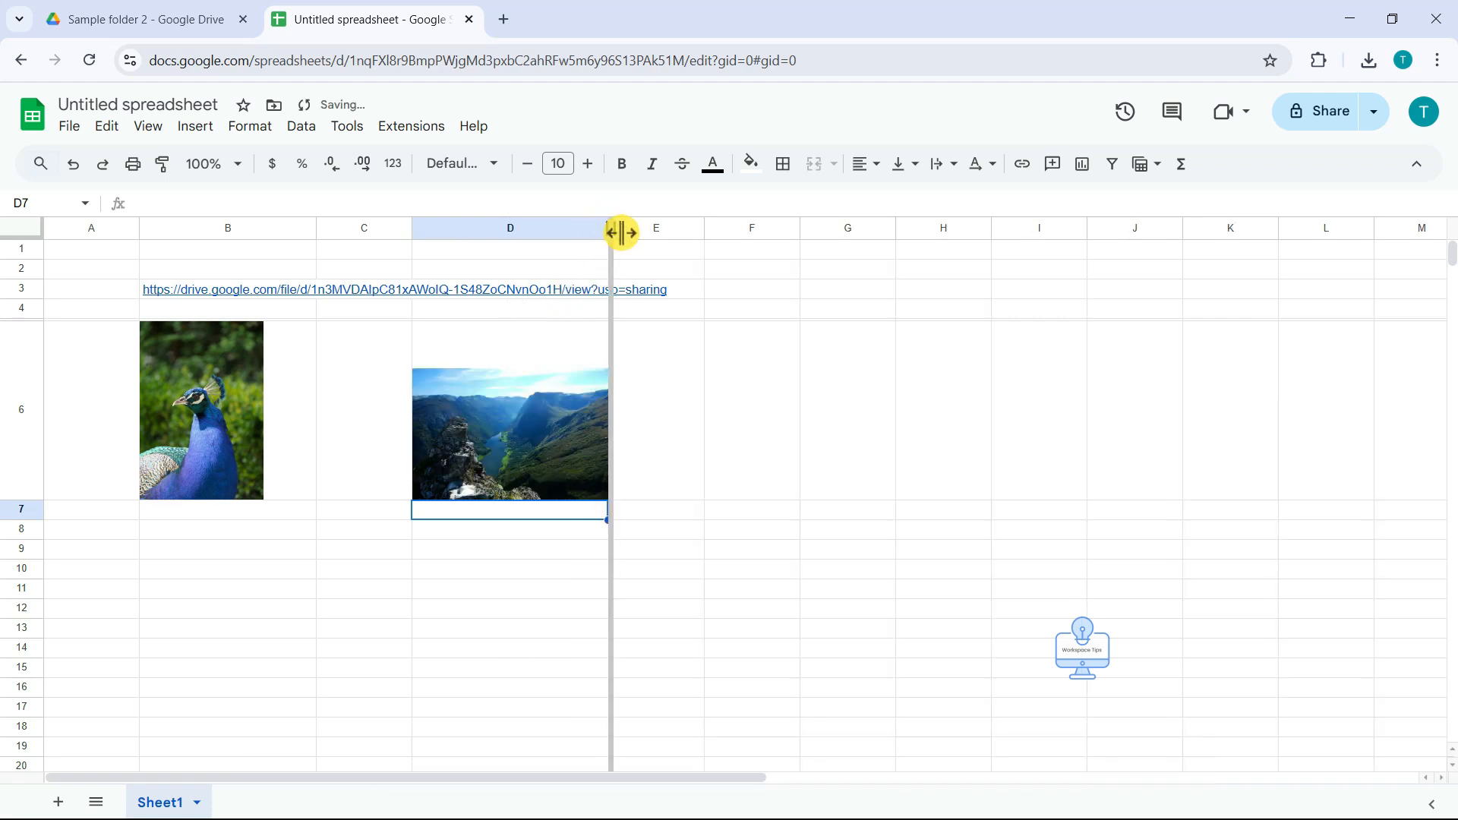